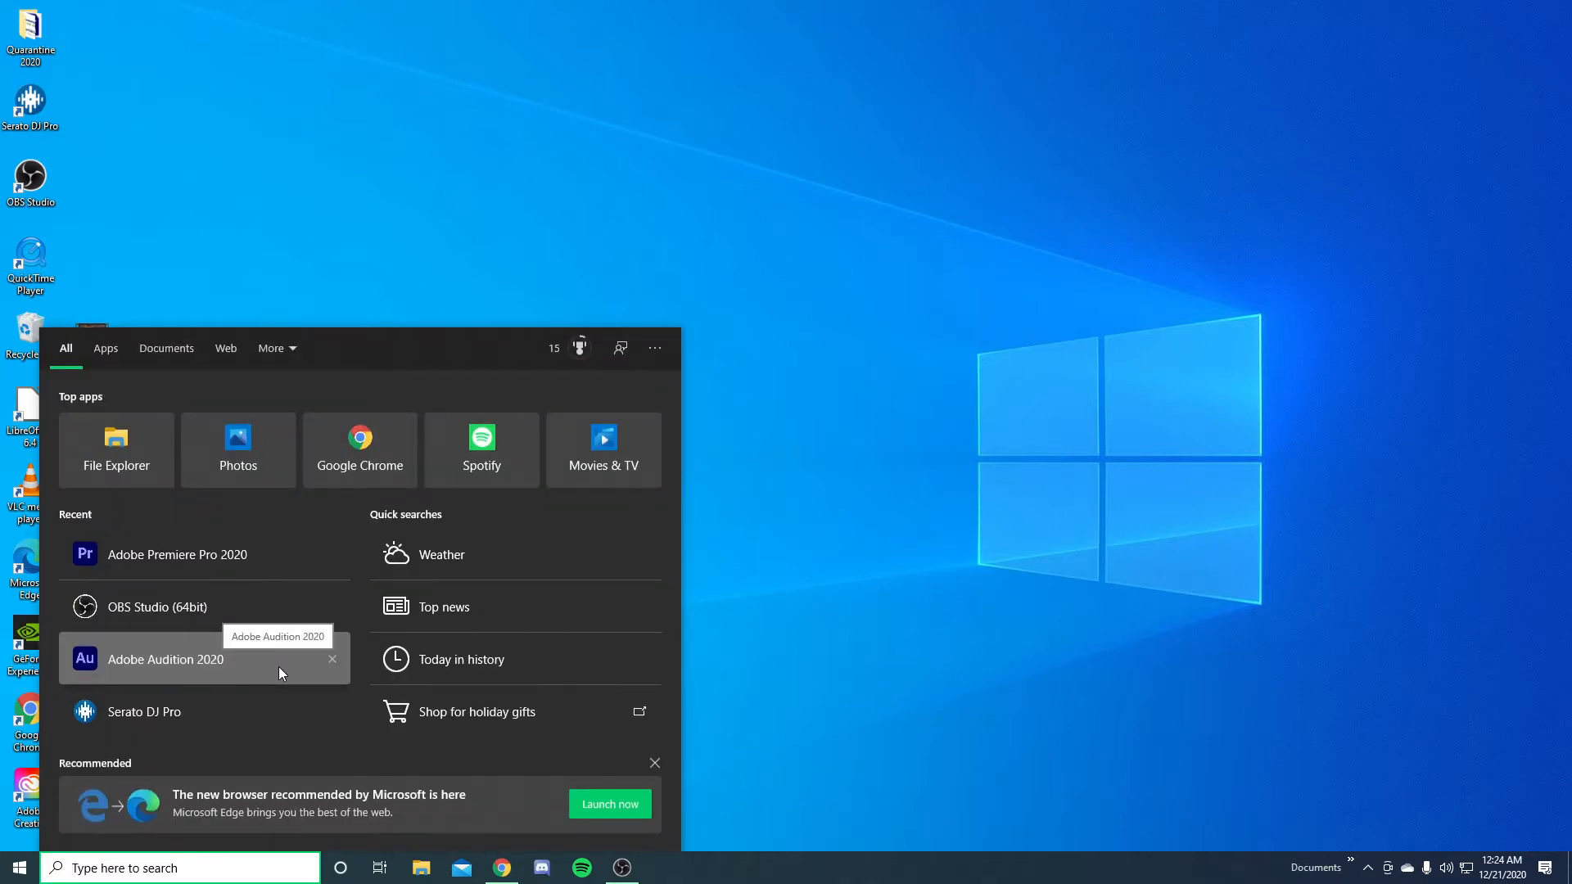
Search 'adobe p' in Start and launch Adobe Premiere Pro 2020
type("adobe p")
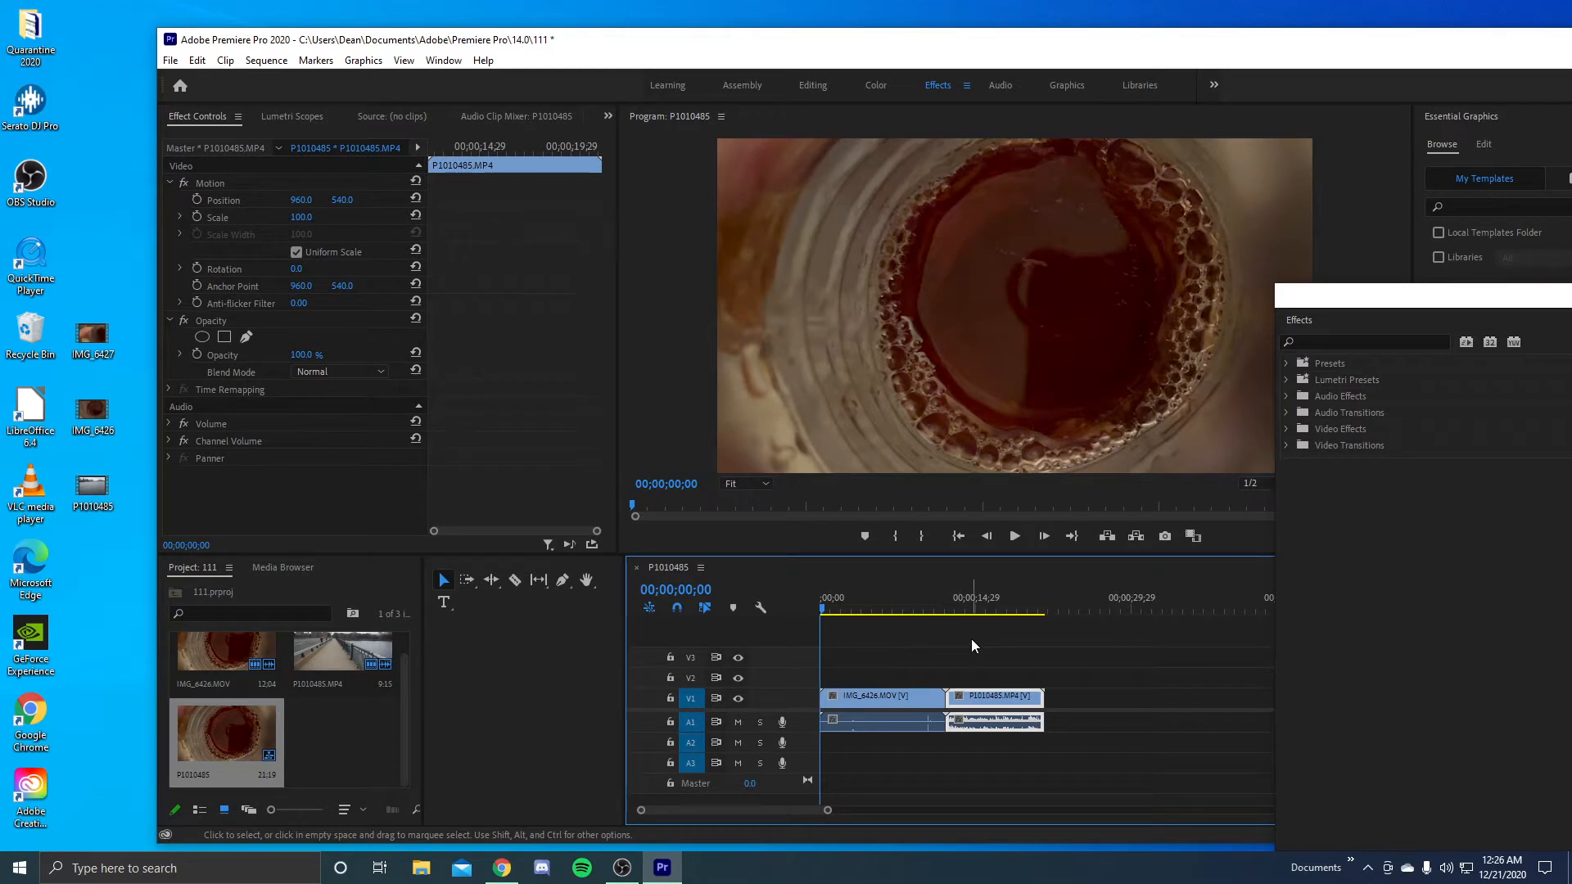
mouse_move(1027, 672)
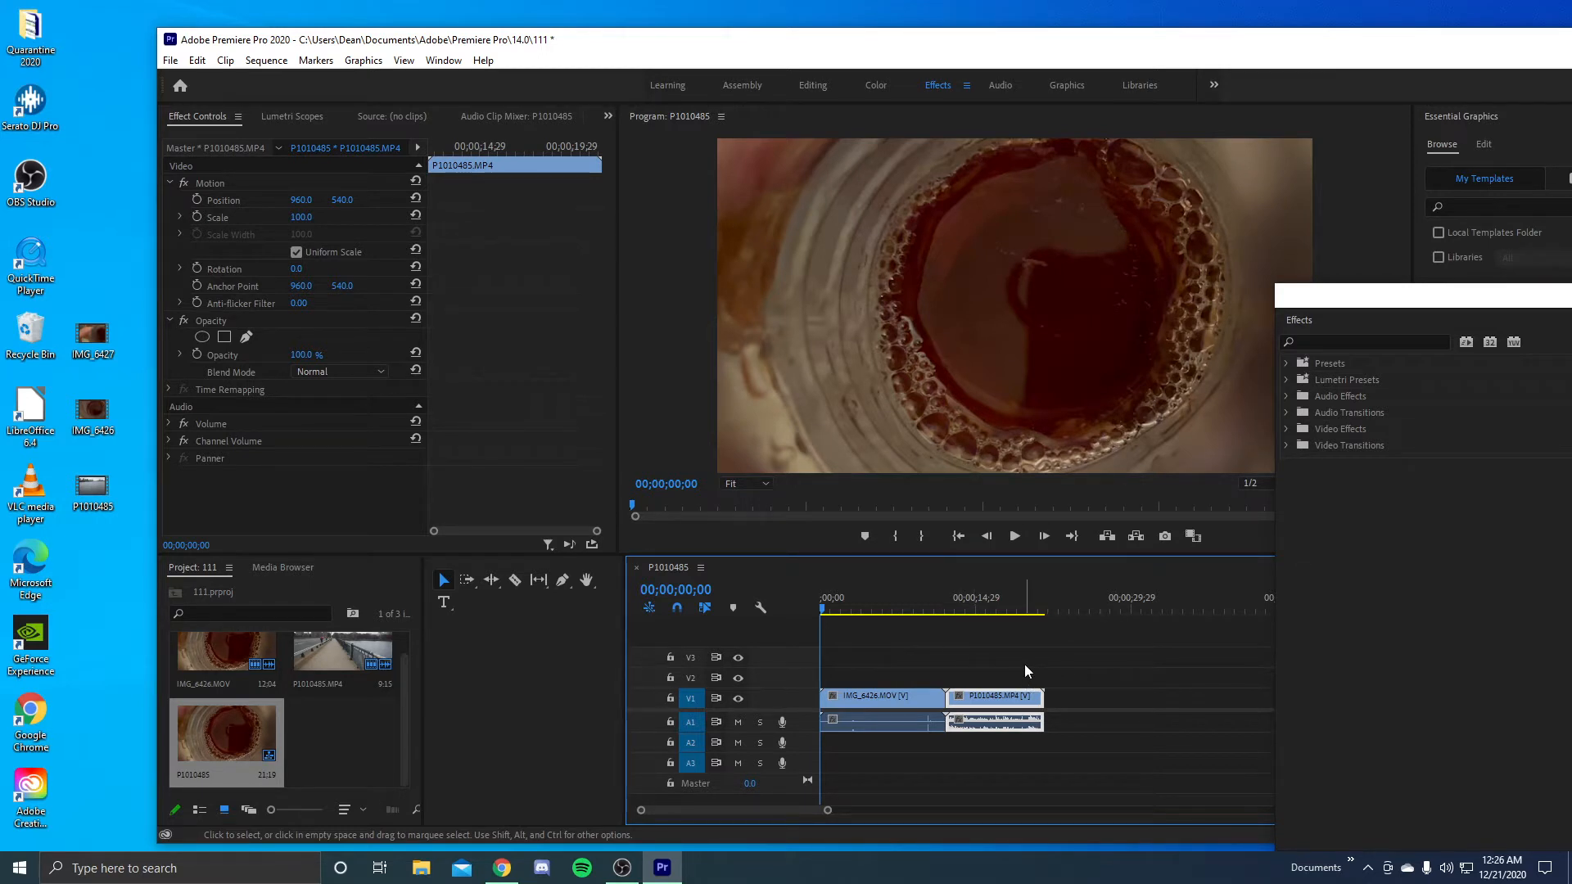
mouse_move(1053, 673)
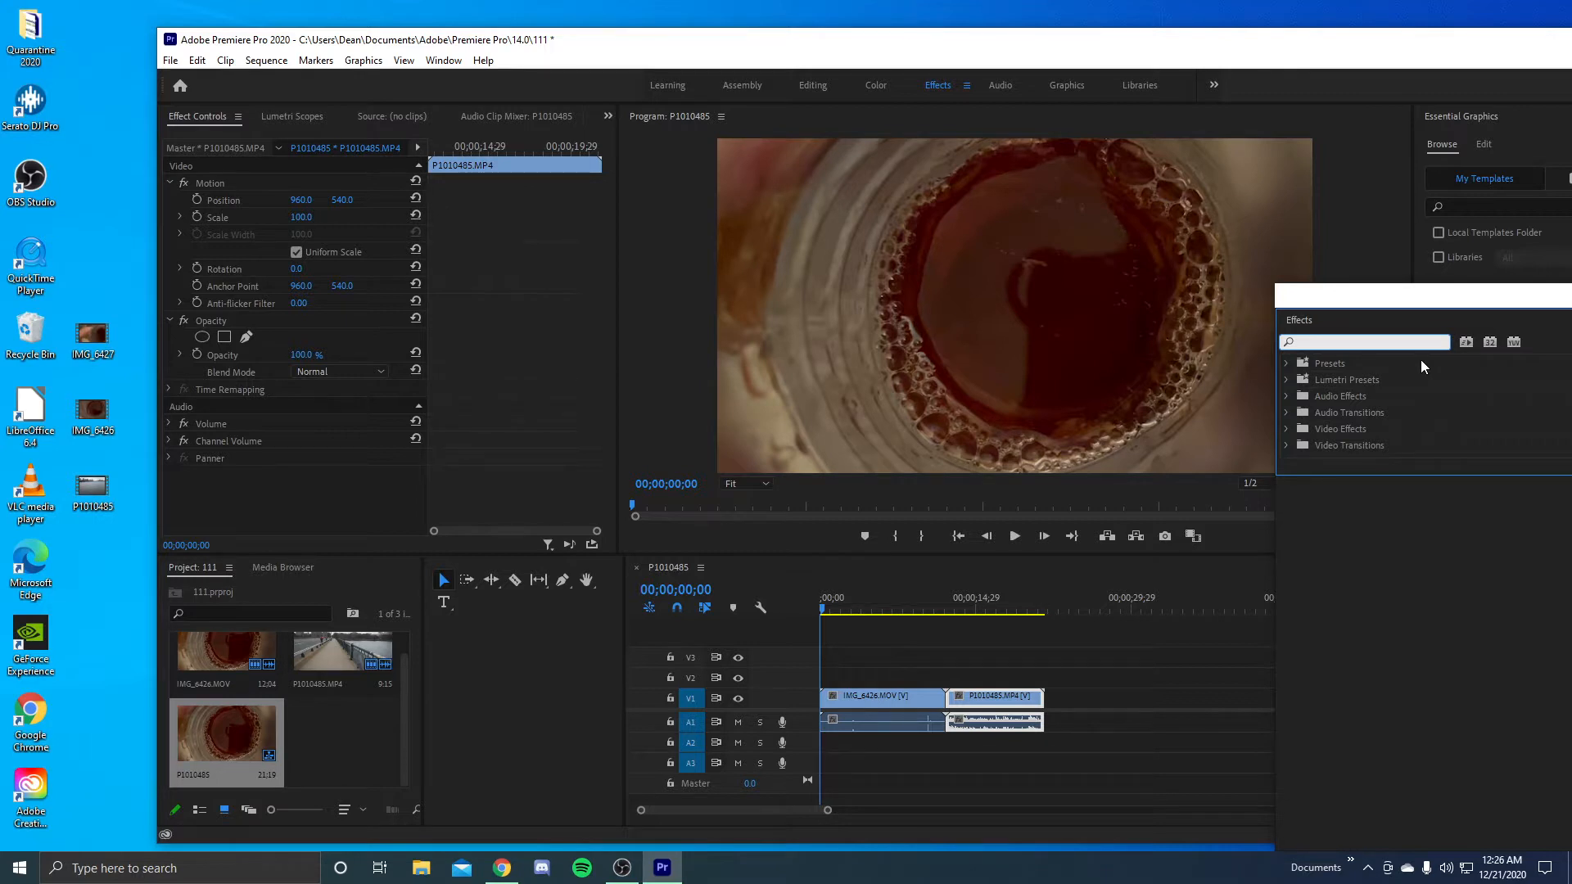
Find Page Turn via 'page', apply it at the cut and accept the insufficient media warning
type("p")
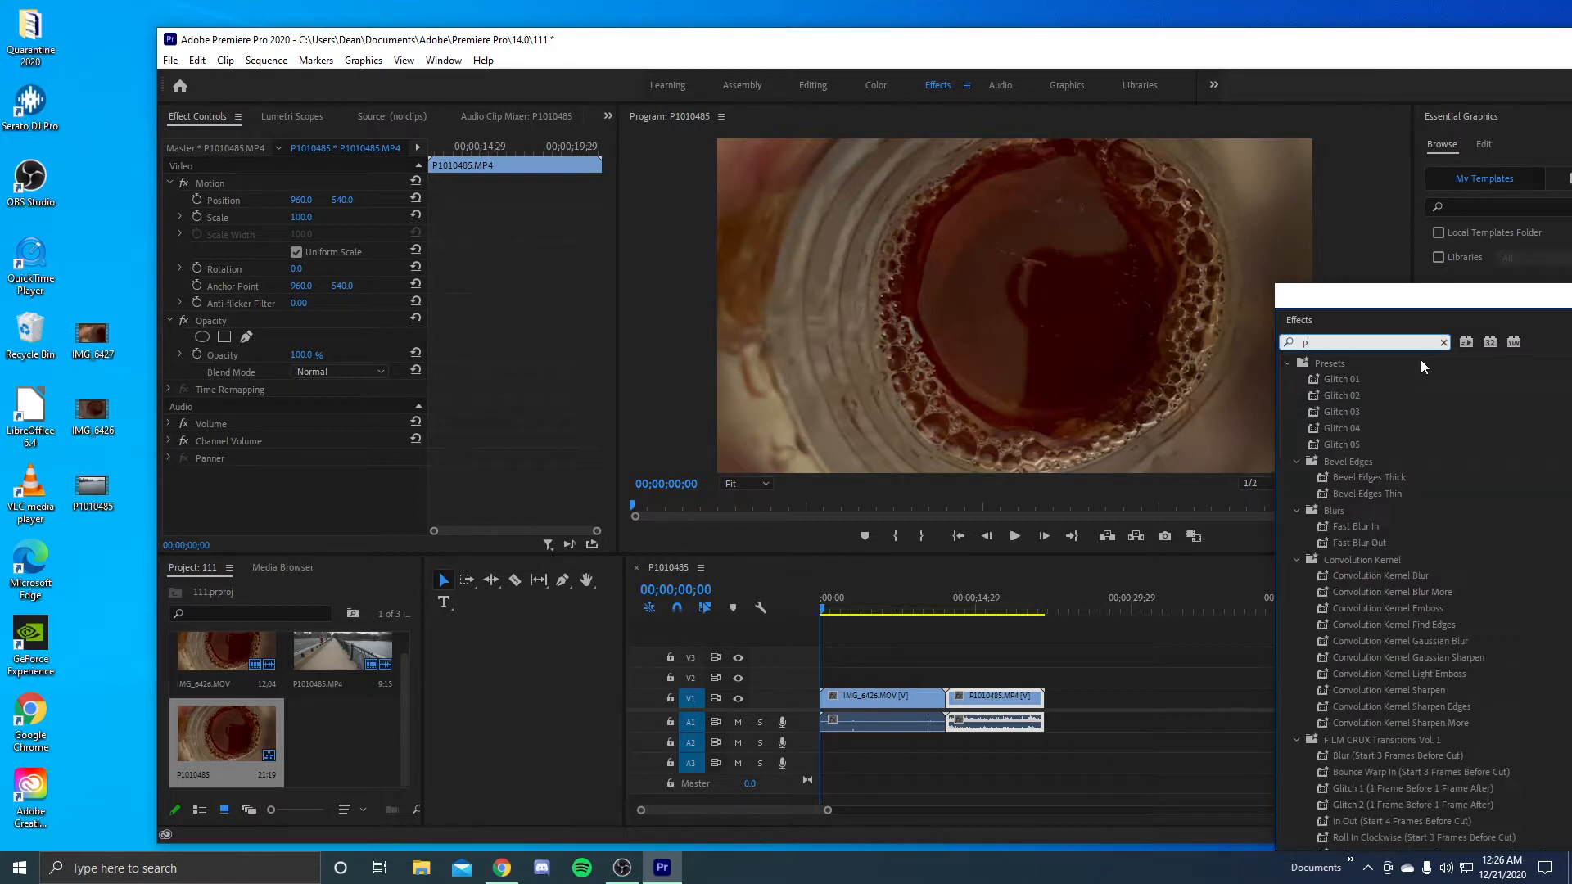
type("age")
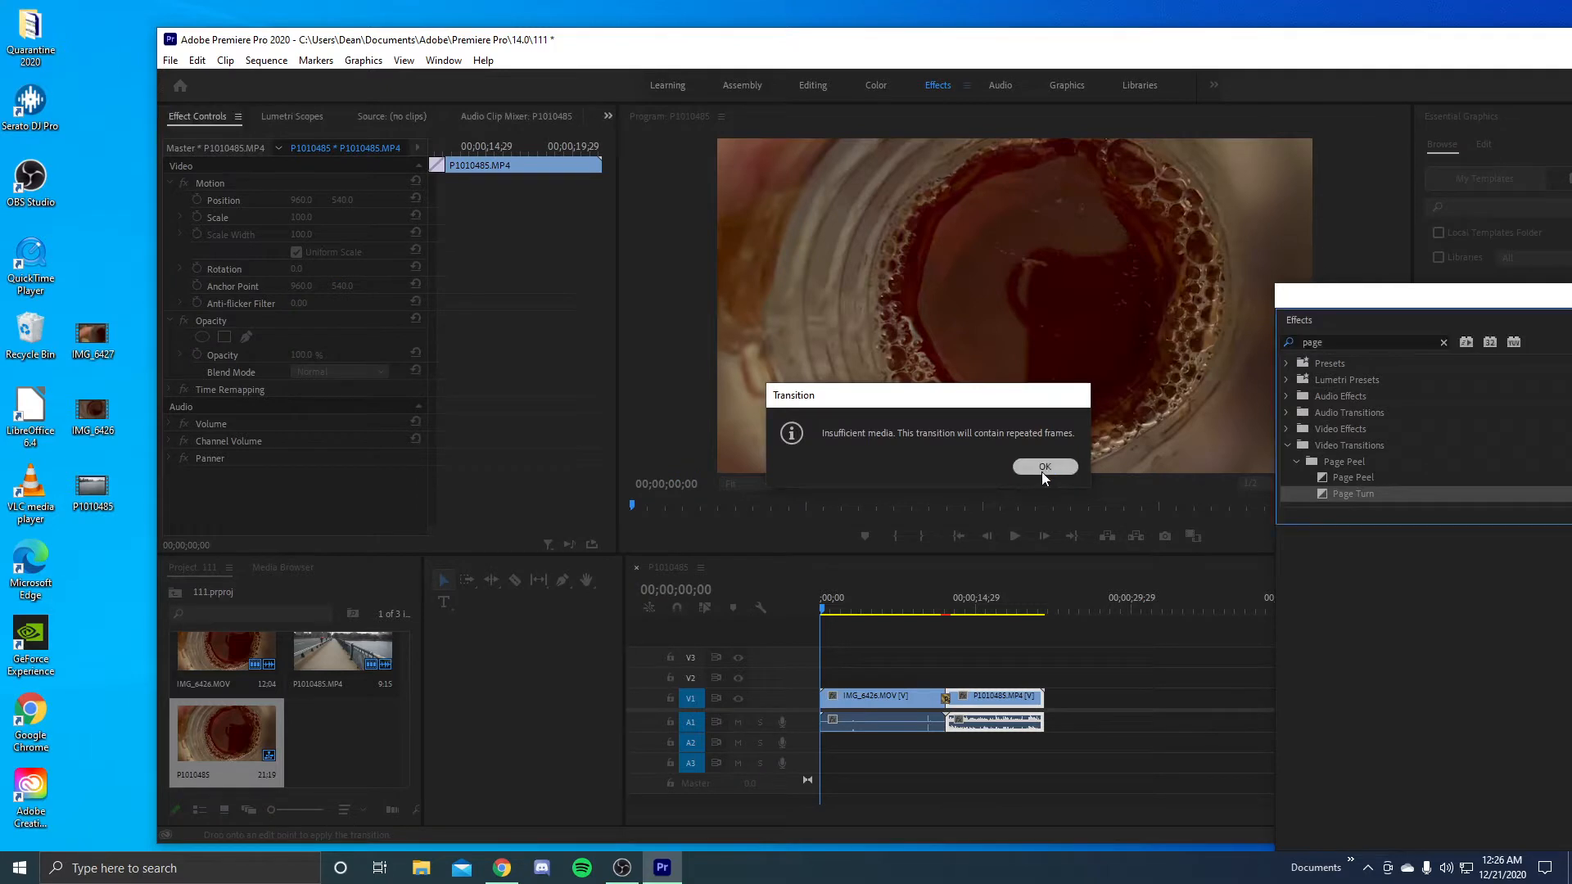
left_click(1043, 466)
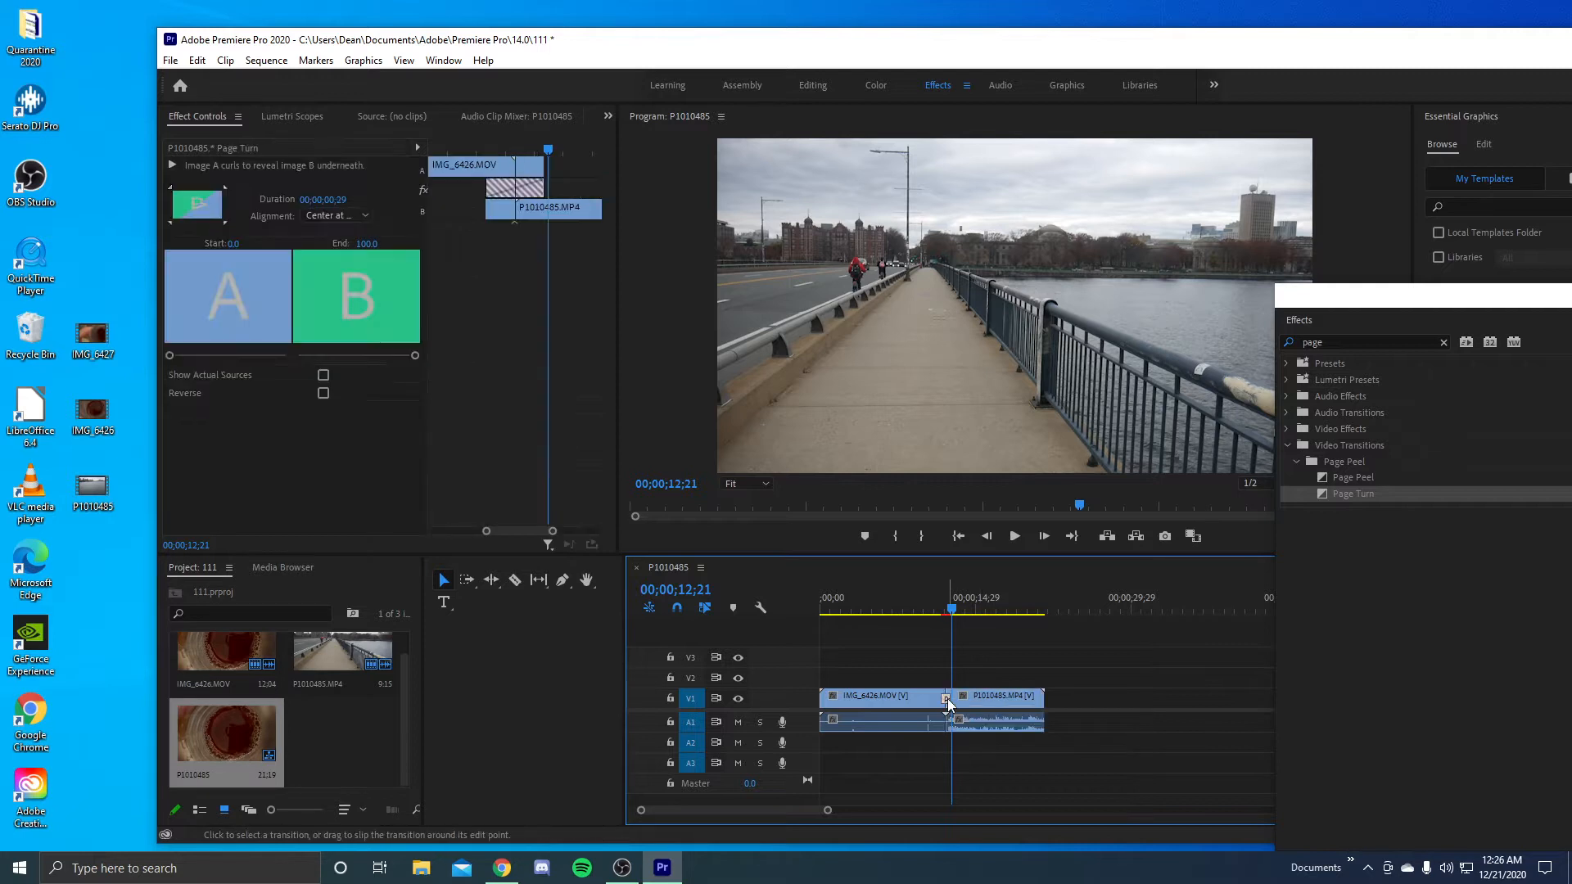
Delete the Page Turn, move P1010485 to V2 overlapping IMG_6426, and scrub through the overlap
left_click(1002, 704)
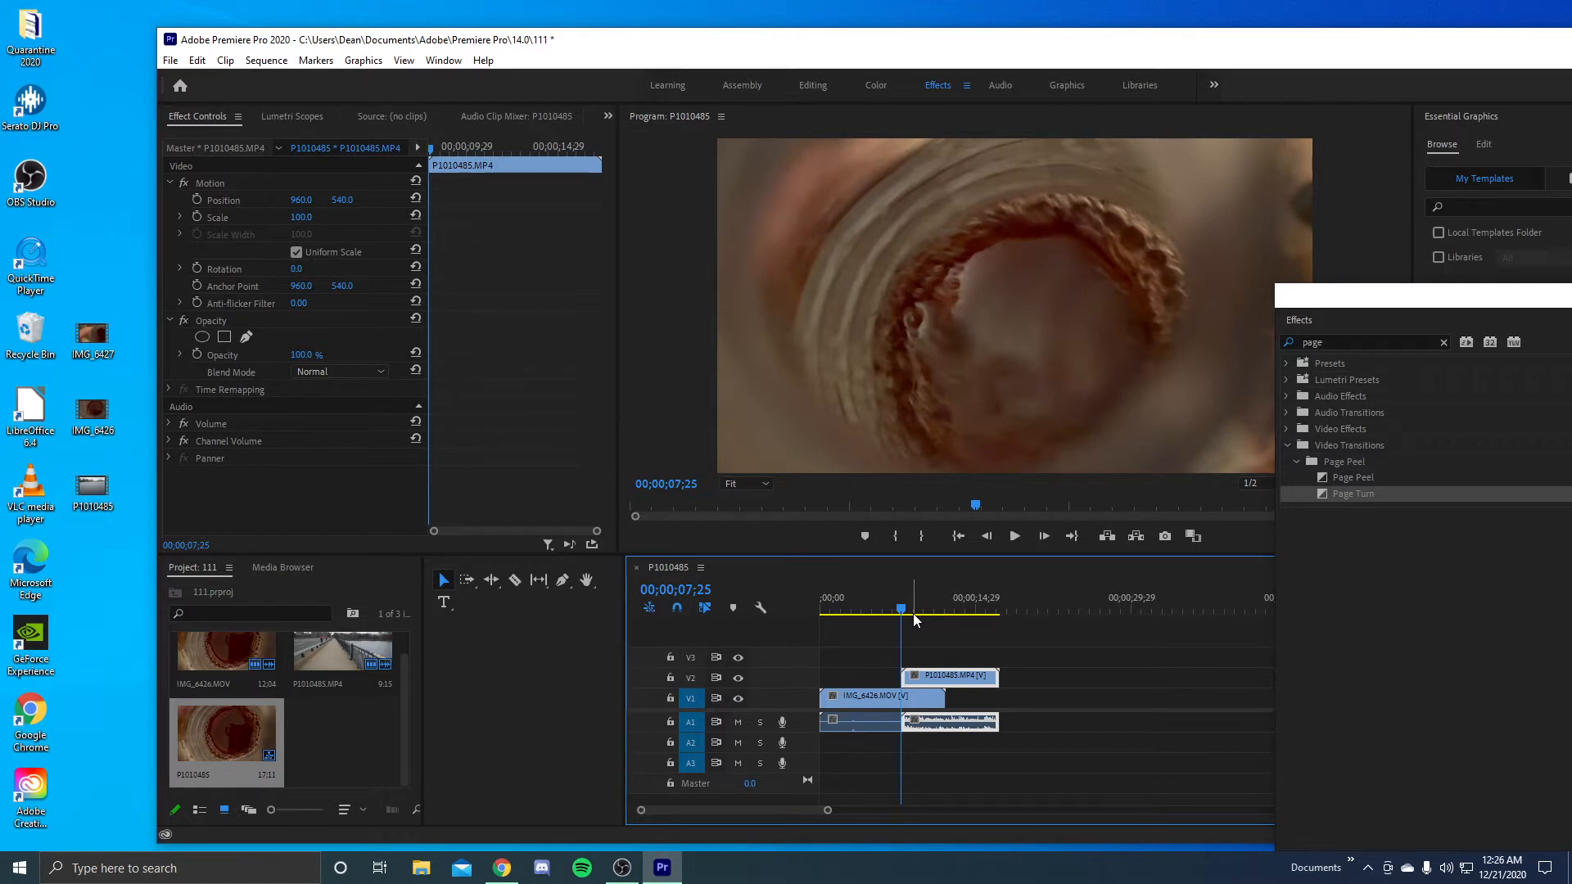
left_click(1013, 536)
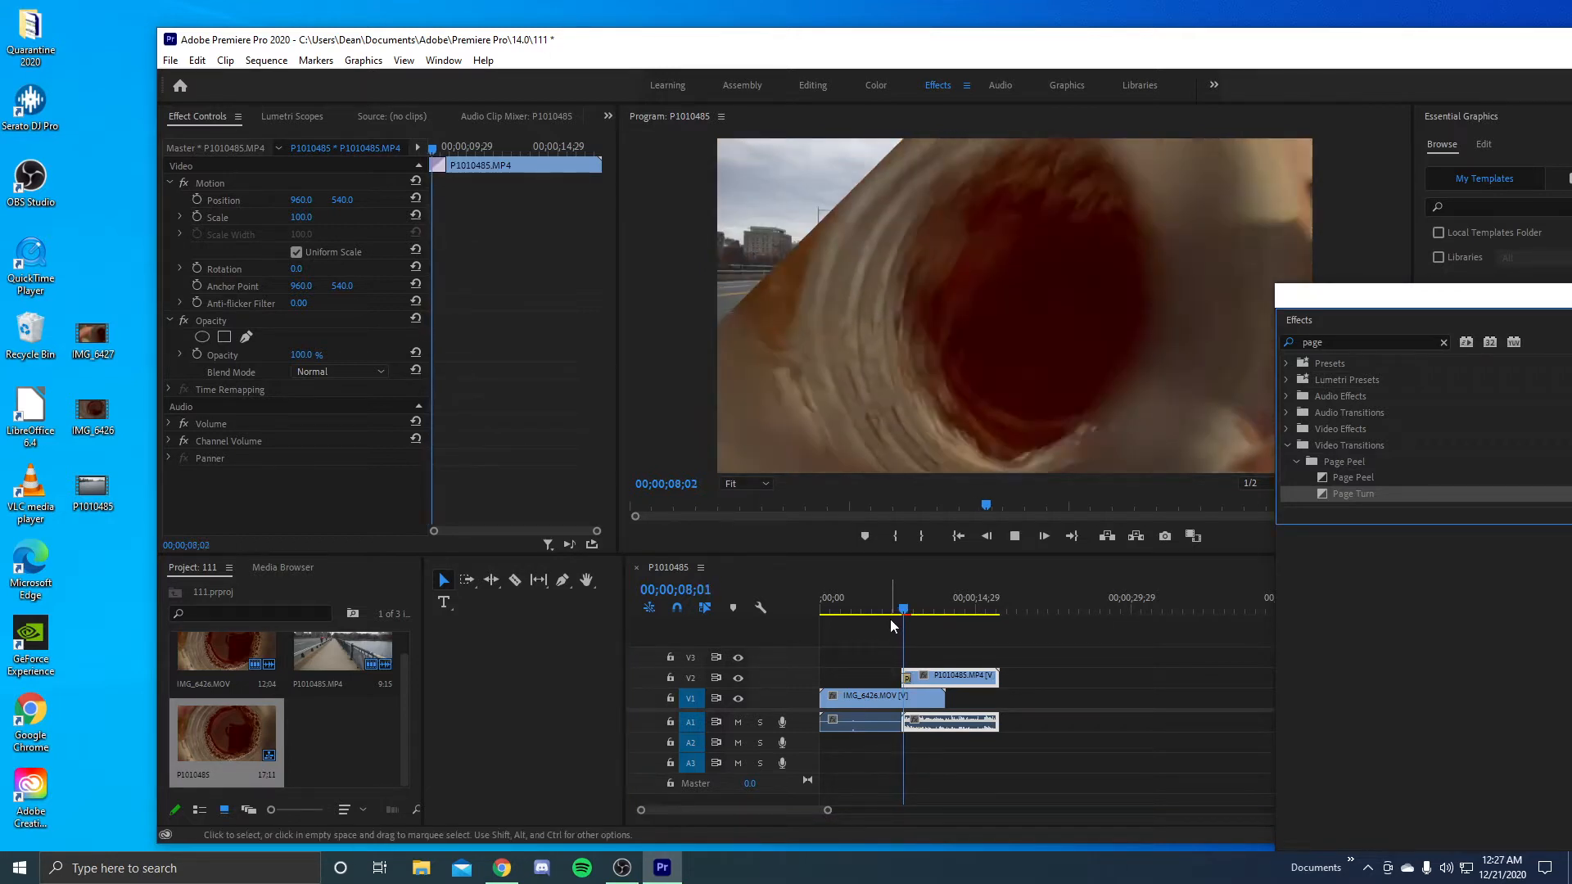
left_click(909, 609)
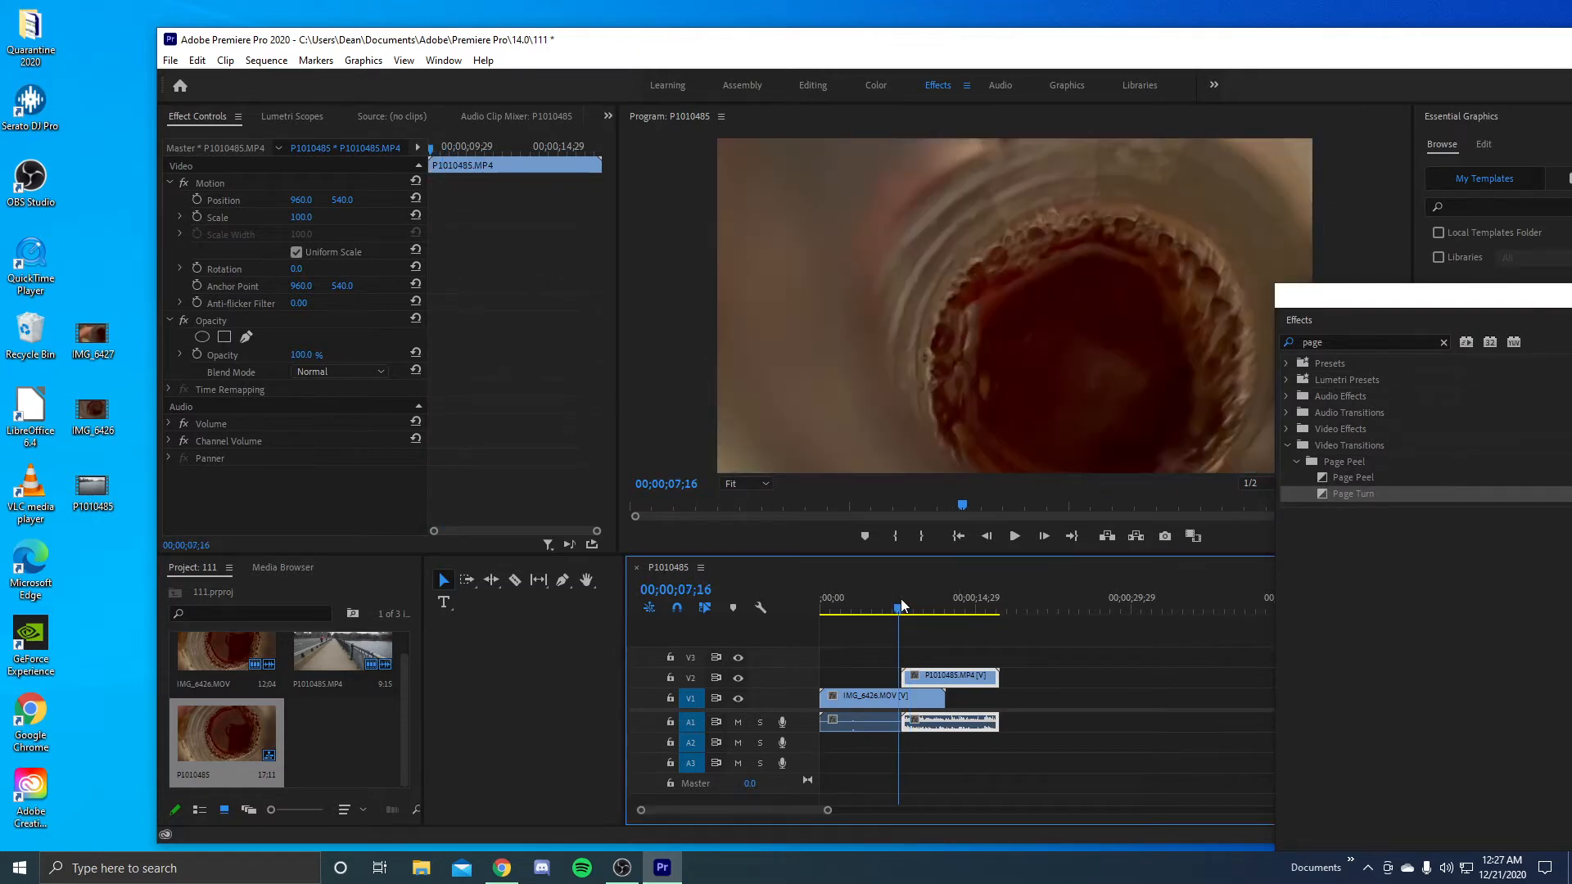
left_click(901, 609)
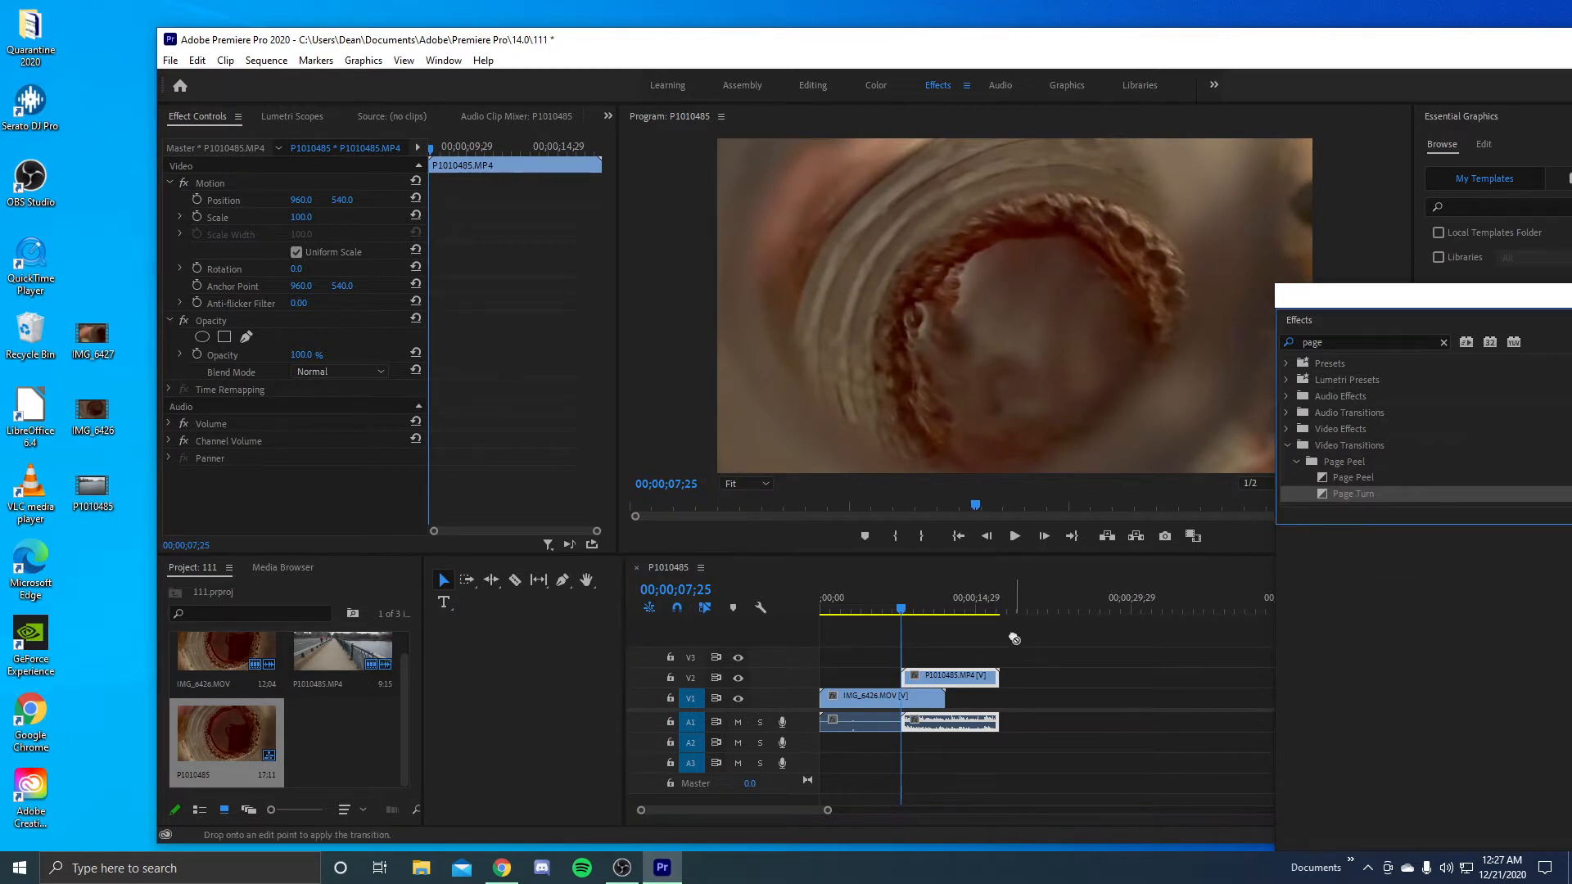
left_click(948, 677)
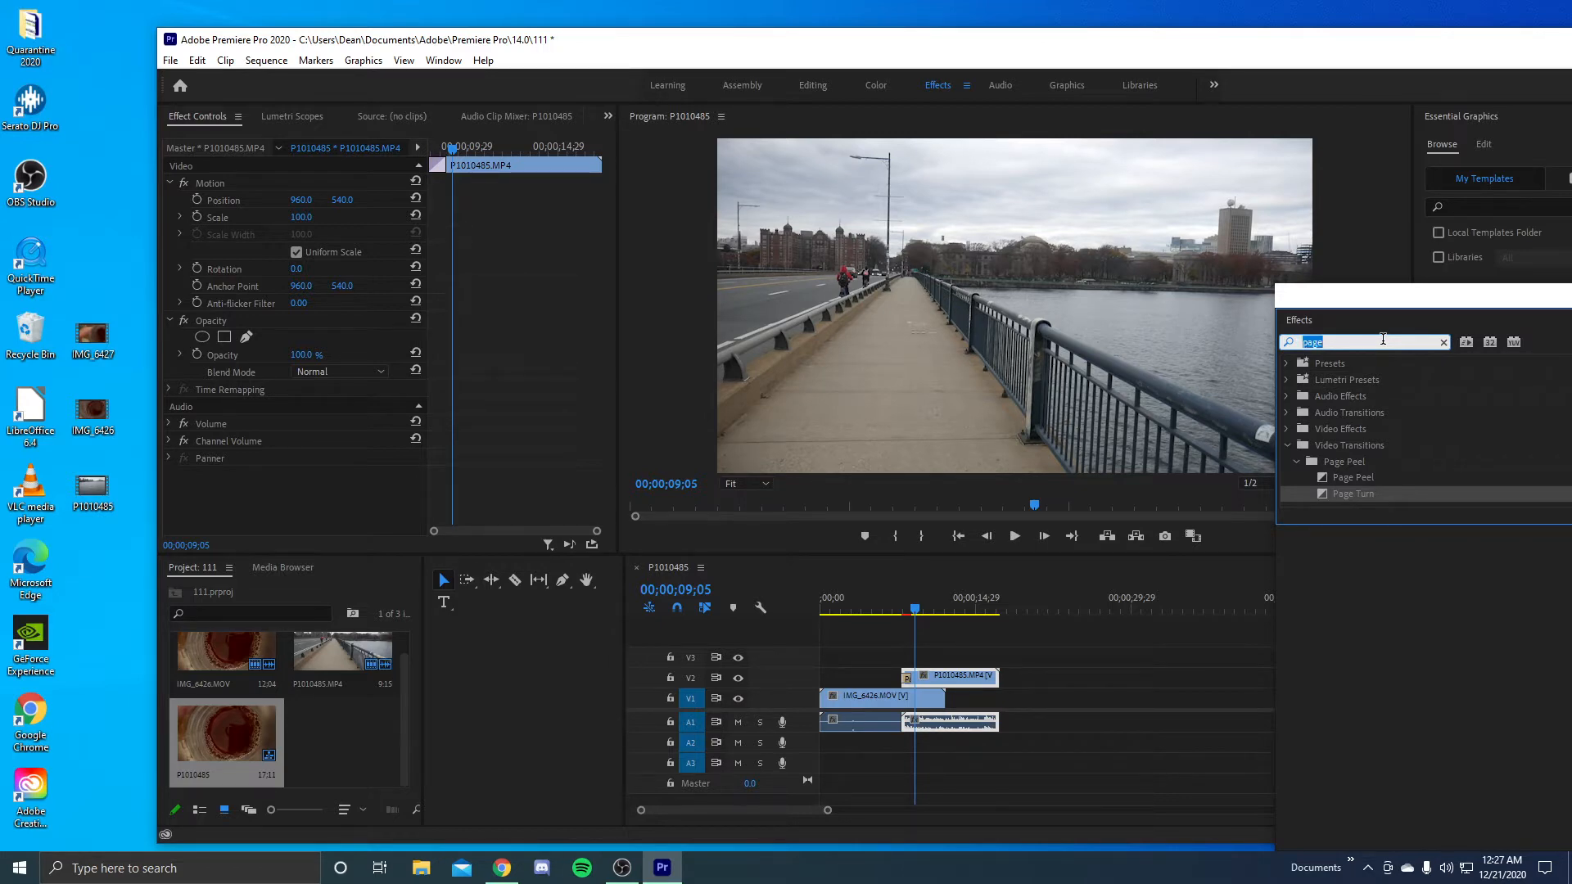
Search 'ven' and apply Venetian Blinds to P1010485, parking at the overlap start
type("ven")
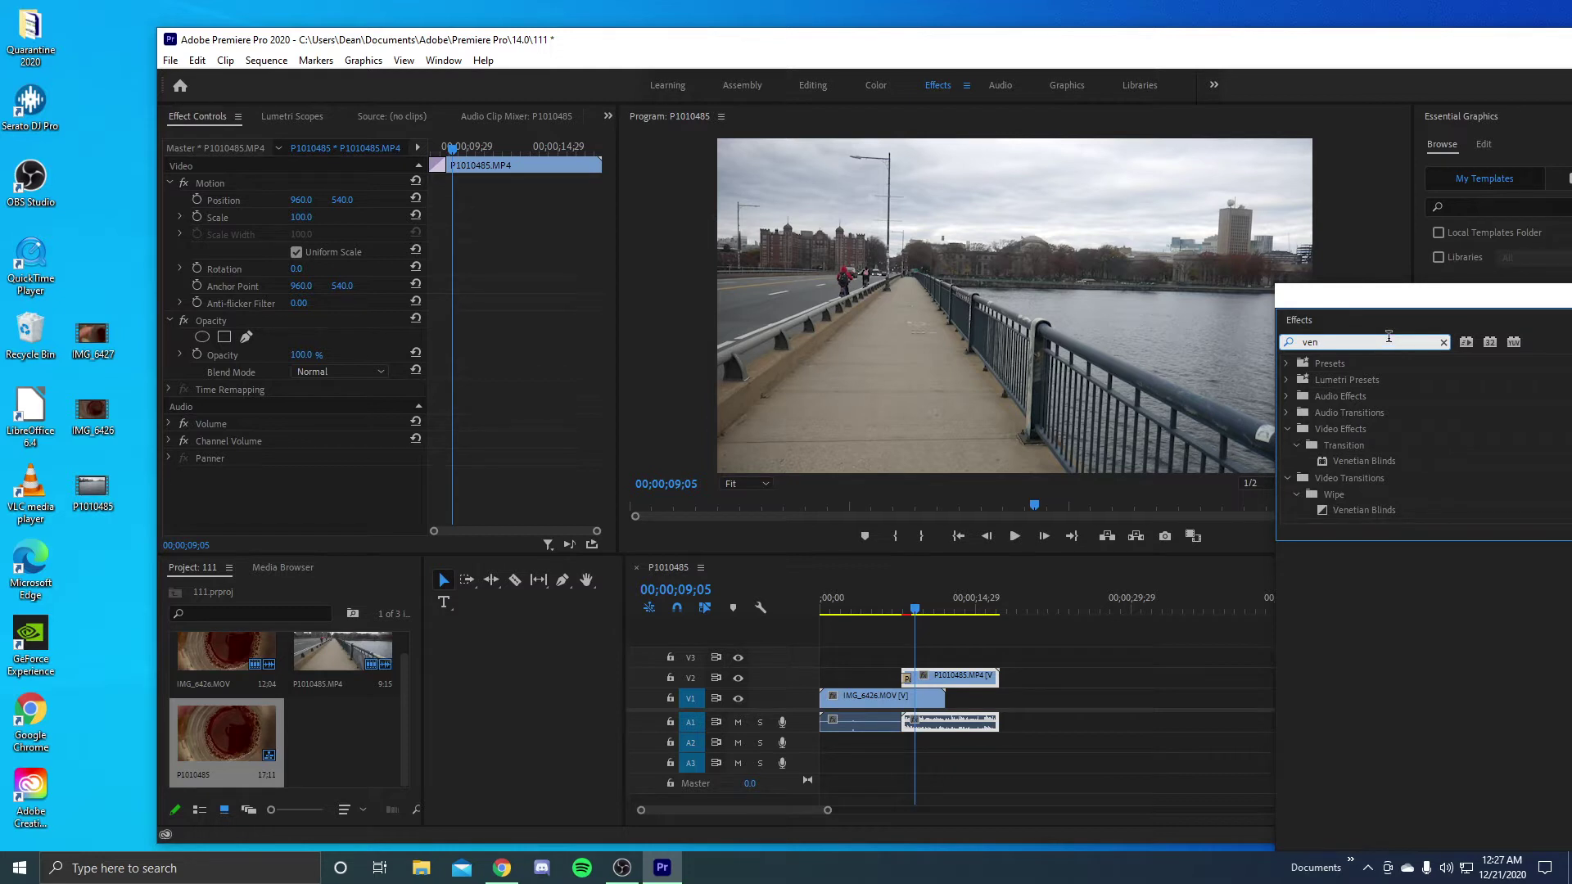
mouse_move(1384, 454)
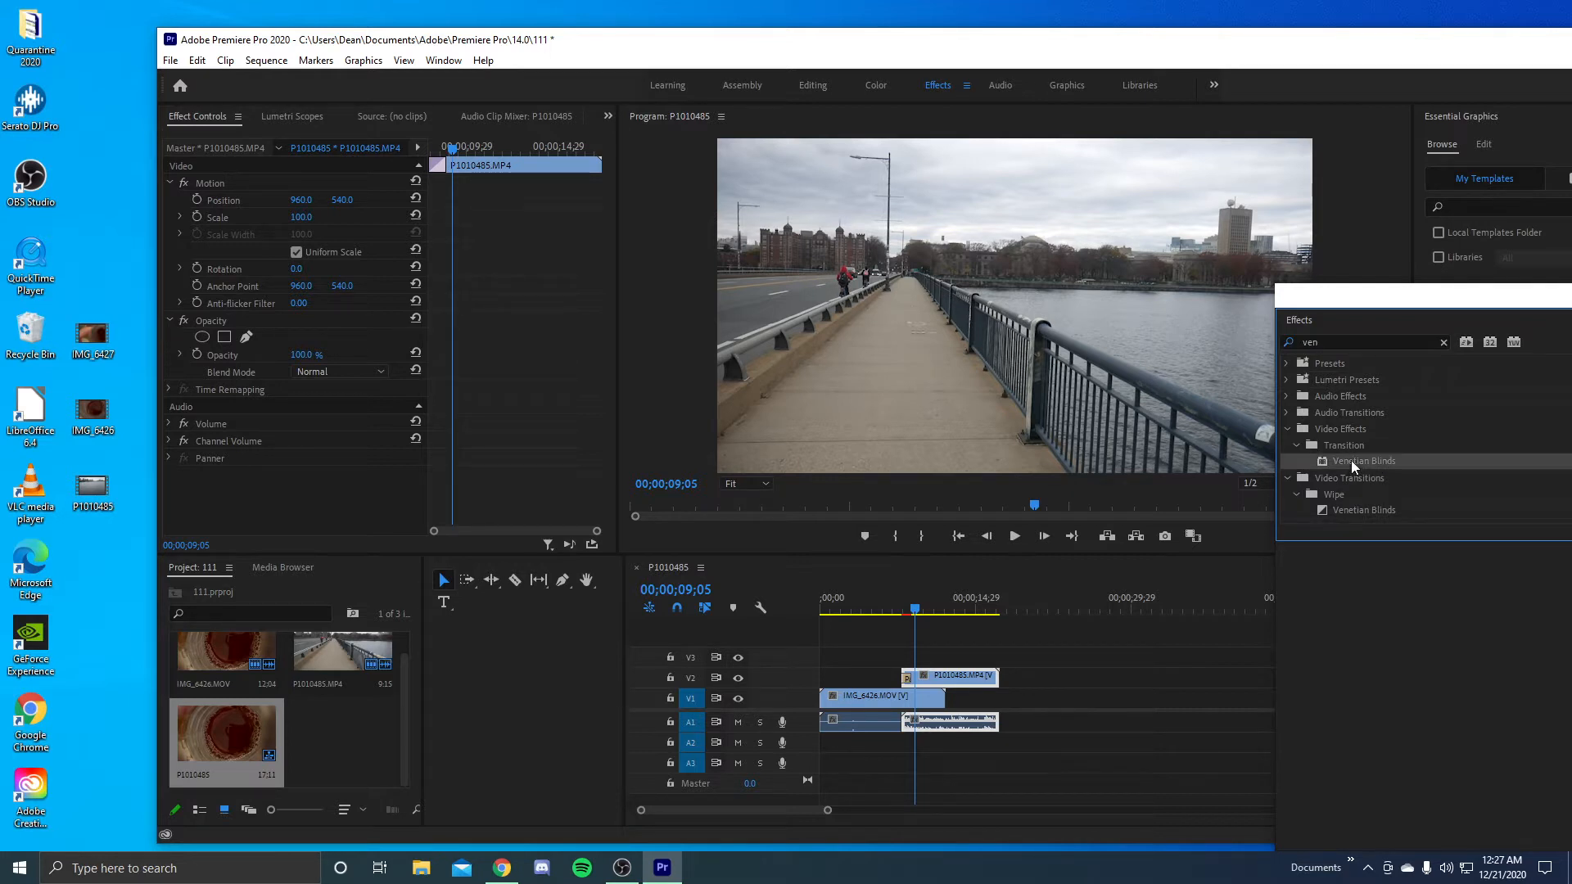
double_click(1364, 460)
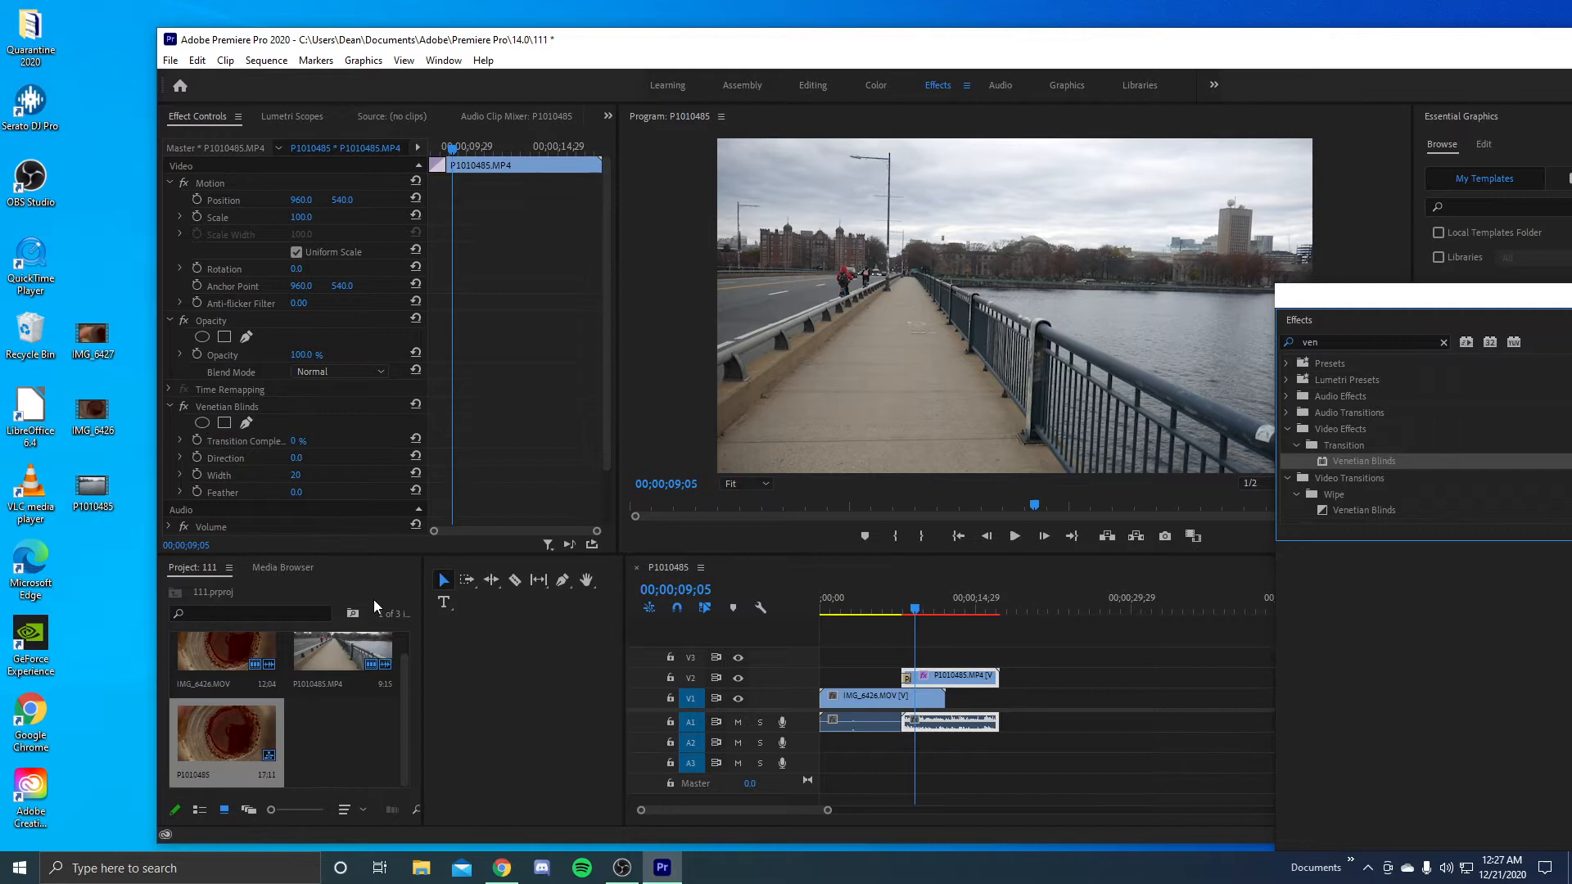
left_click(905, 611)
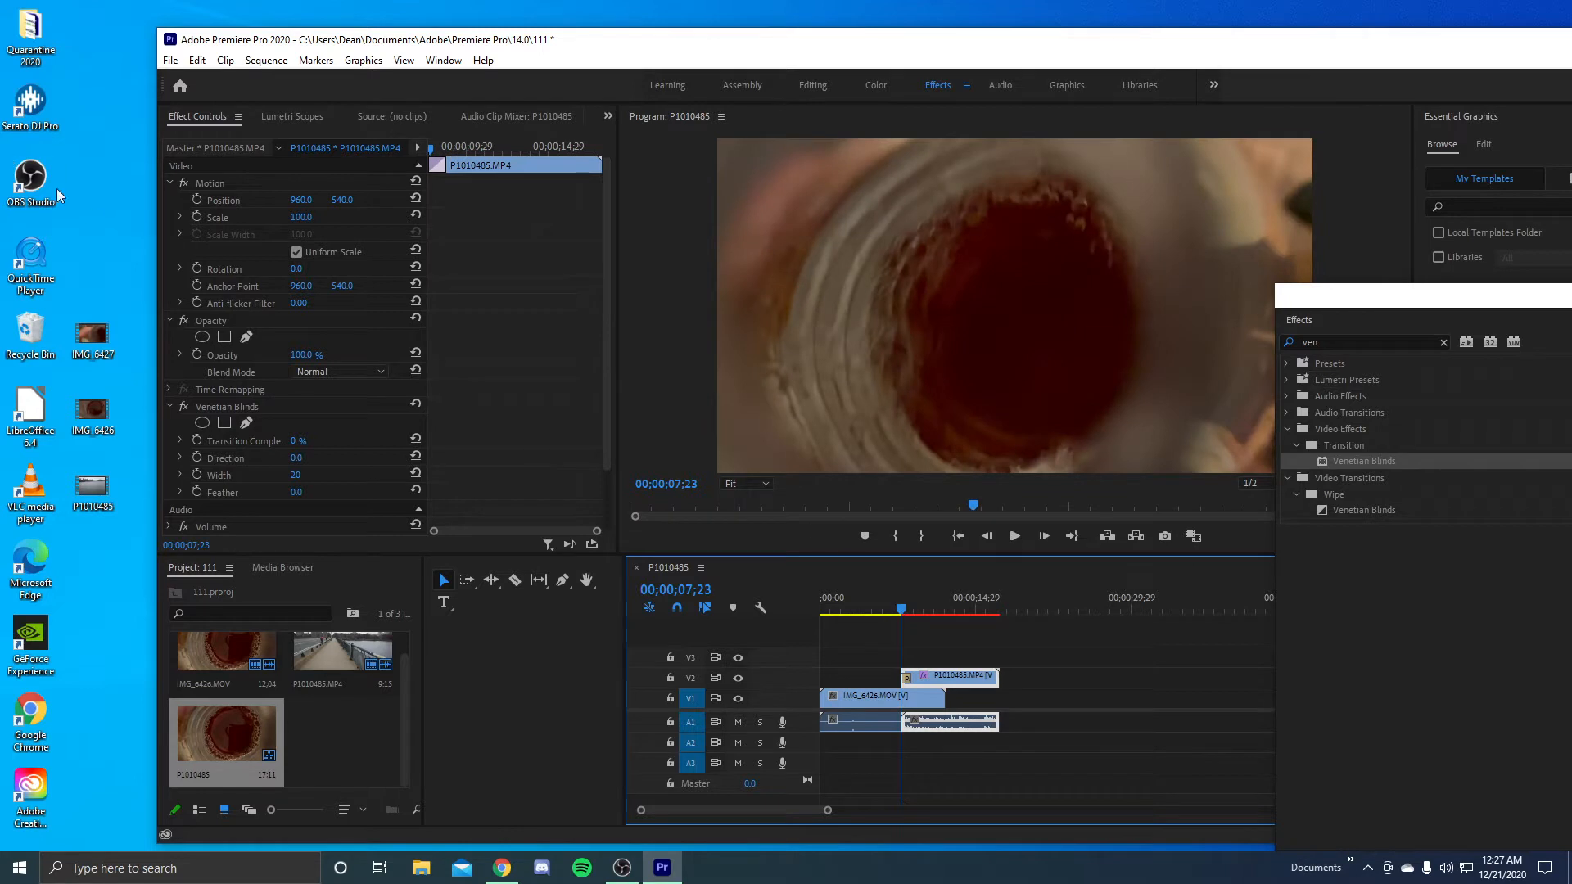
mouse_move(332, 414)
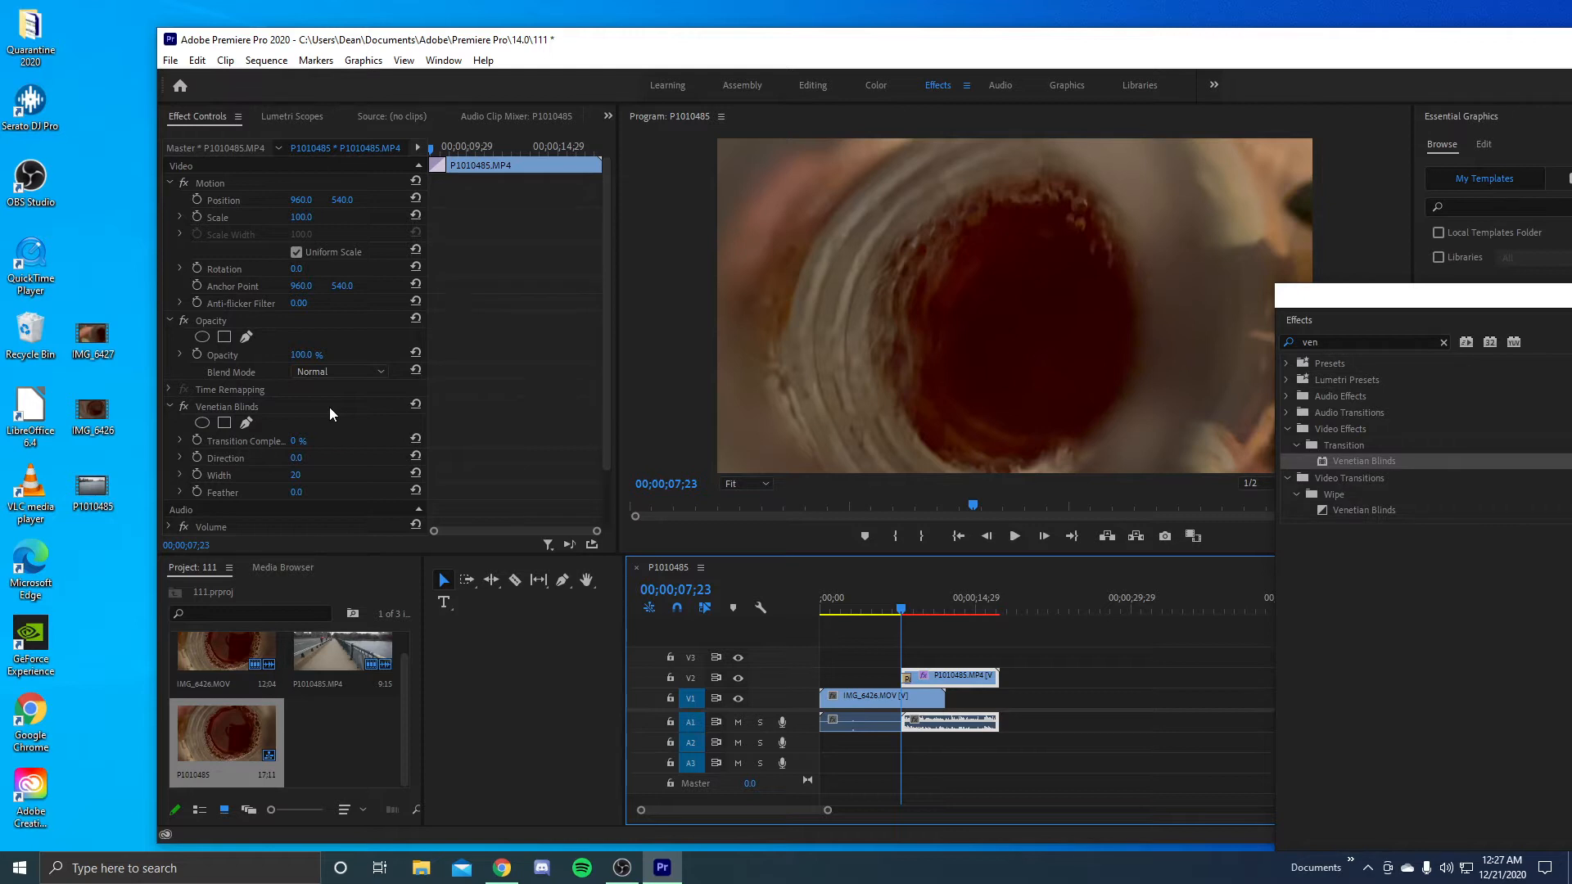
mouse_move(352, 319)
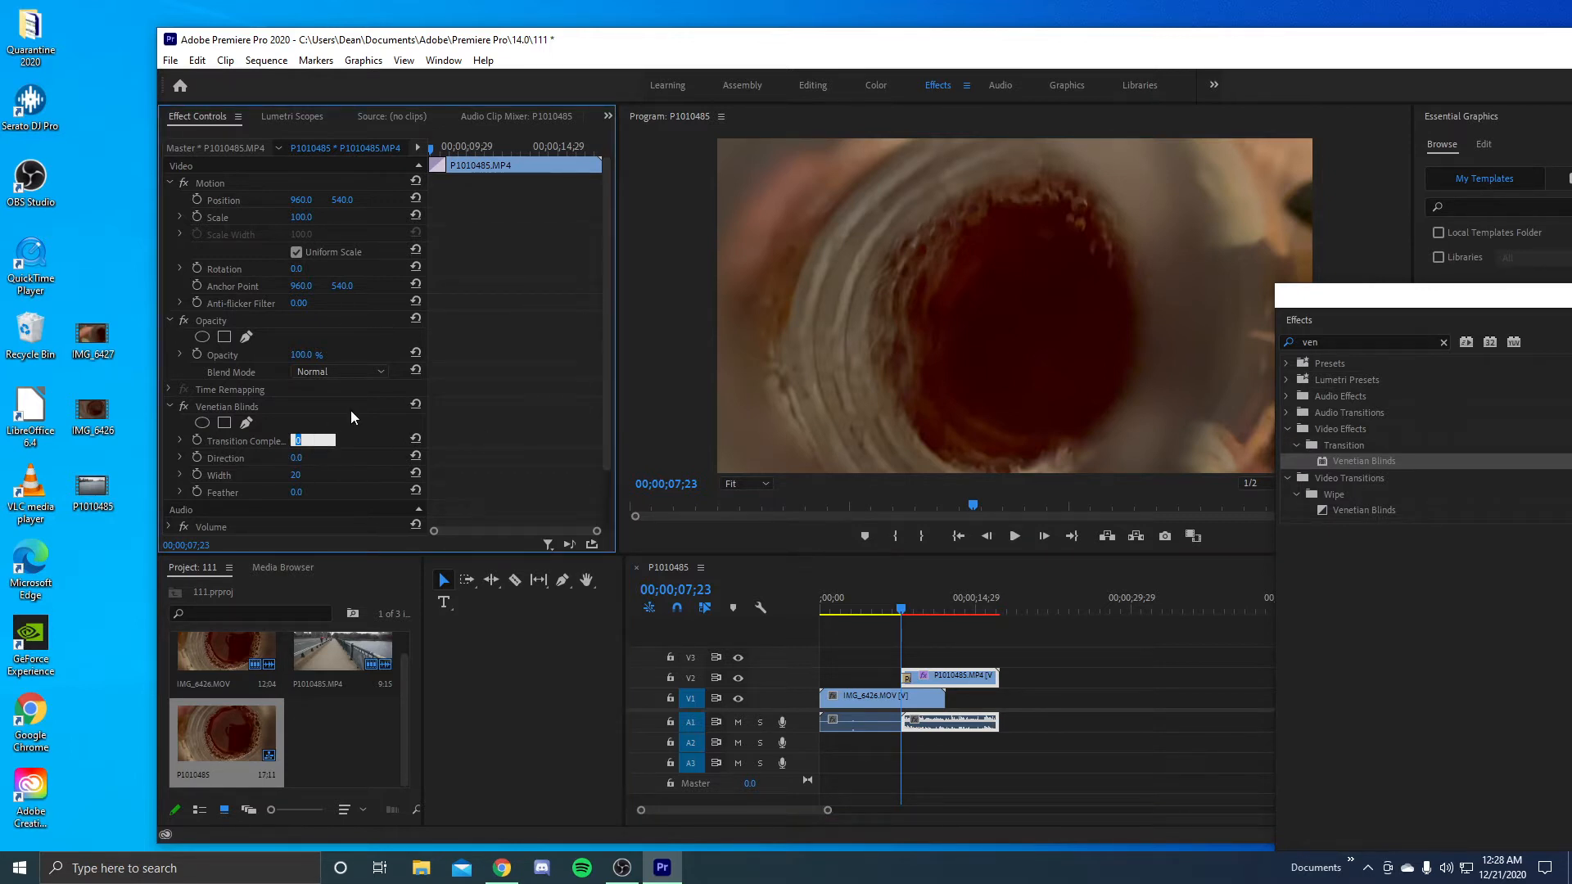
Keyframe Transition Completion at 100% on the overlap start and 0% later, then review from the start
type("100 %")
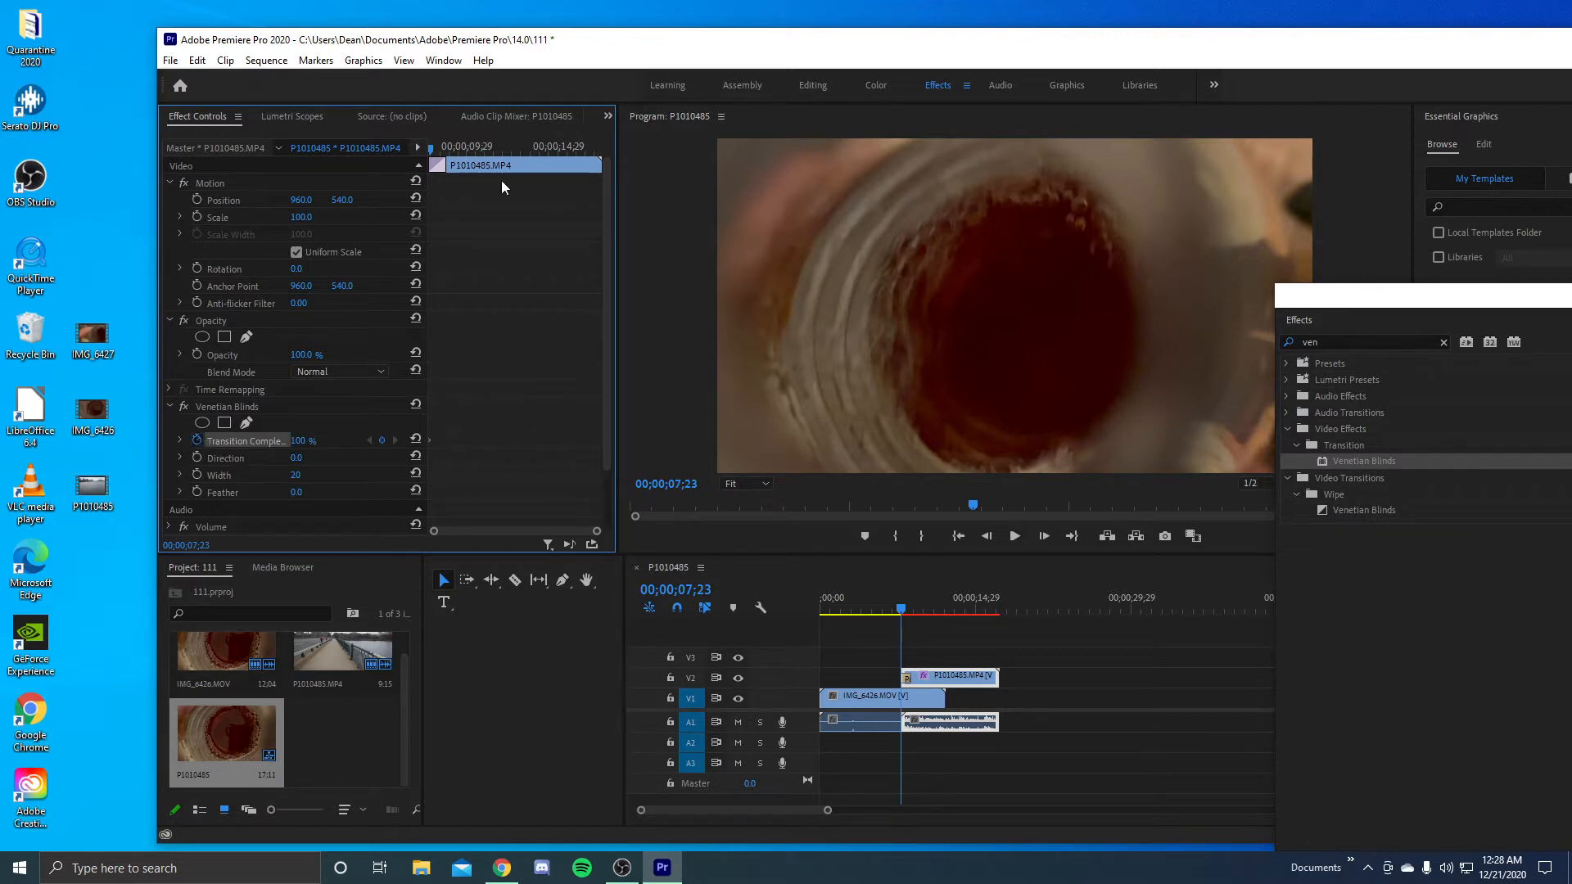
mouse_move(480, 345)
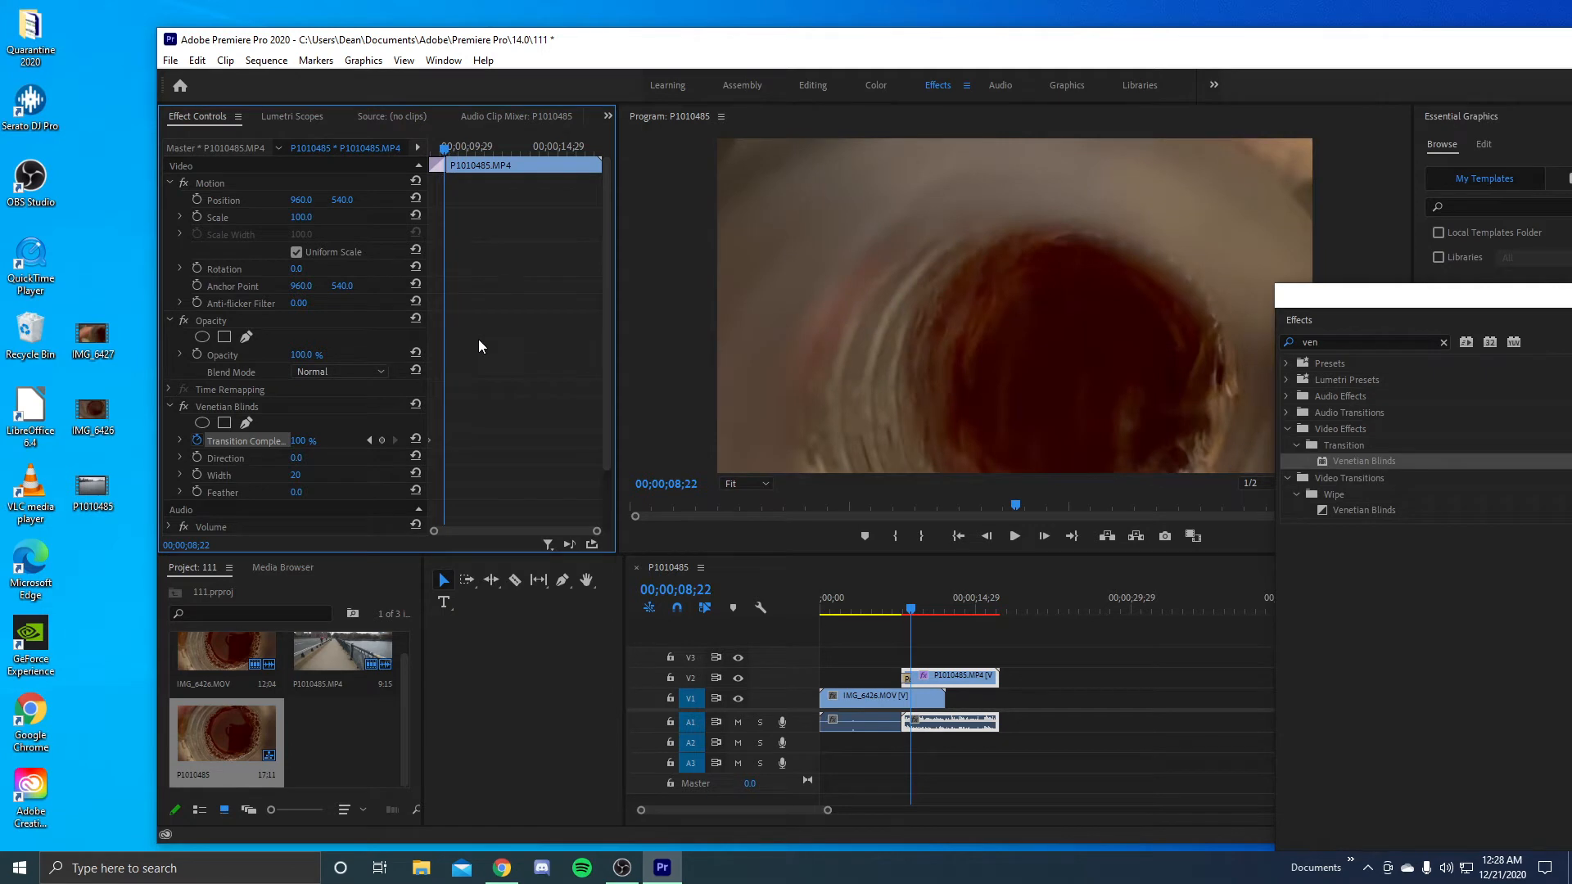
mouse_move(372, 293)
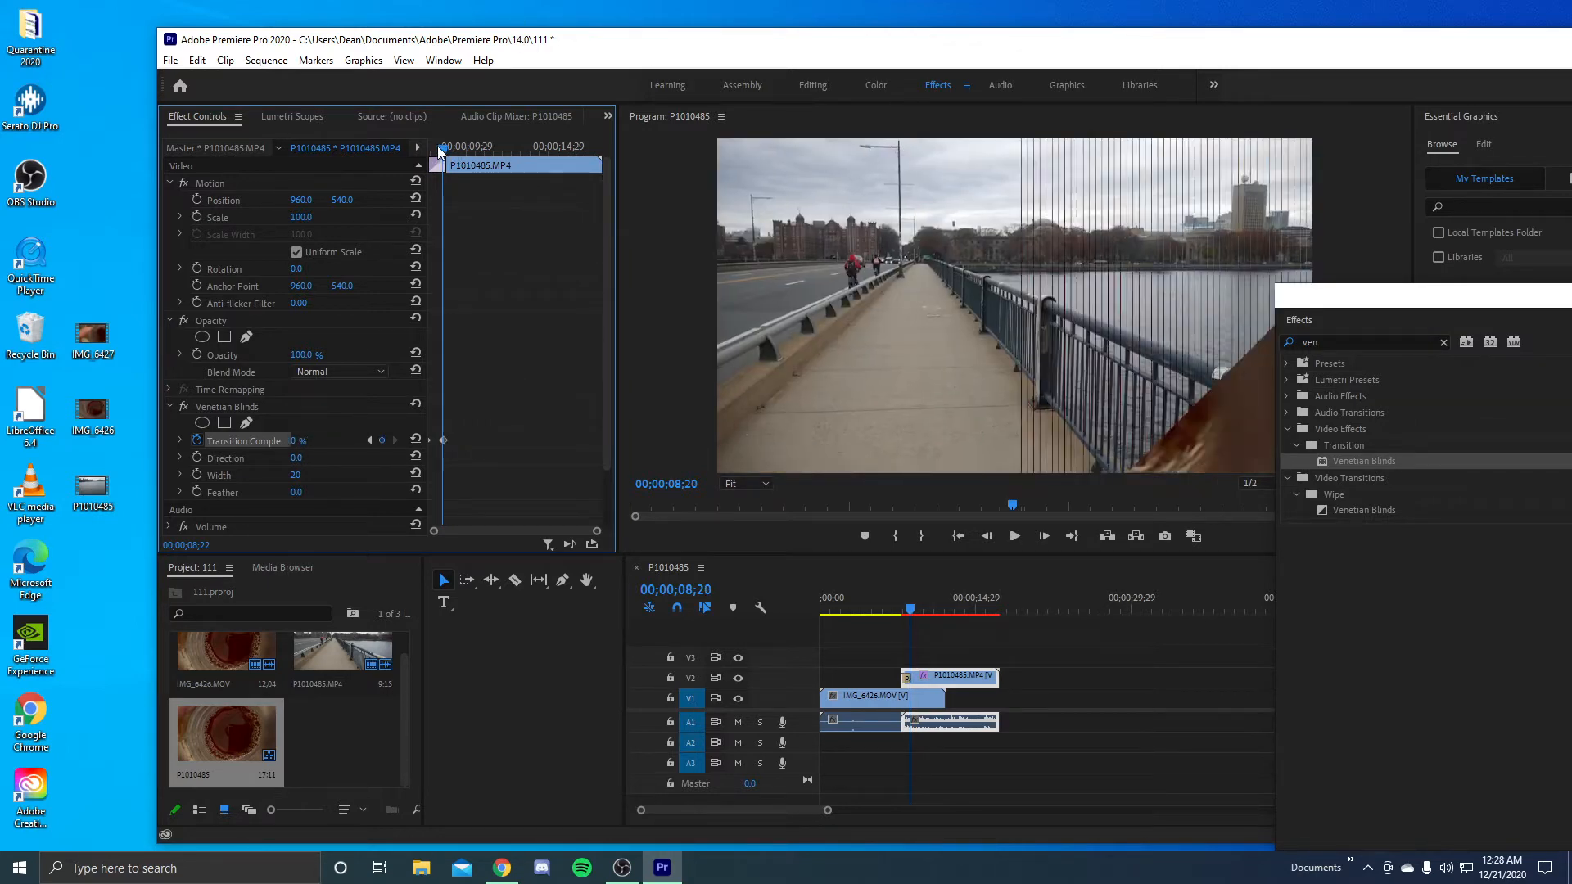
left_click(1014, 535)
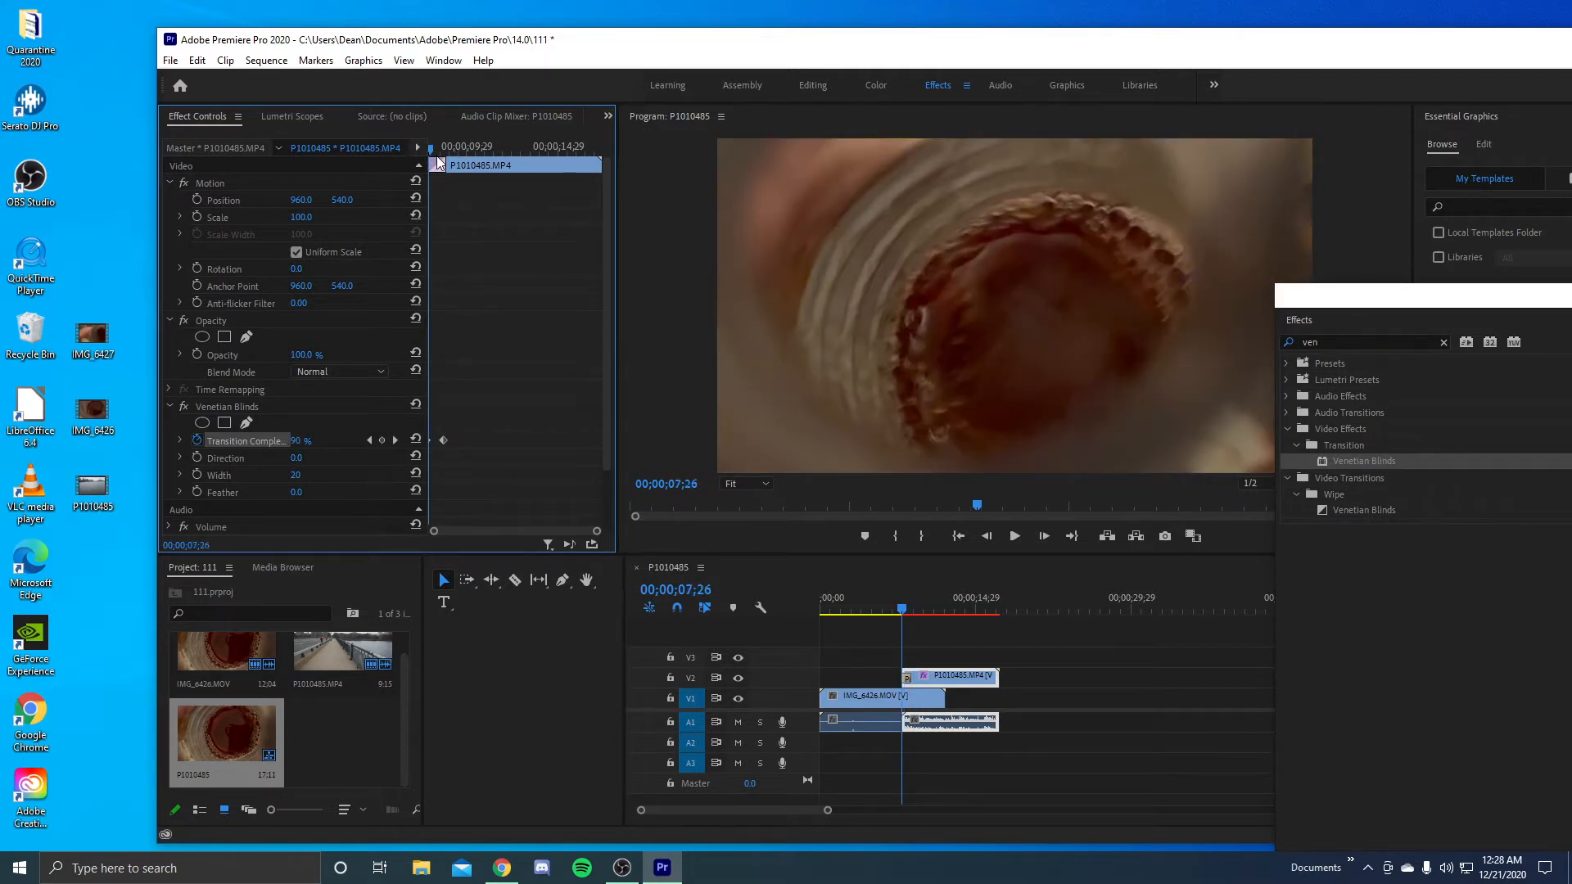
mouse_move(254, 512)
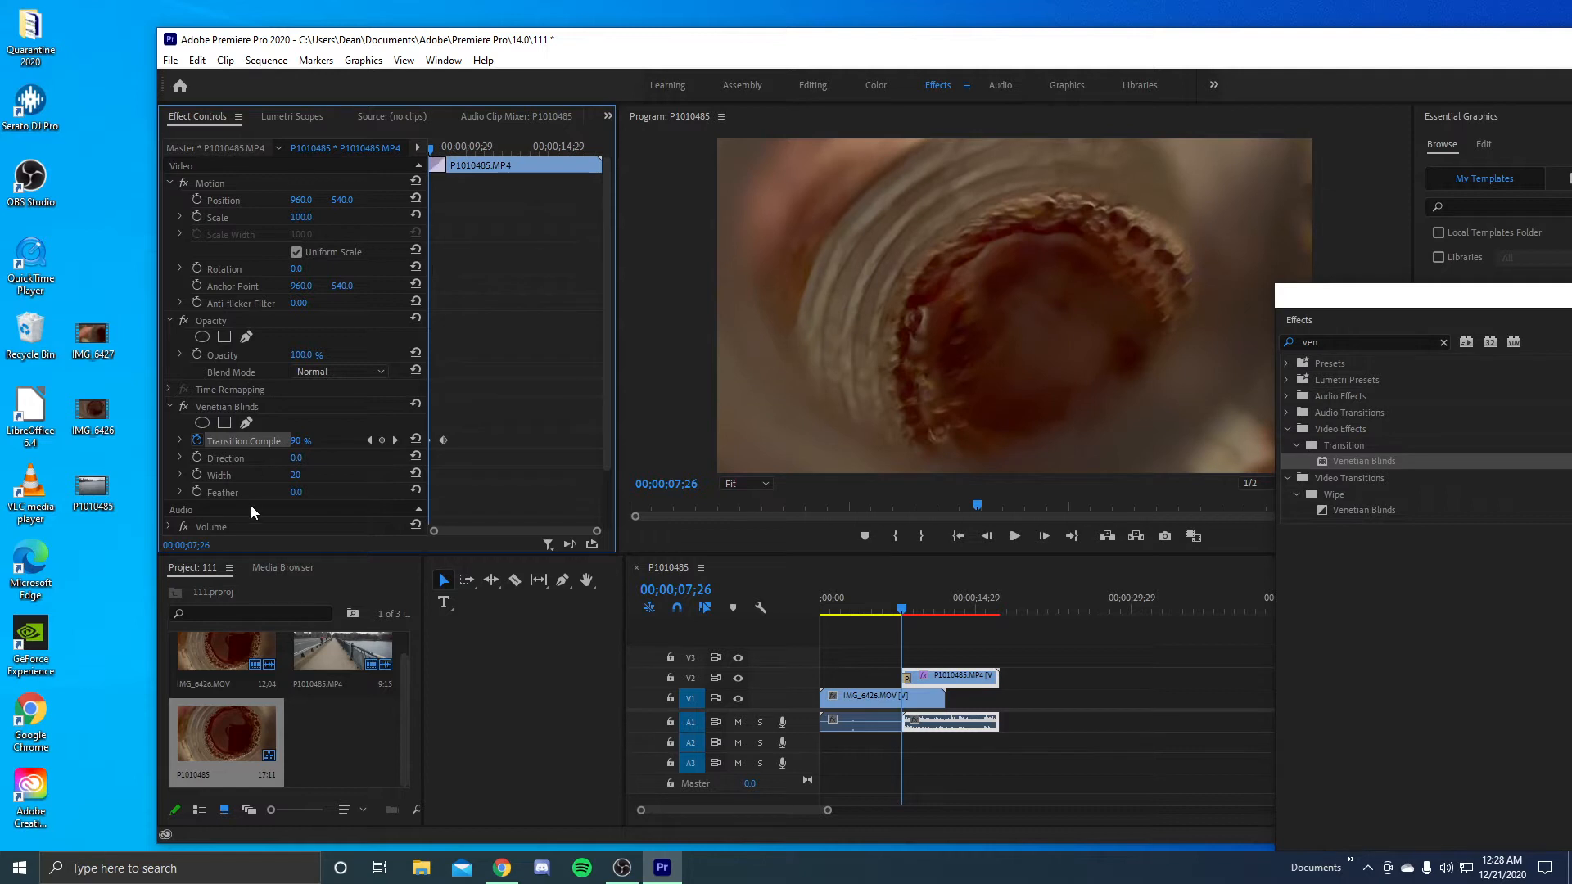
mouse_move(258, 485)
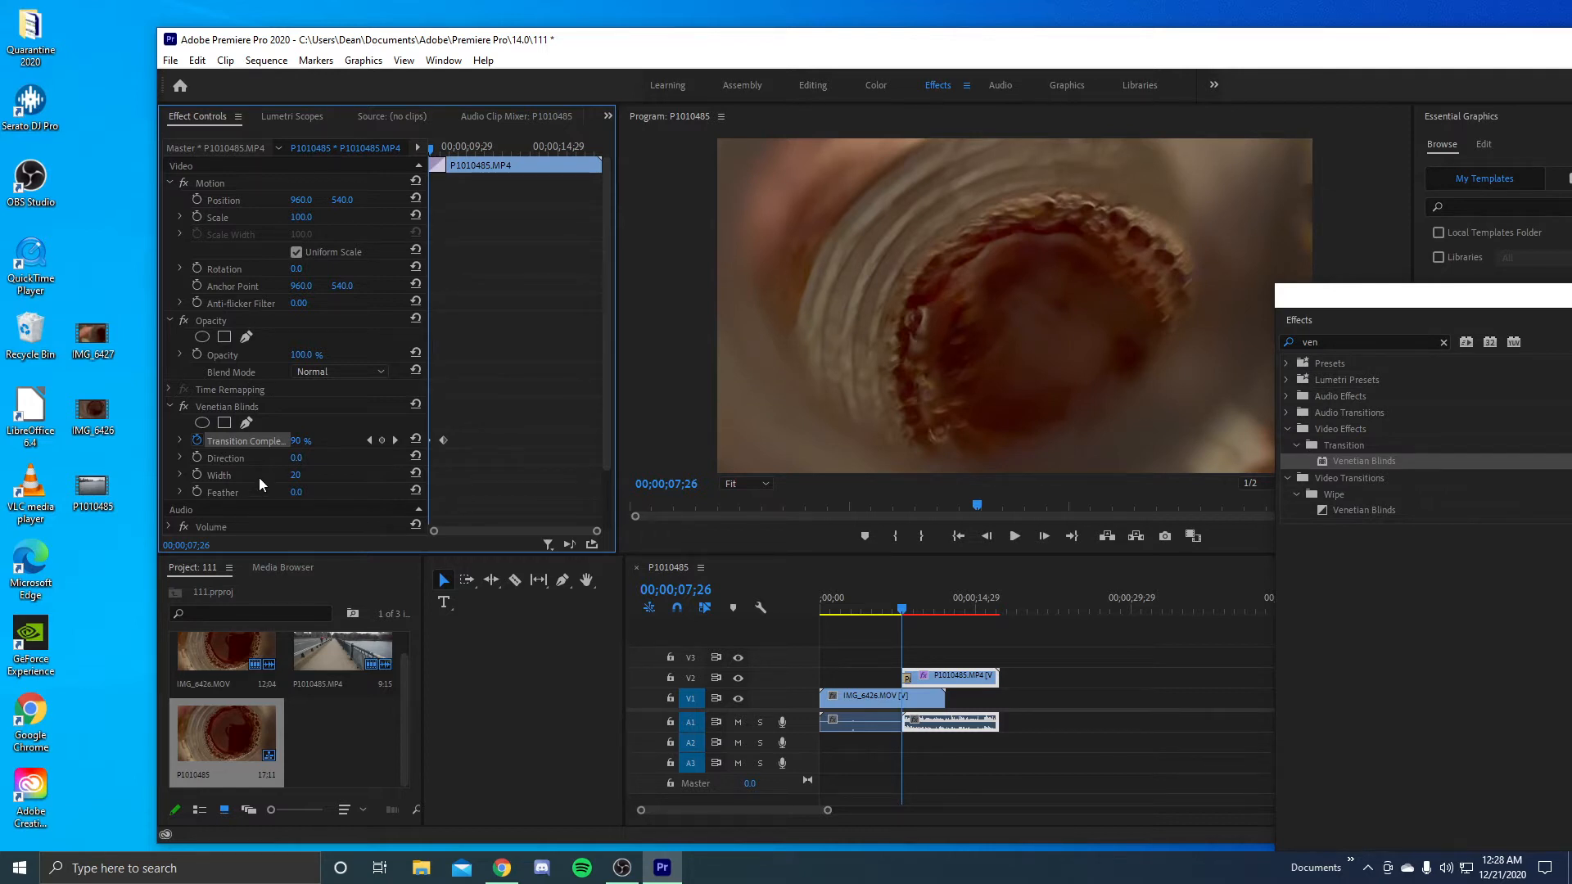
mouse_move(436, 370)
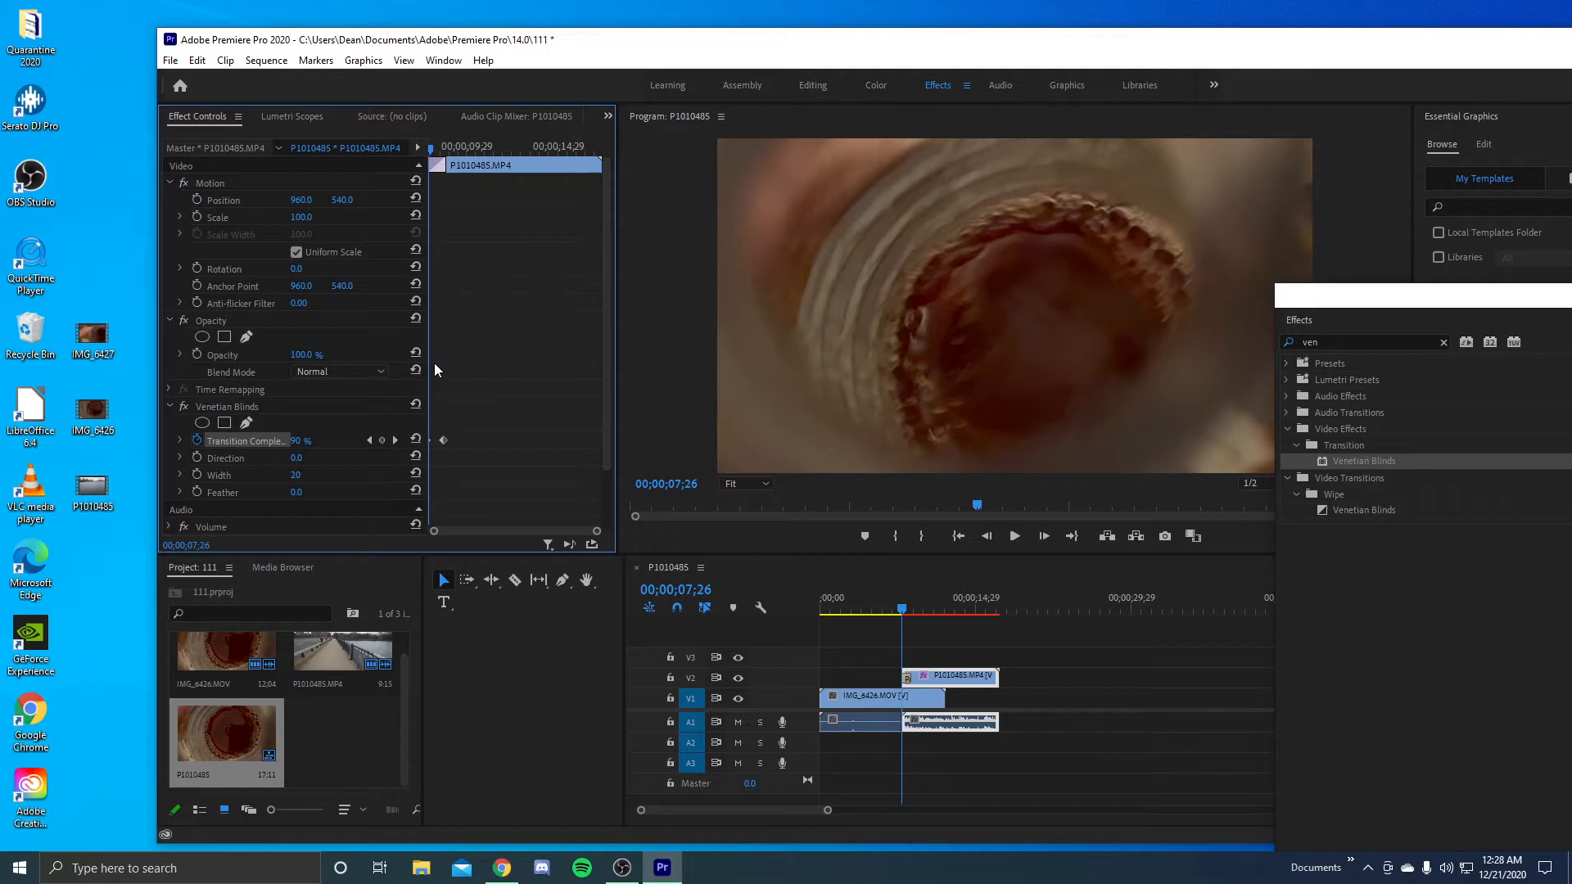
mouse_move(288, 485)
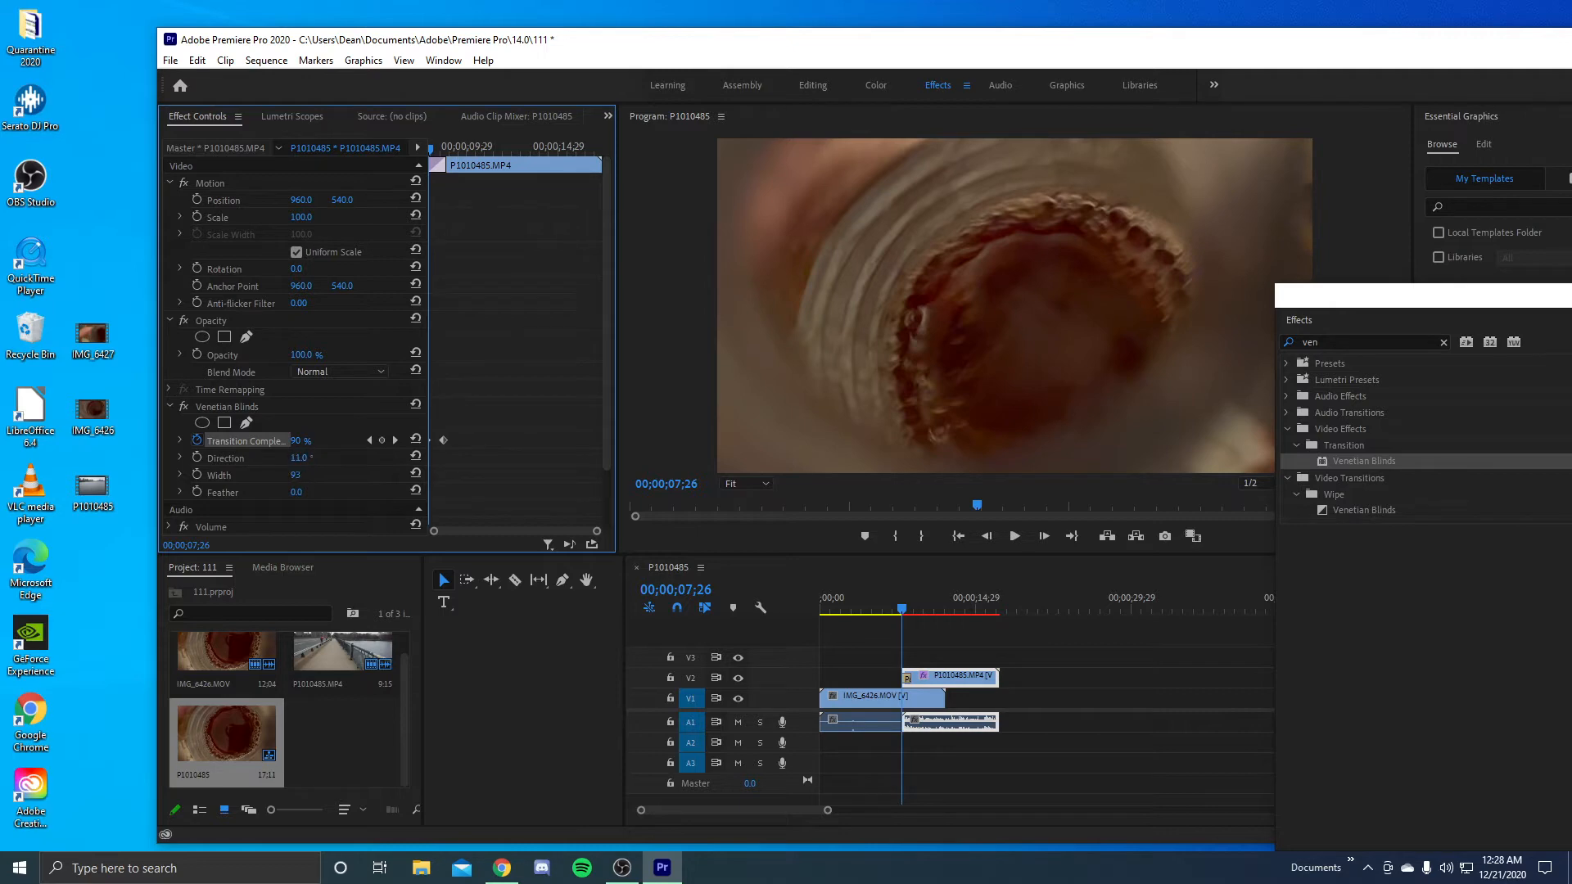
Set Direction to 101° and Width 229, previewing the angled blinds across the overlap
left_click(1014, 535)
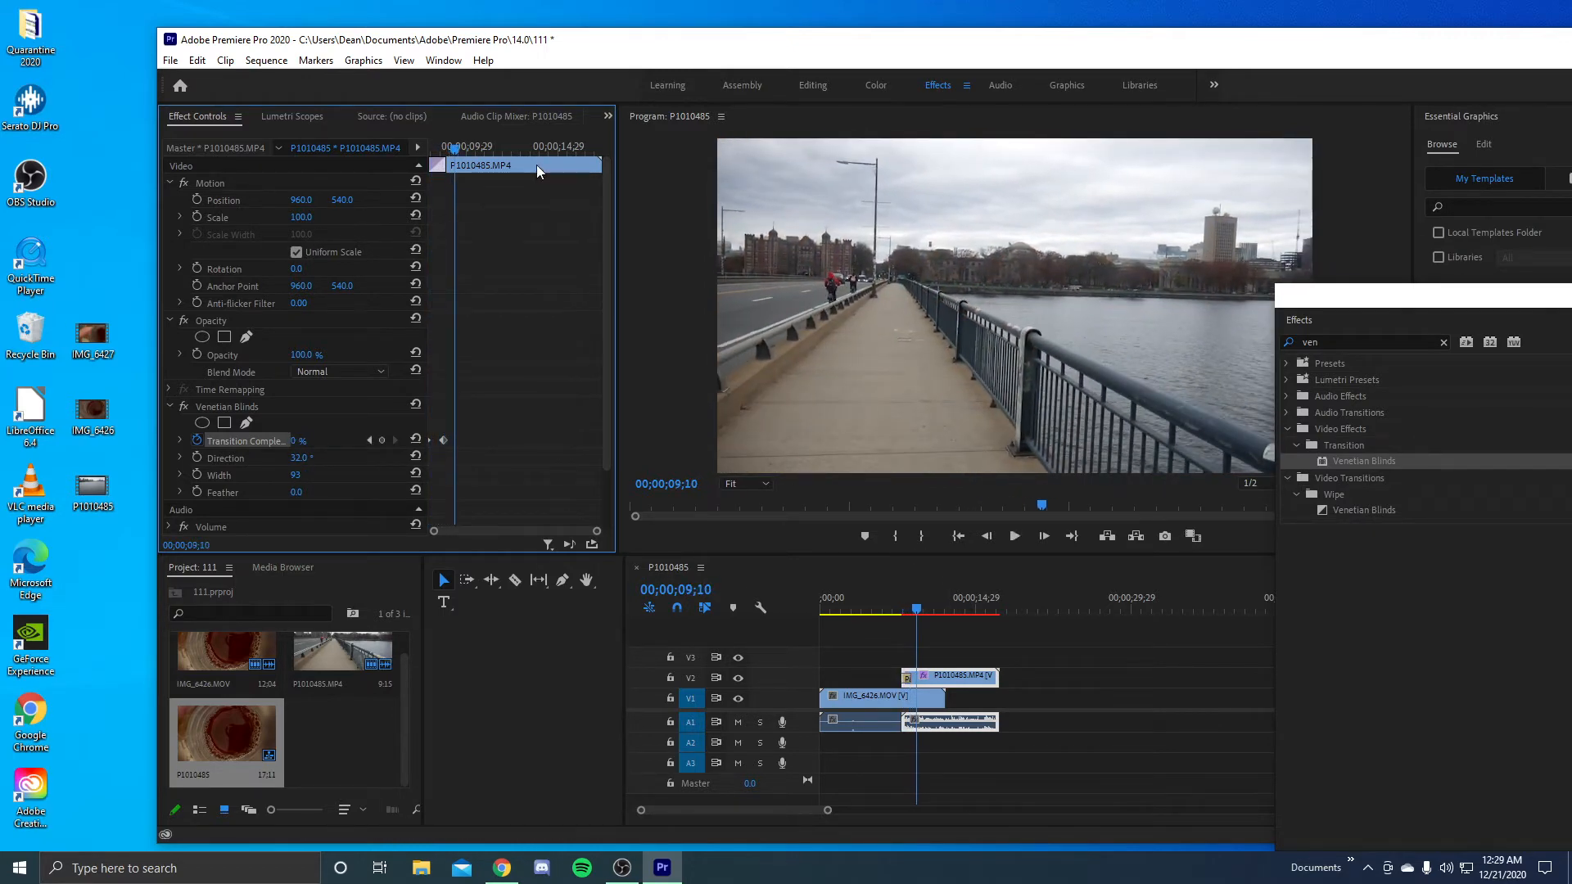
left_click(901, 609)
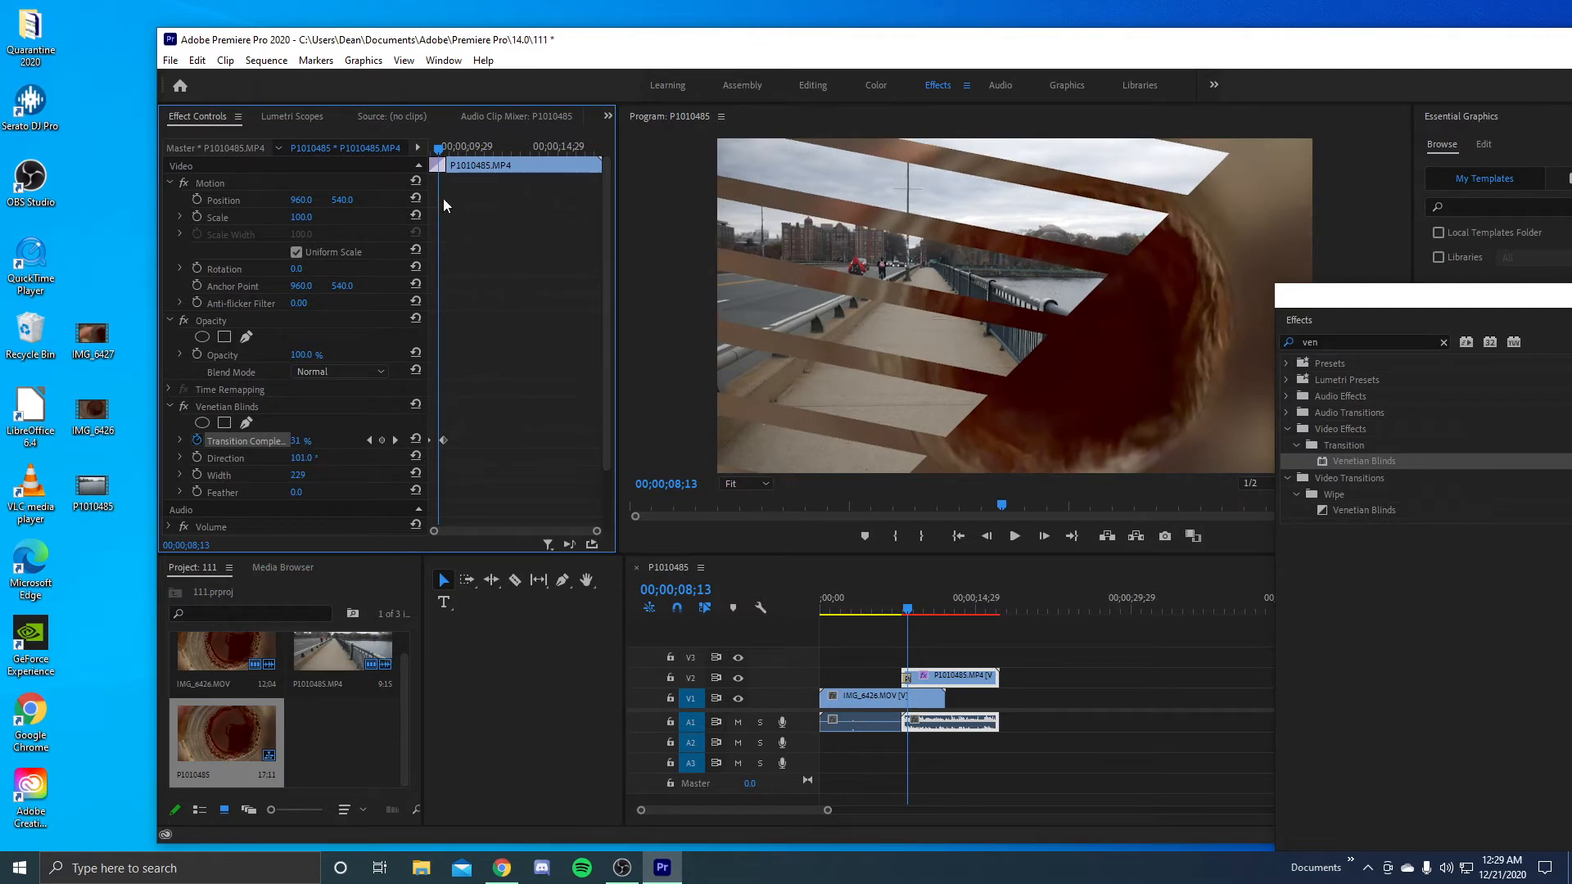
left_click(1013, 536)
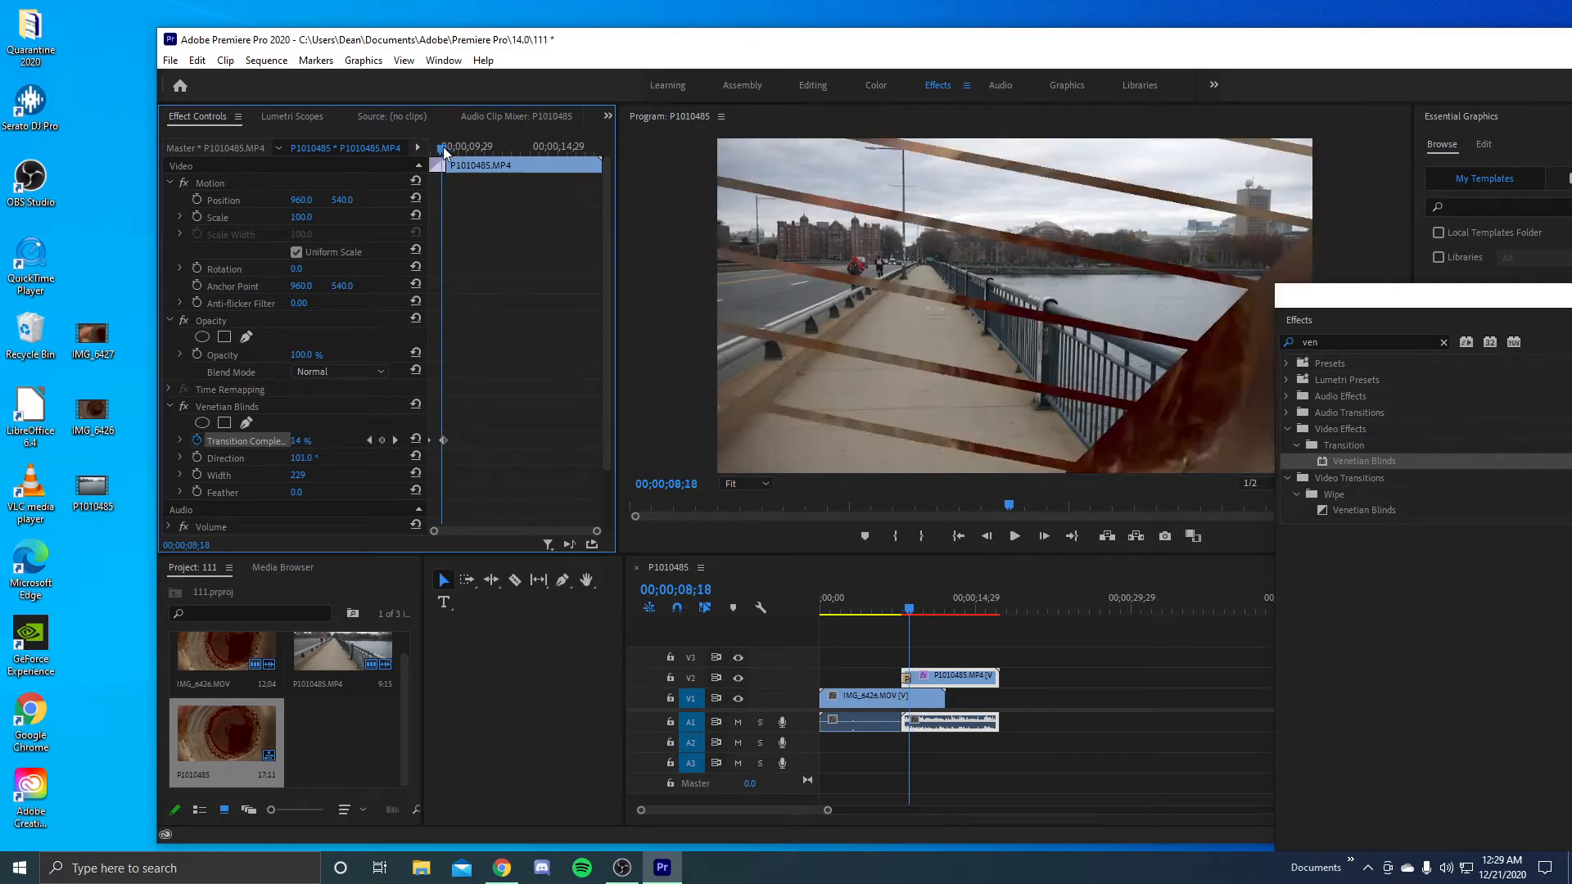
left_click(1012, 536)
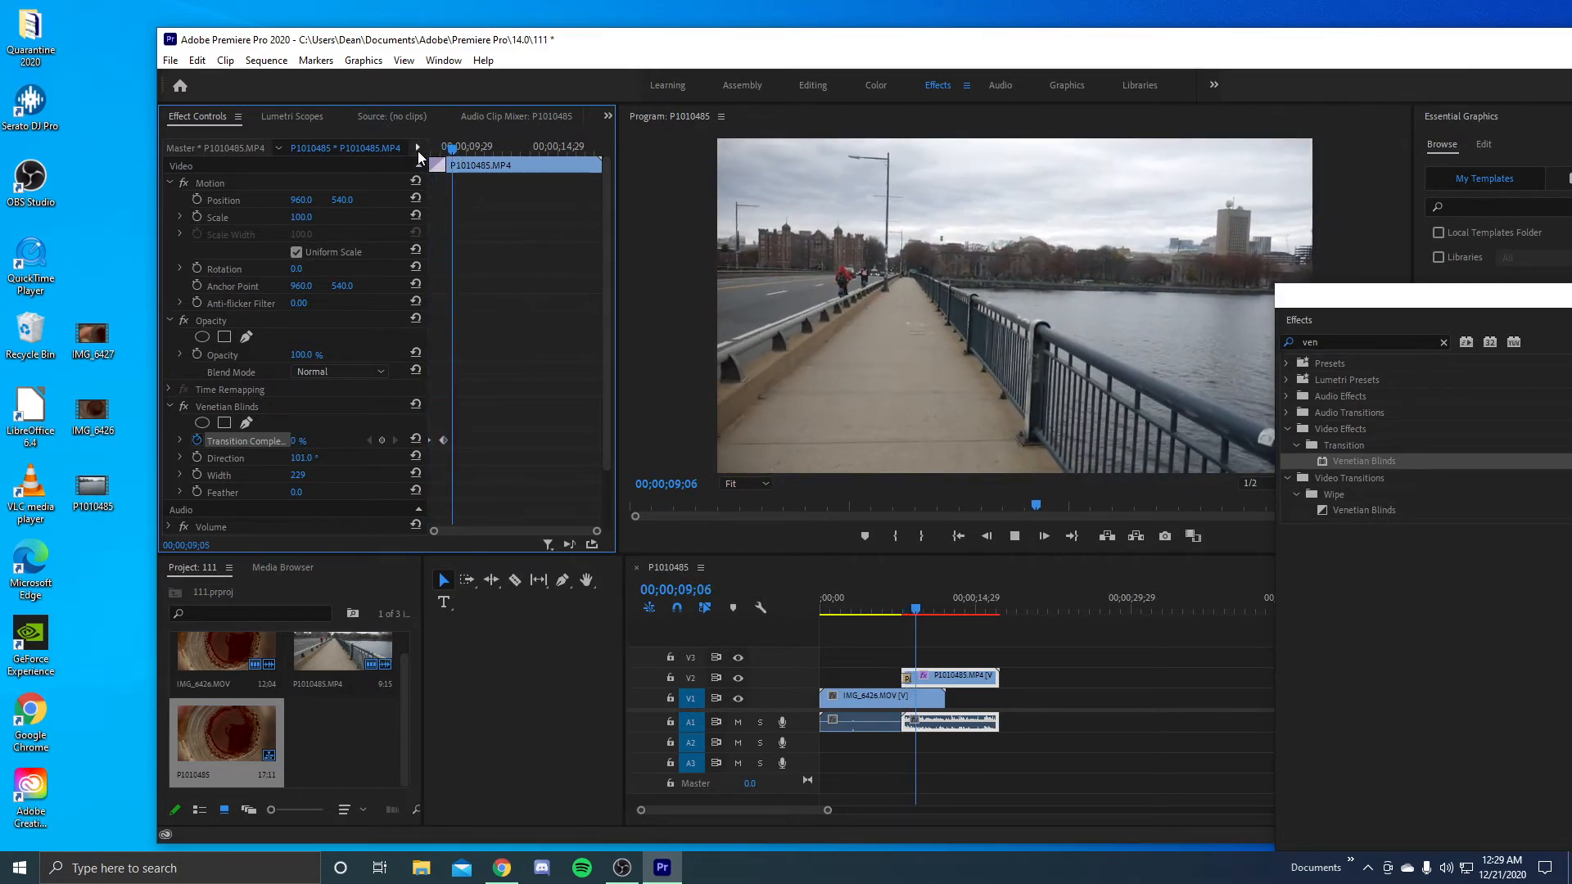
Set Direction 90°, Width 208 and Feather 0, previewing the transition from earlier
left_click(1014, 535)
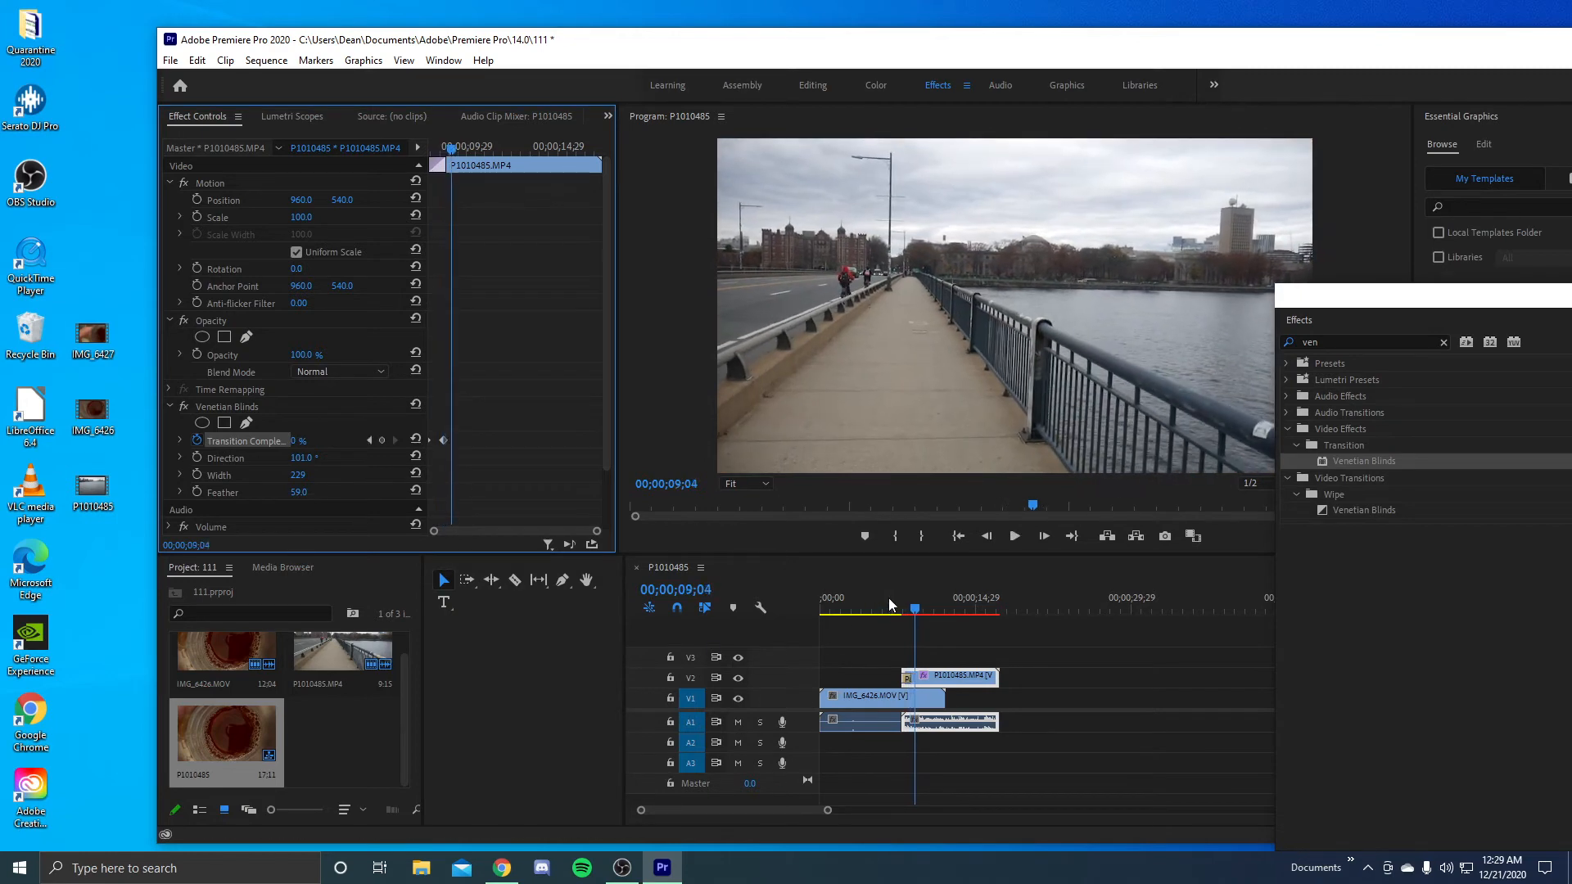
left_click(1012, 535)
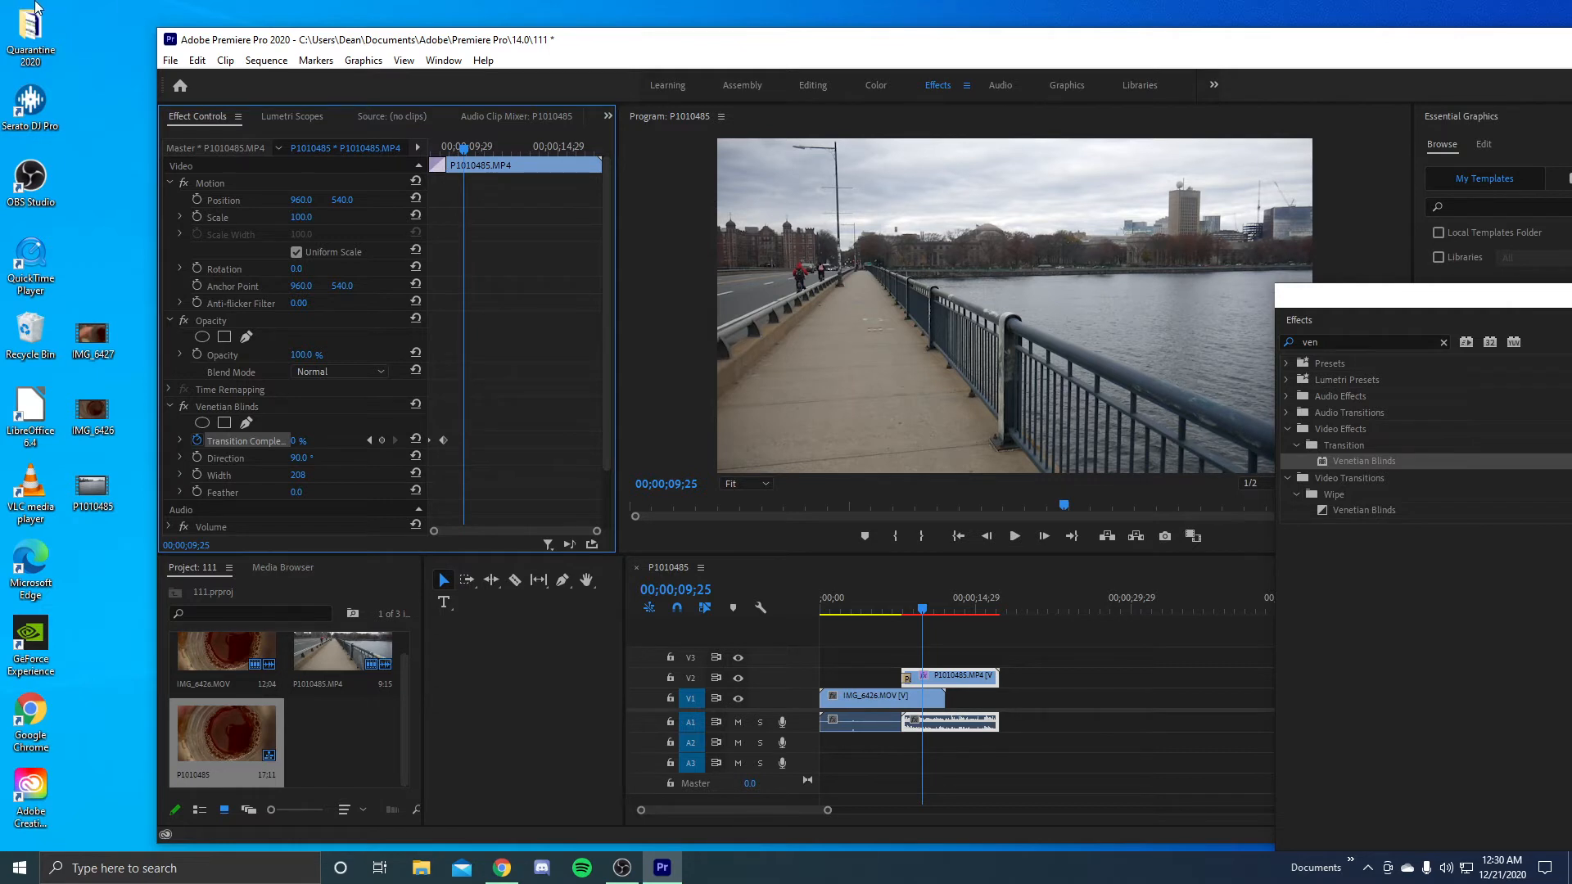
mouse_move(211, 18)
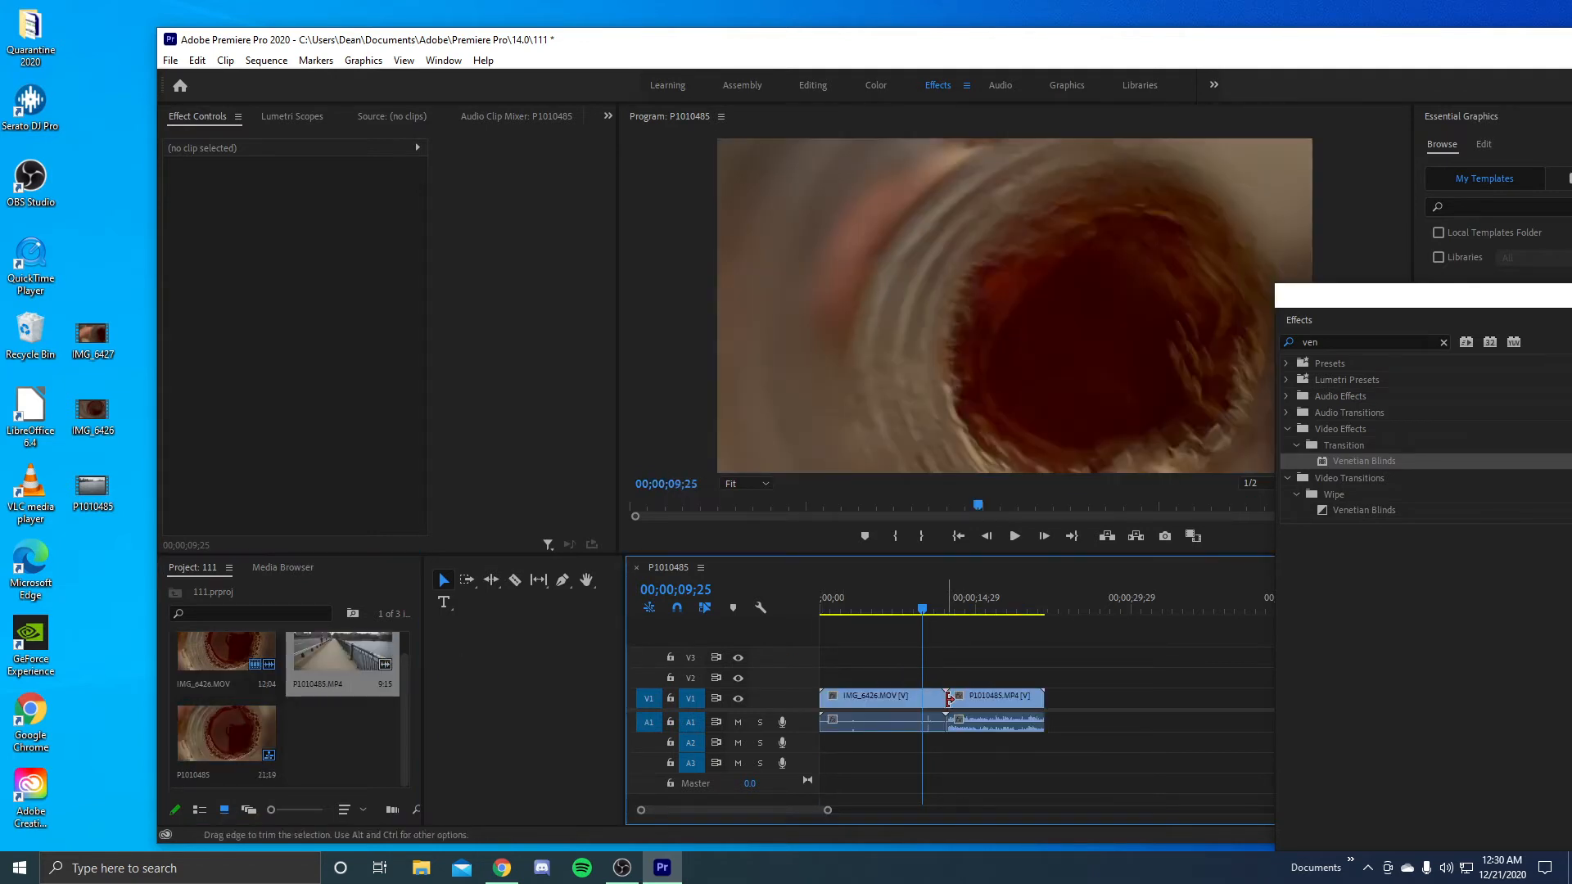
mouse_move(953, 698)
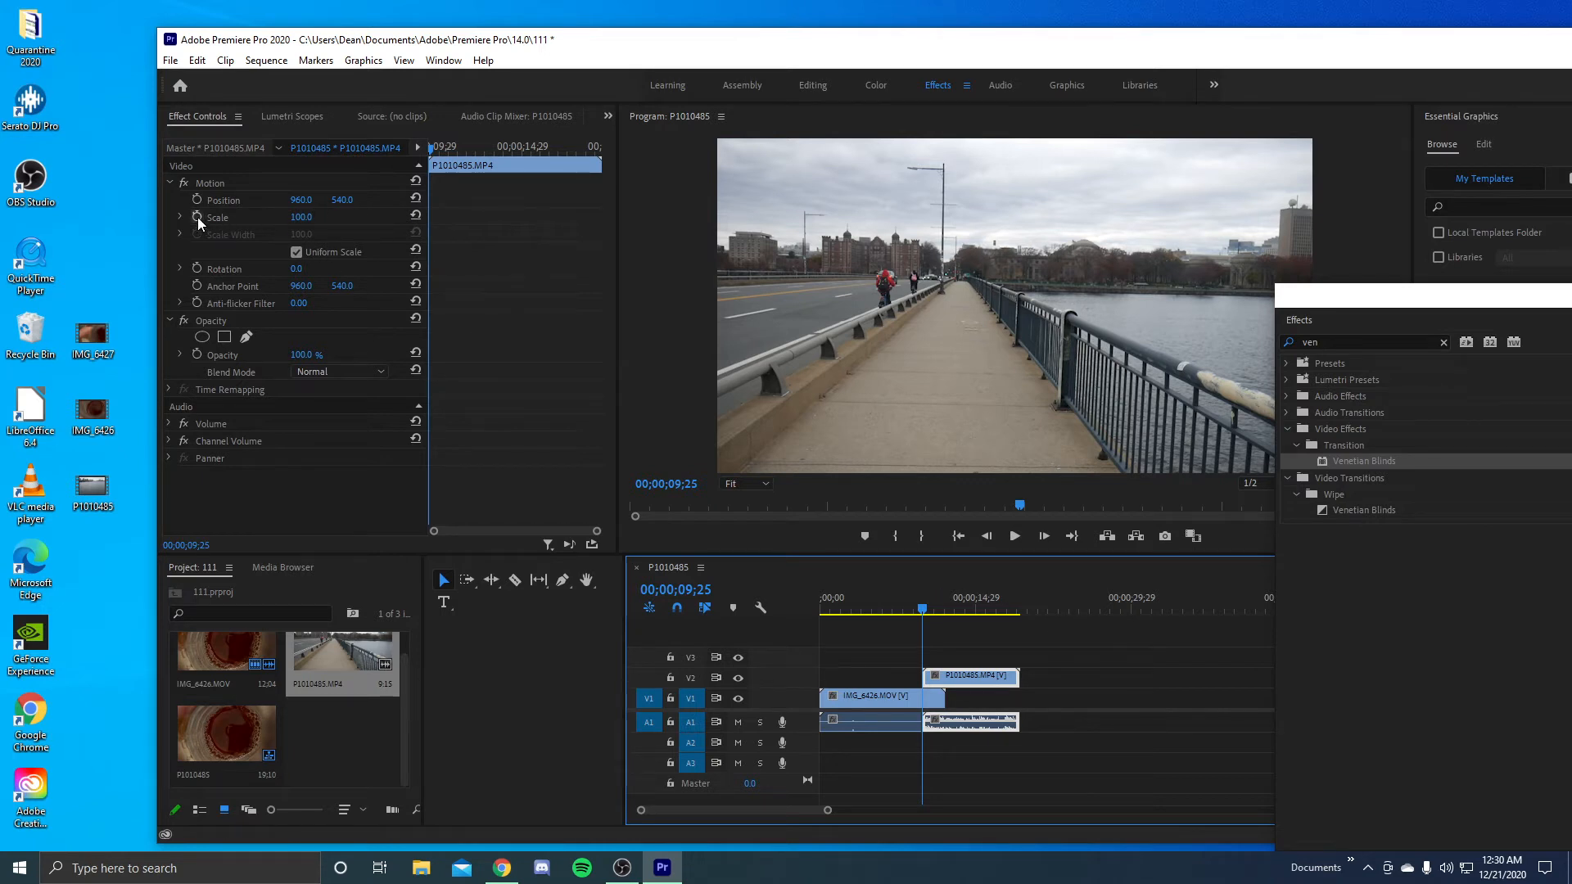
mouse_move(198, 218)
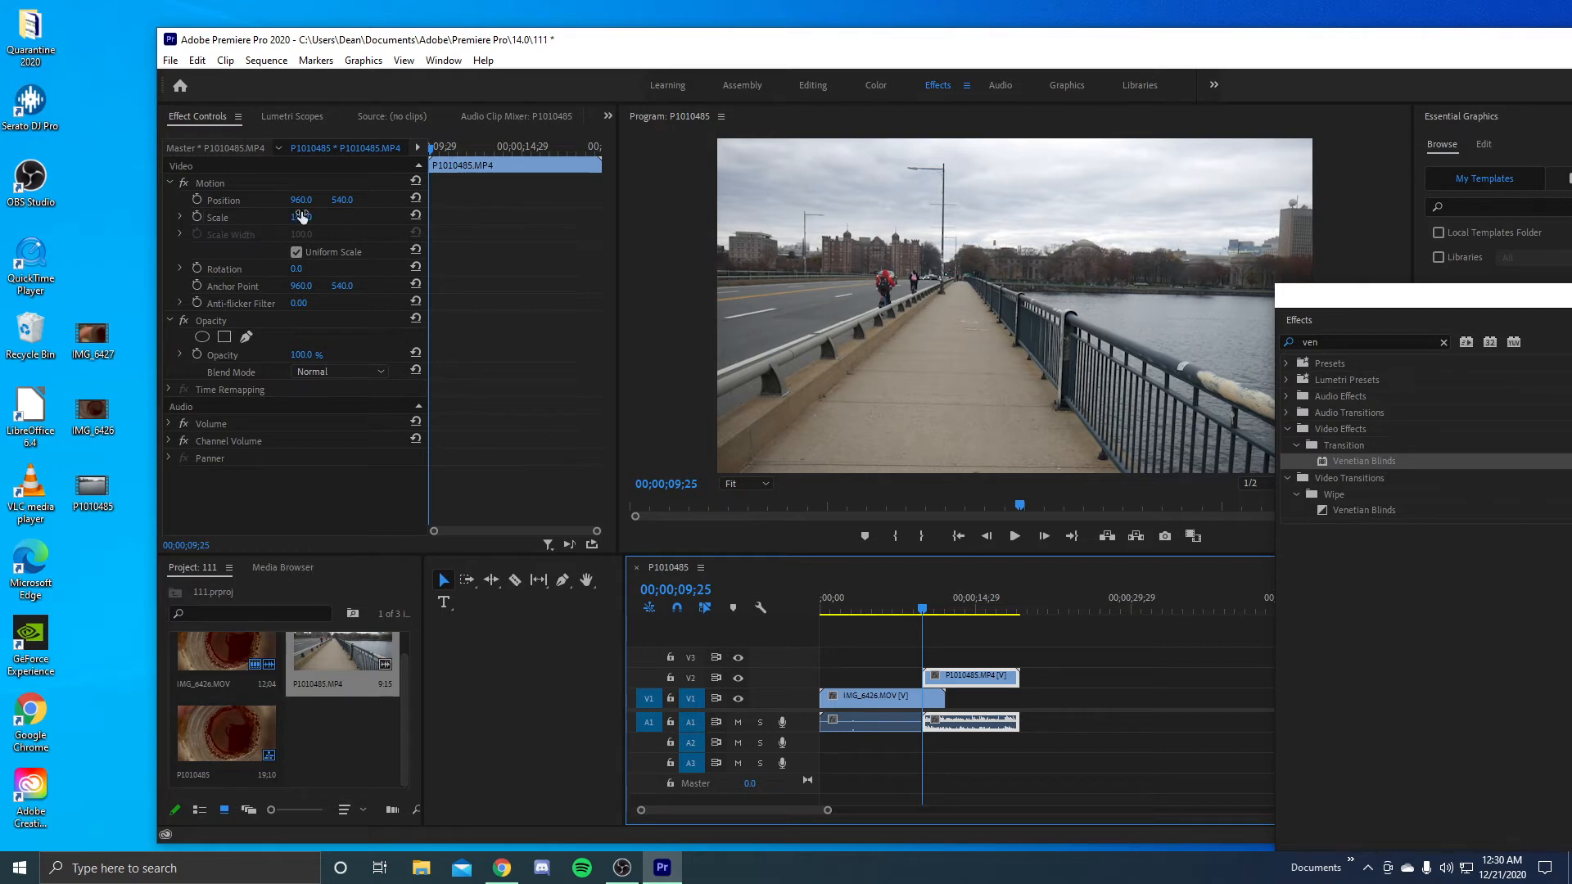
Set Scale to 25 with the stopwatch on, then 100 later to keyframe the bump
double_click(301, 217)
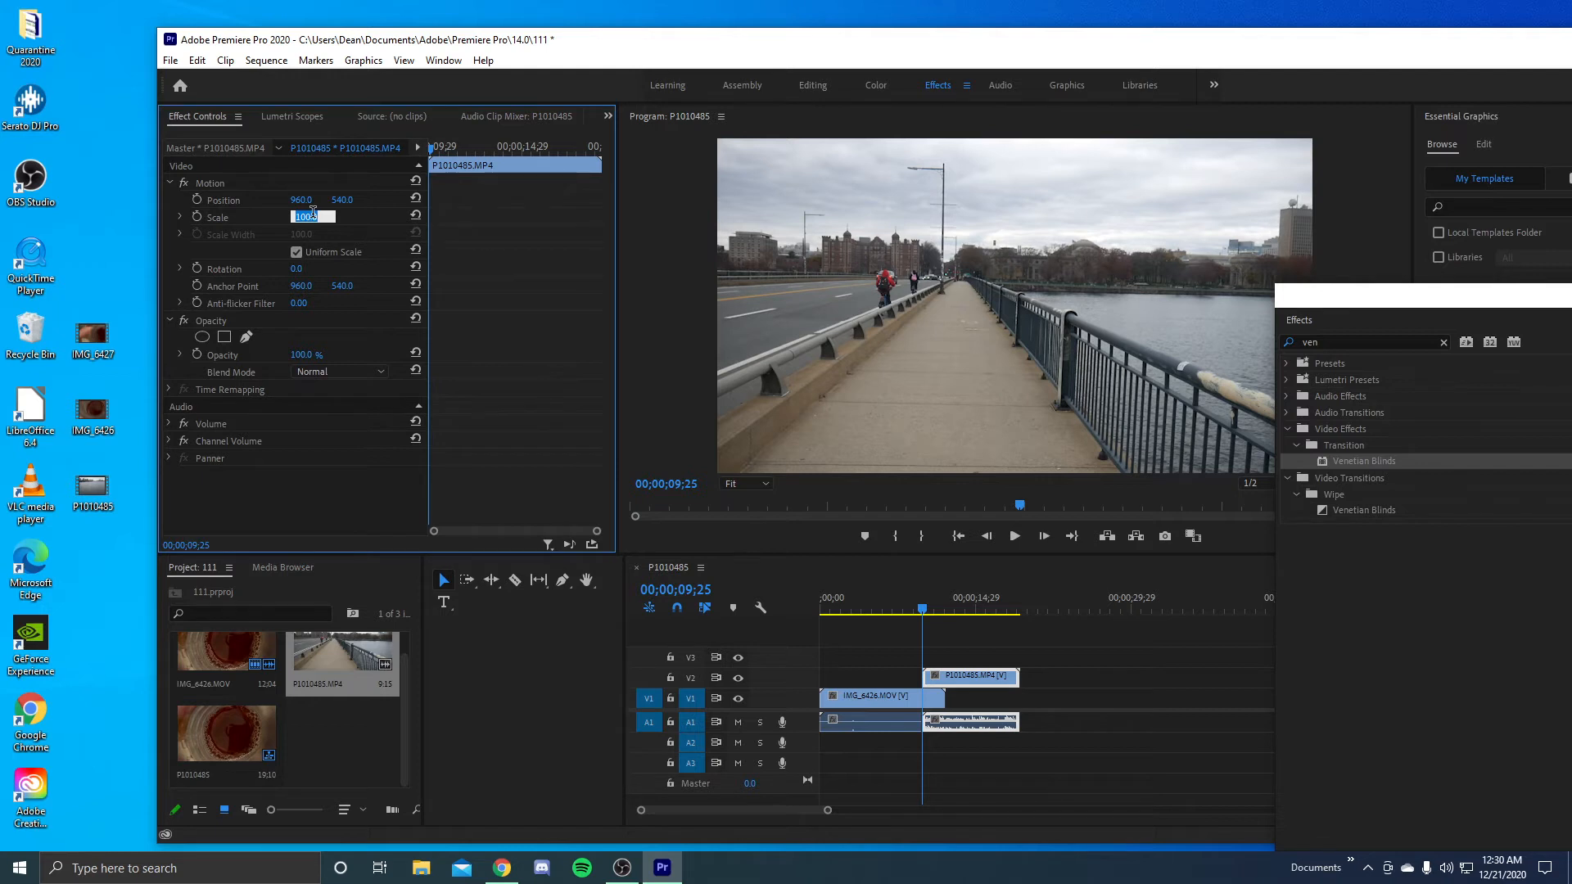
type("2")
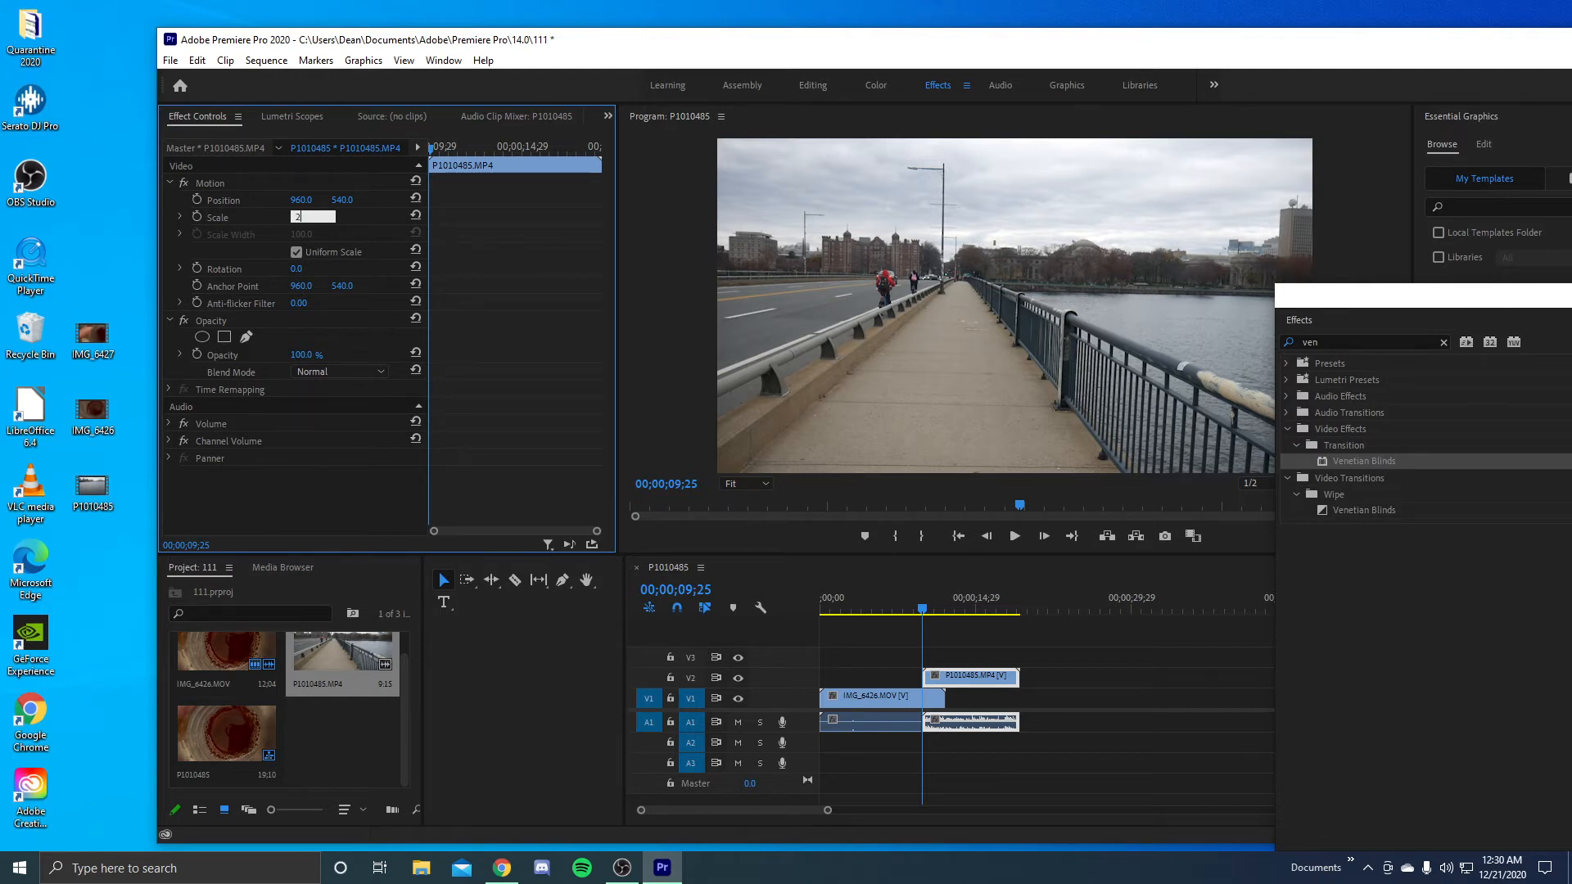
type("25")
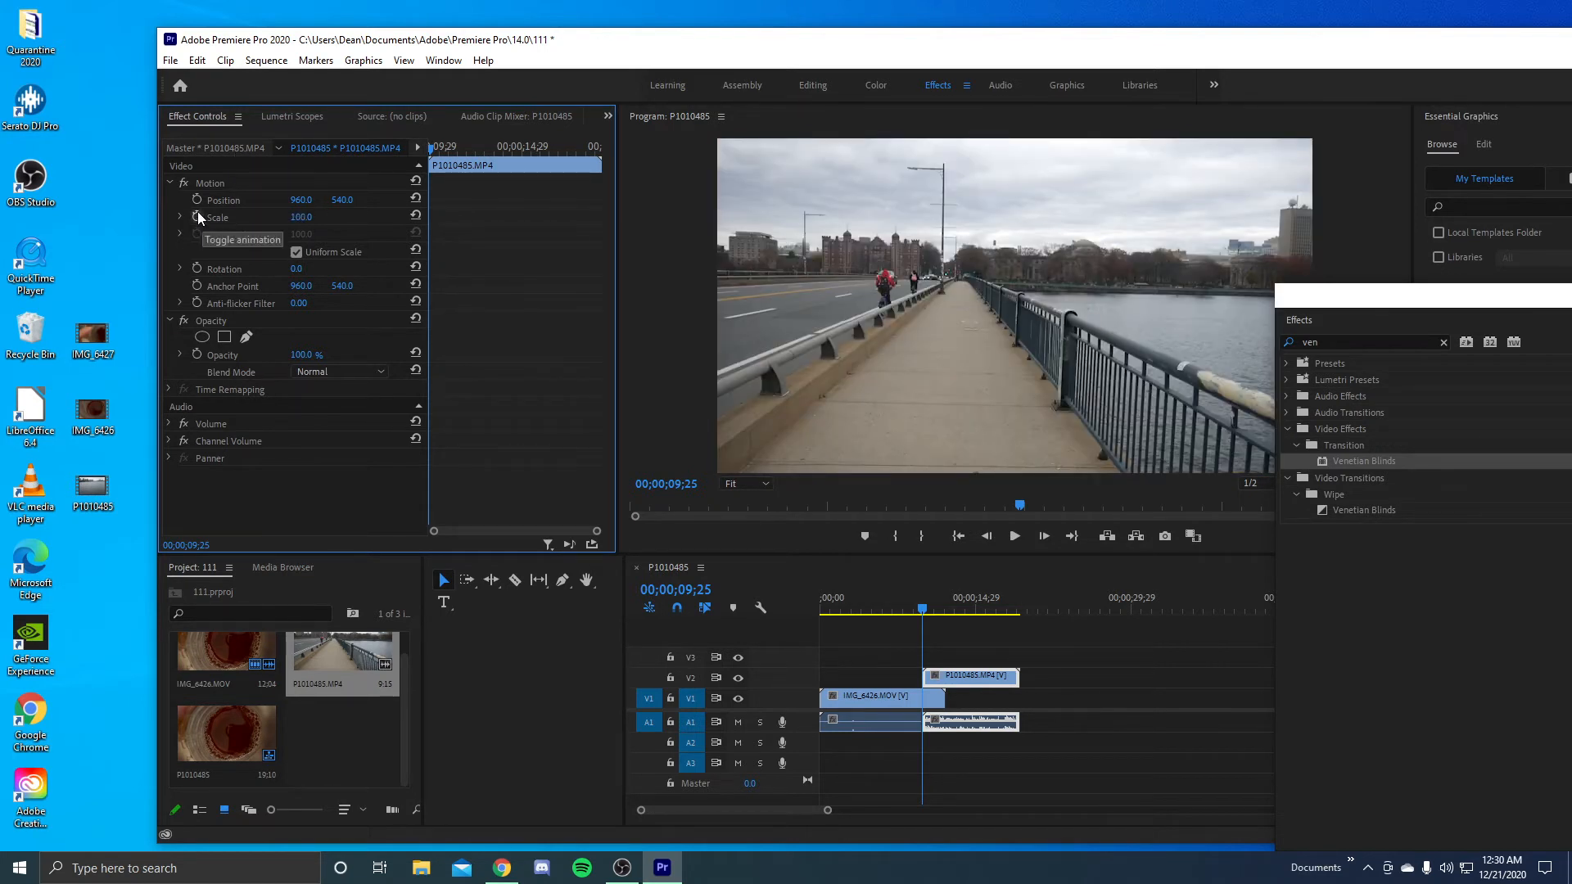
left_click(217, 216)
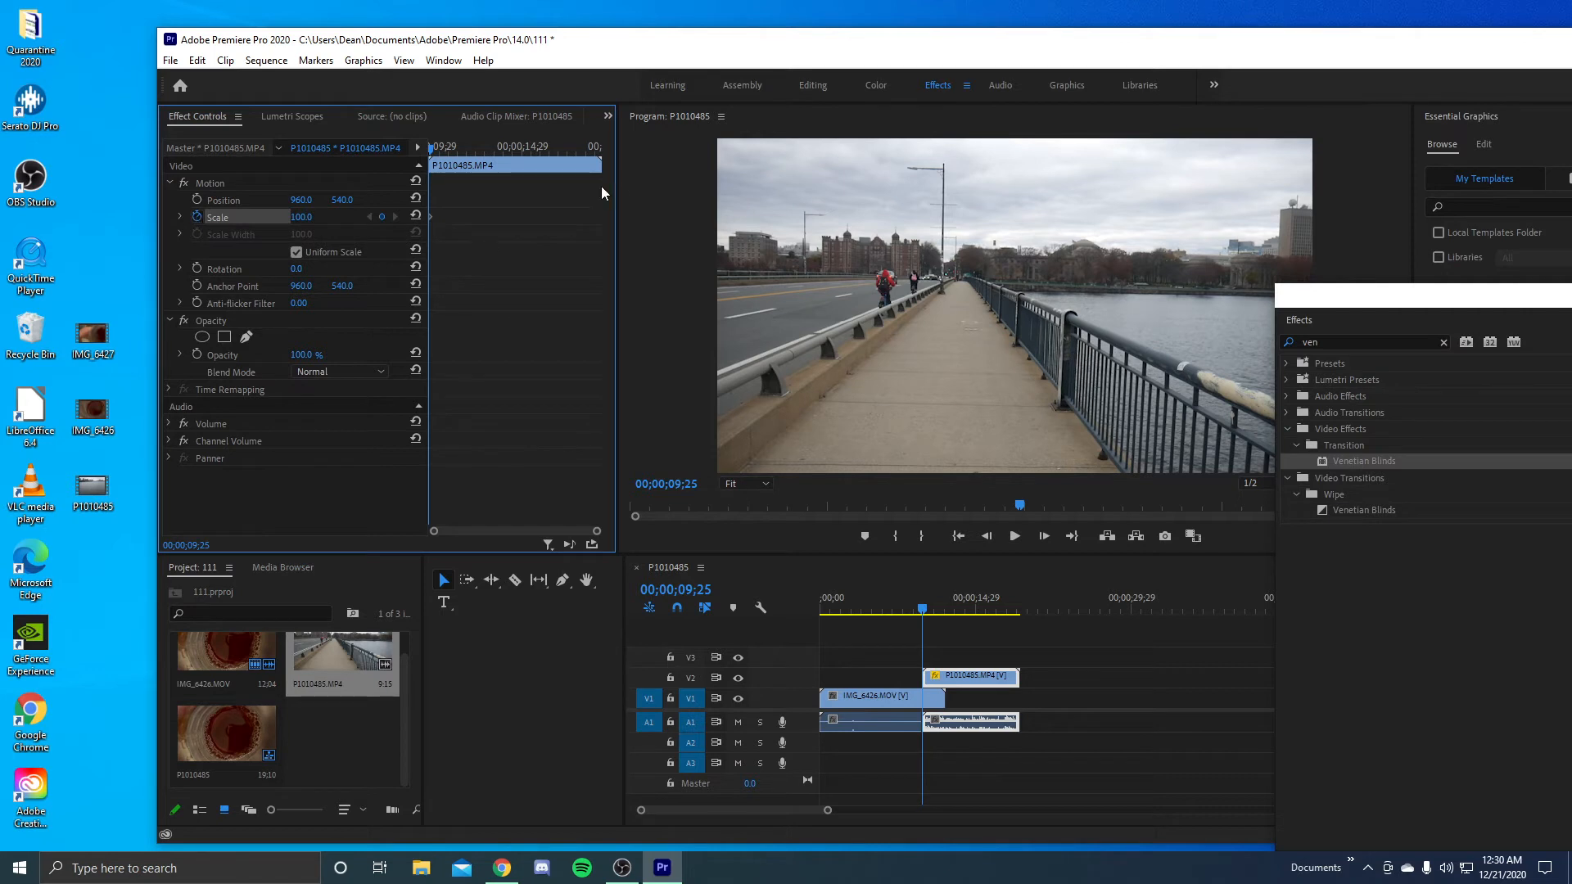
mouse_move(452, 229)
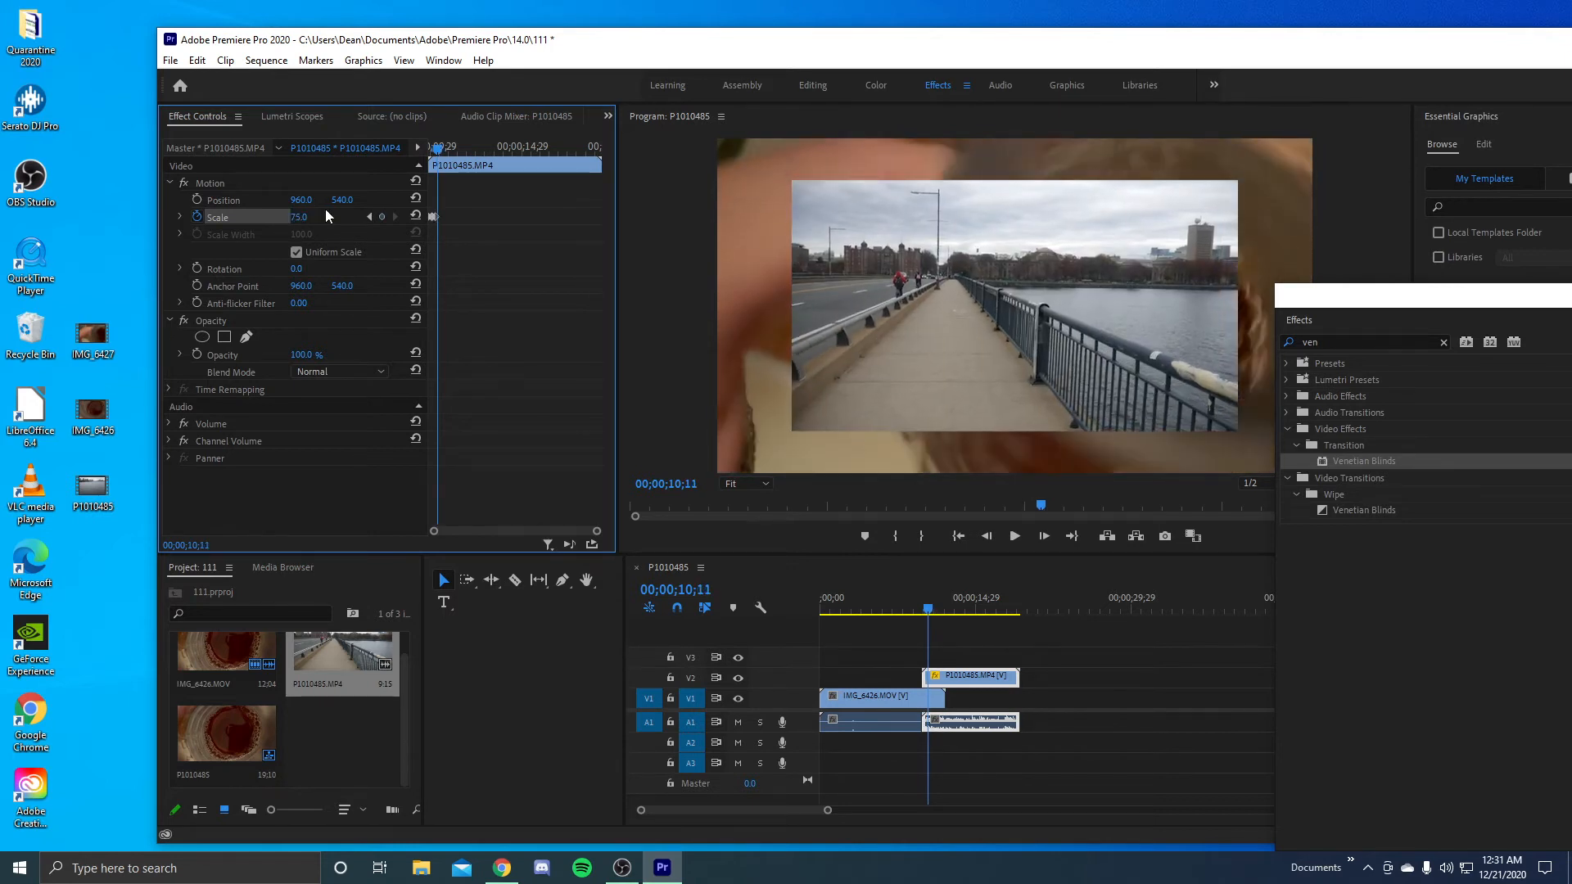
double_click(298, 216)
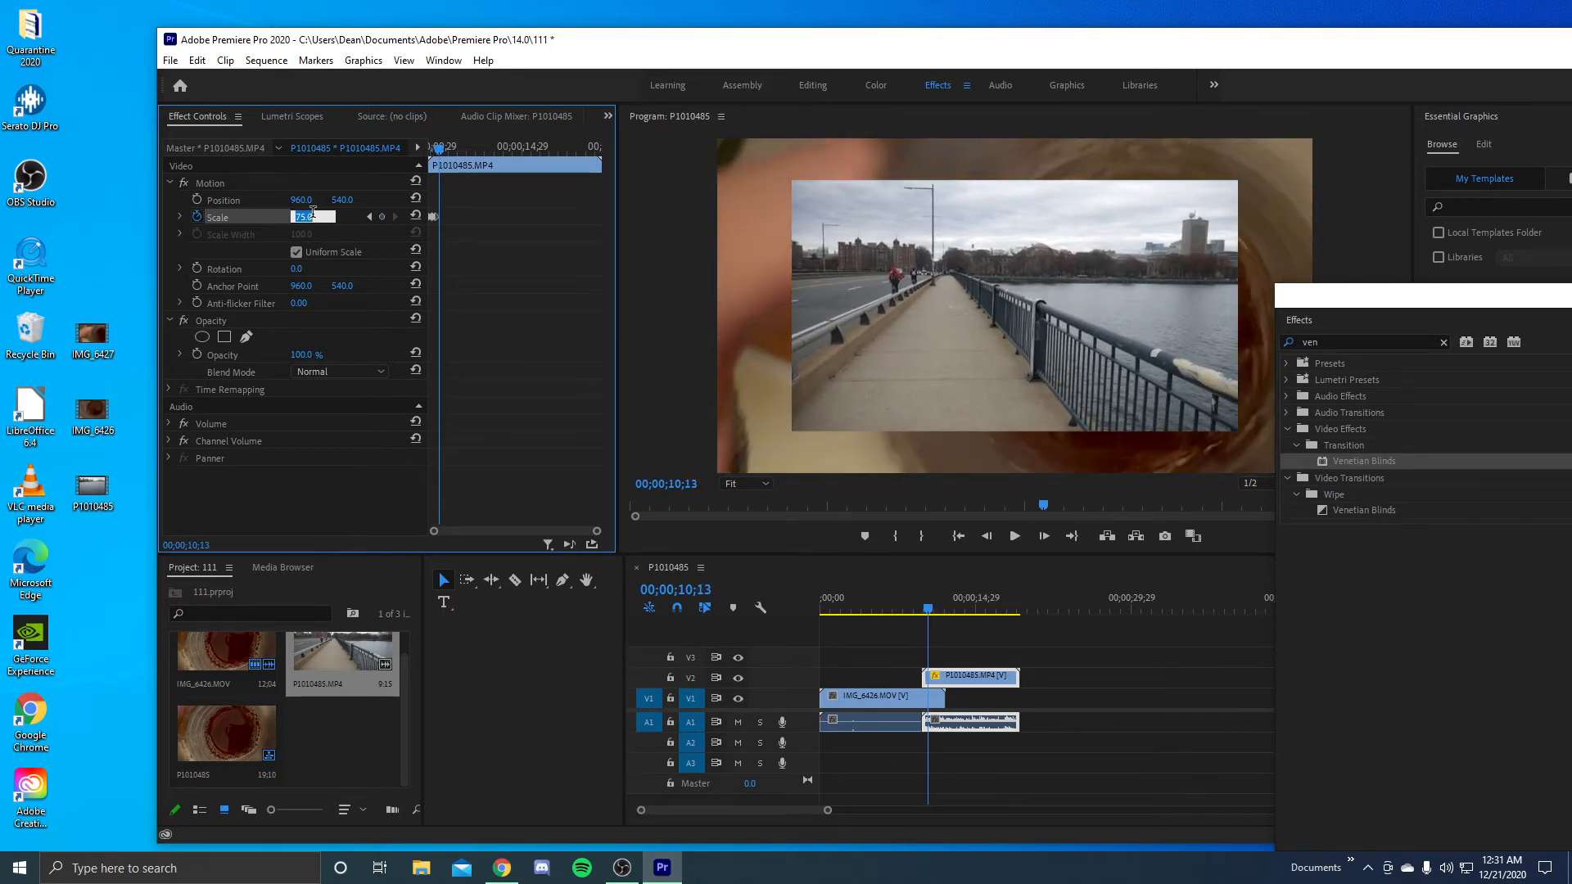
type("100")
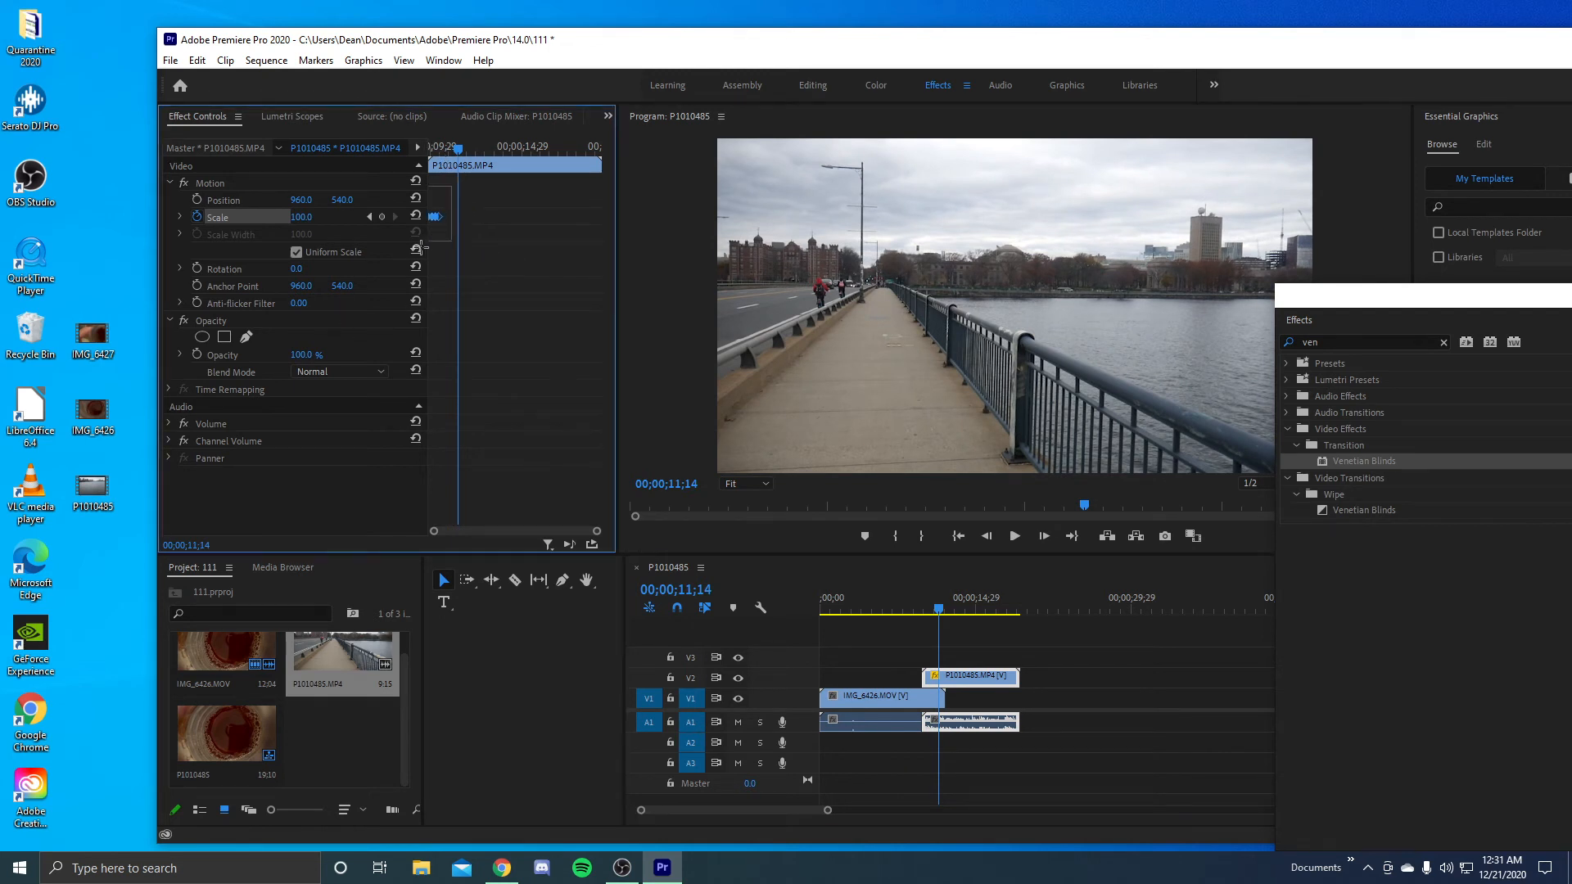
Choose Hold interpolation for the Scale keyframe and preview from an earlier frame
right_click(435, 216)
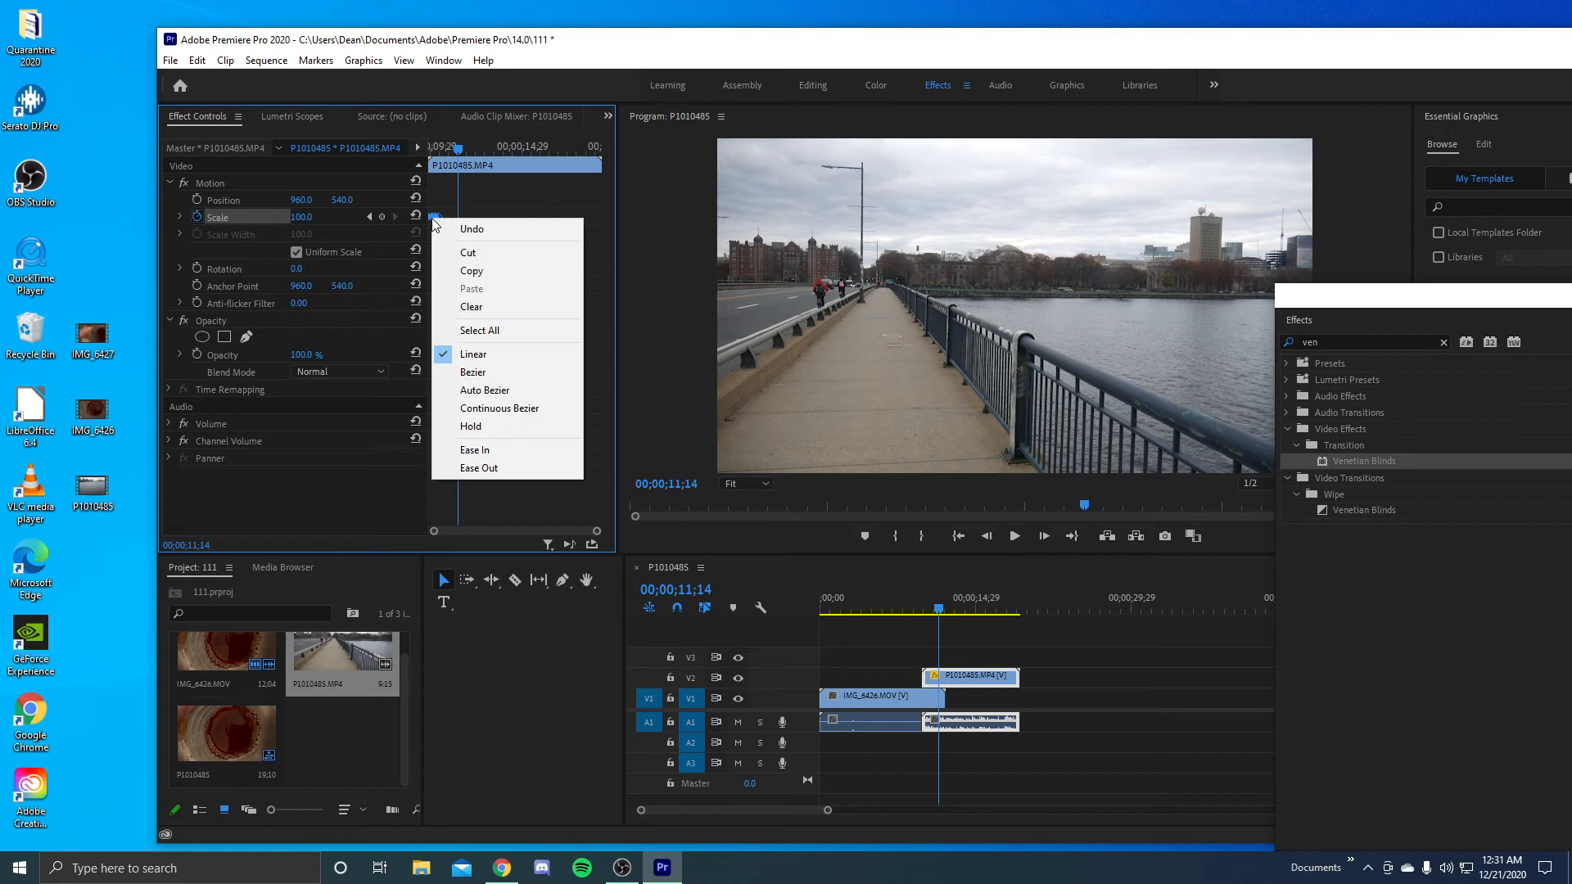
mouse_move(488, 353)
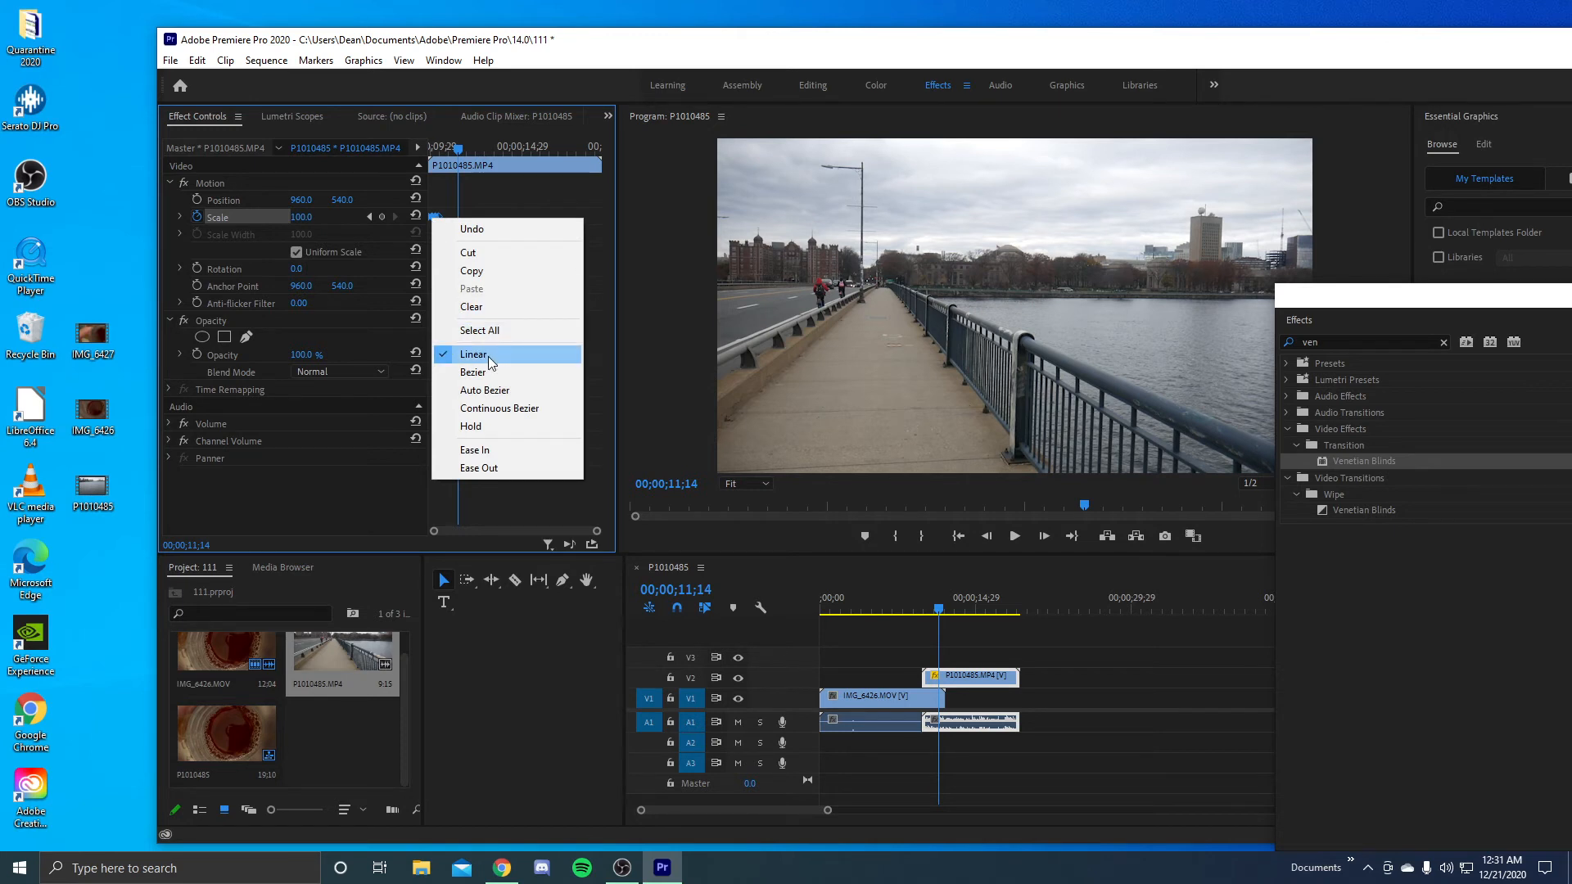
mouse_move(503, 426)
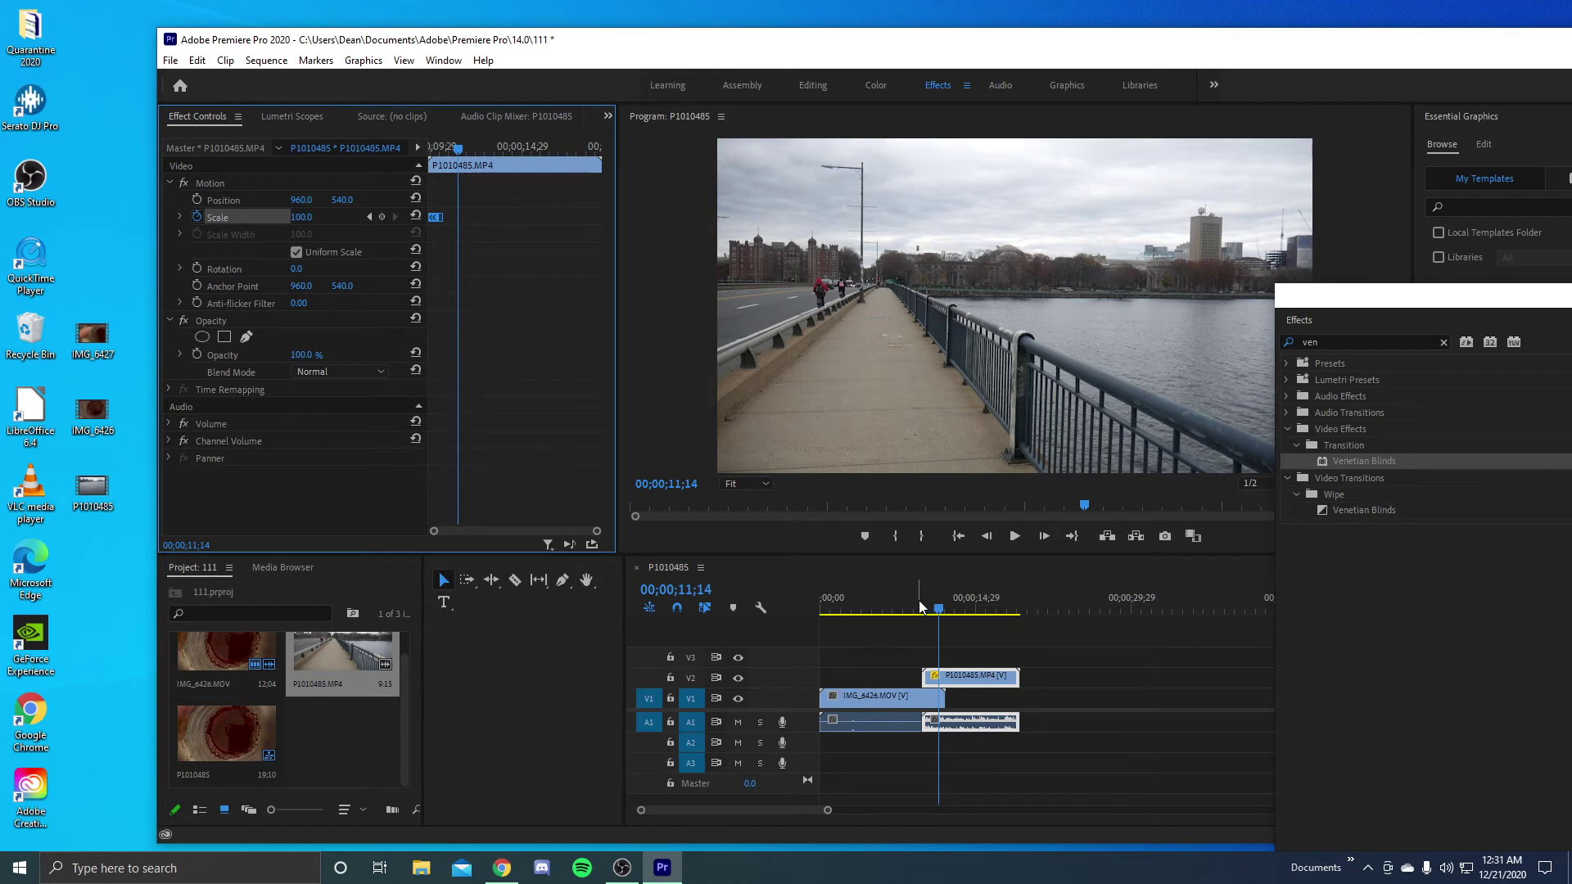
left_click(1013, 536)
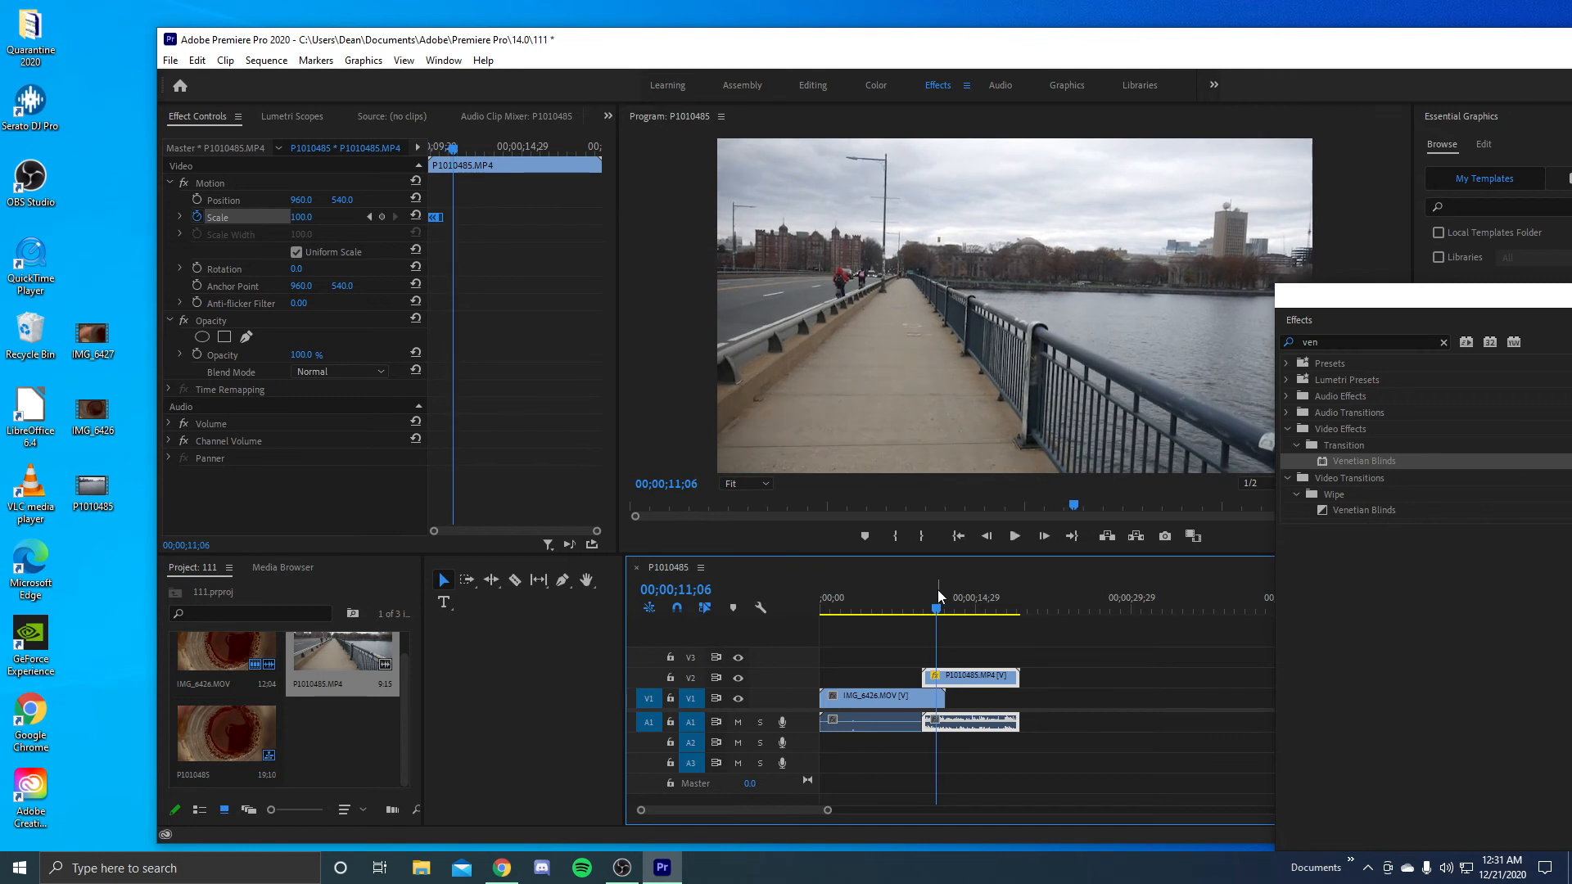
mouse_move(788, 439)
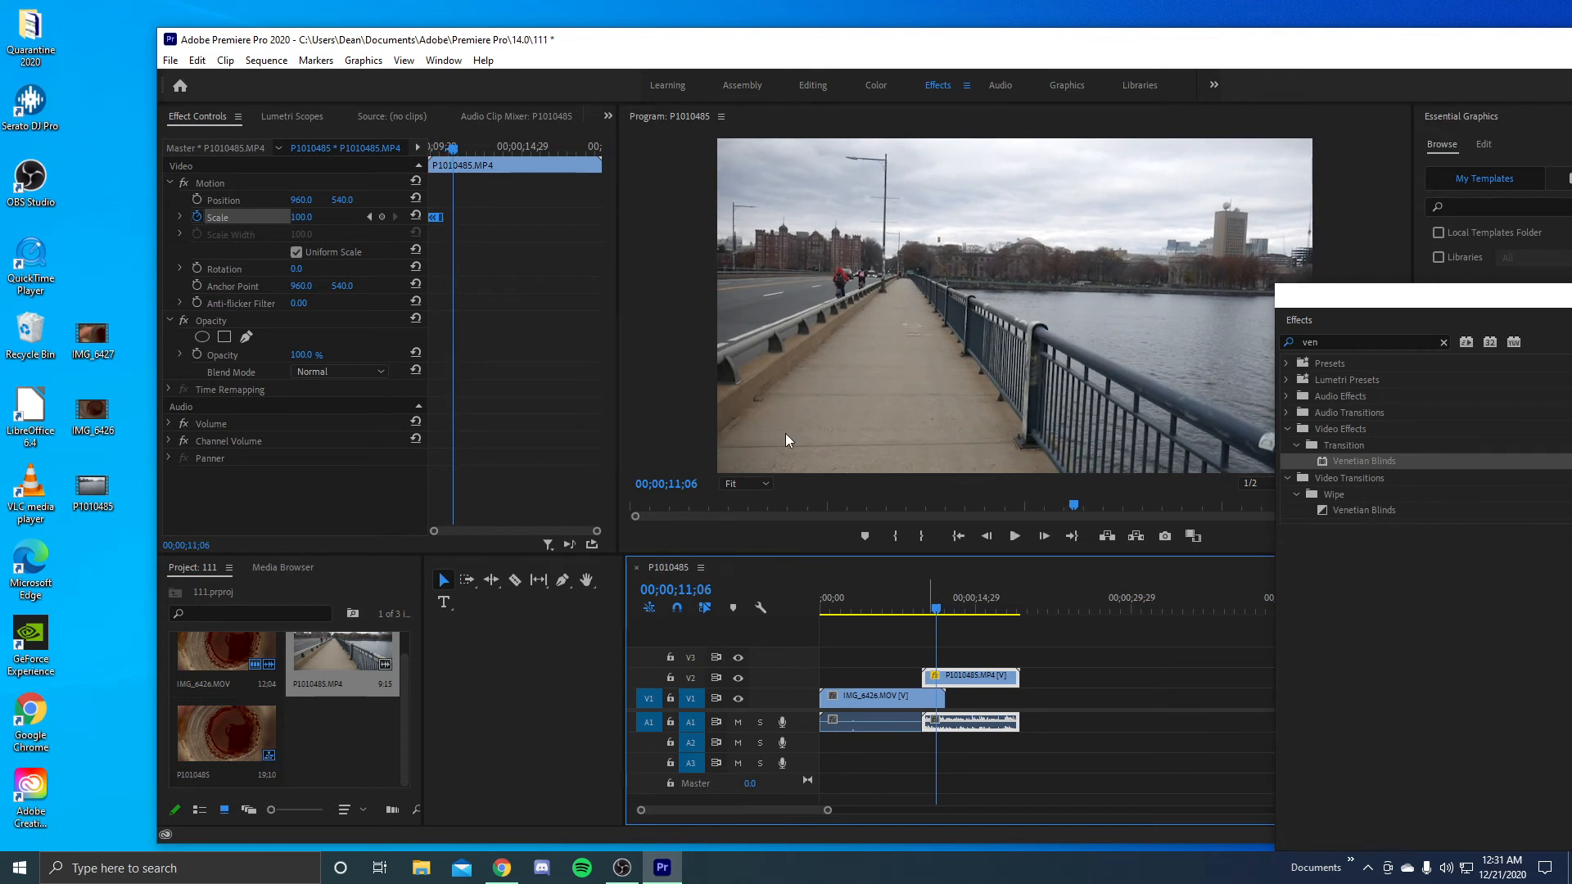
mouse_move(1462, 471)
type("eye")
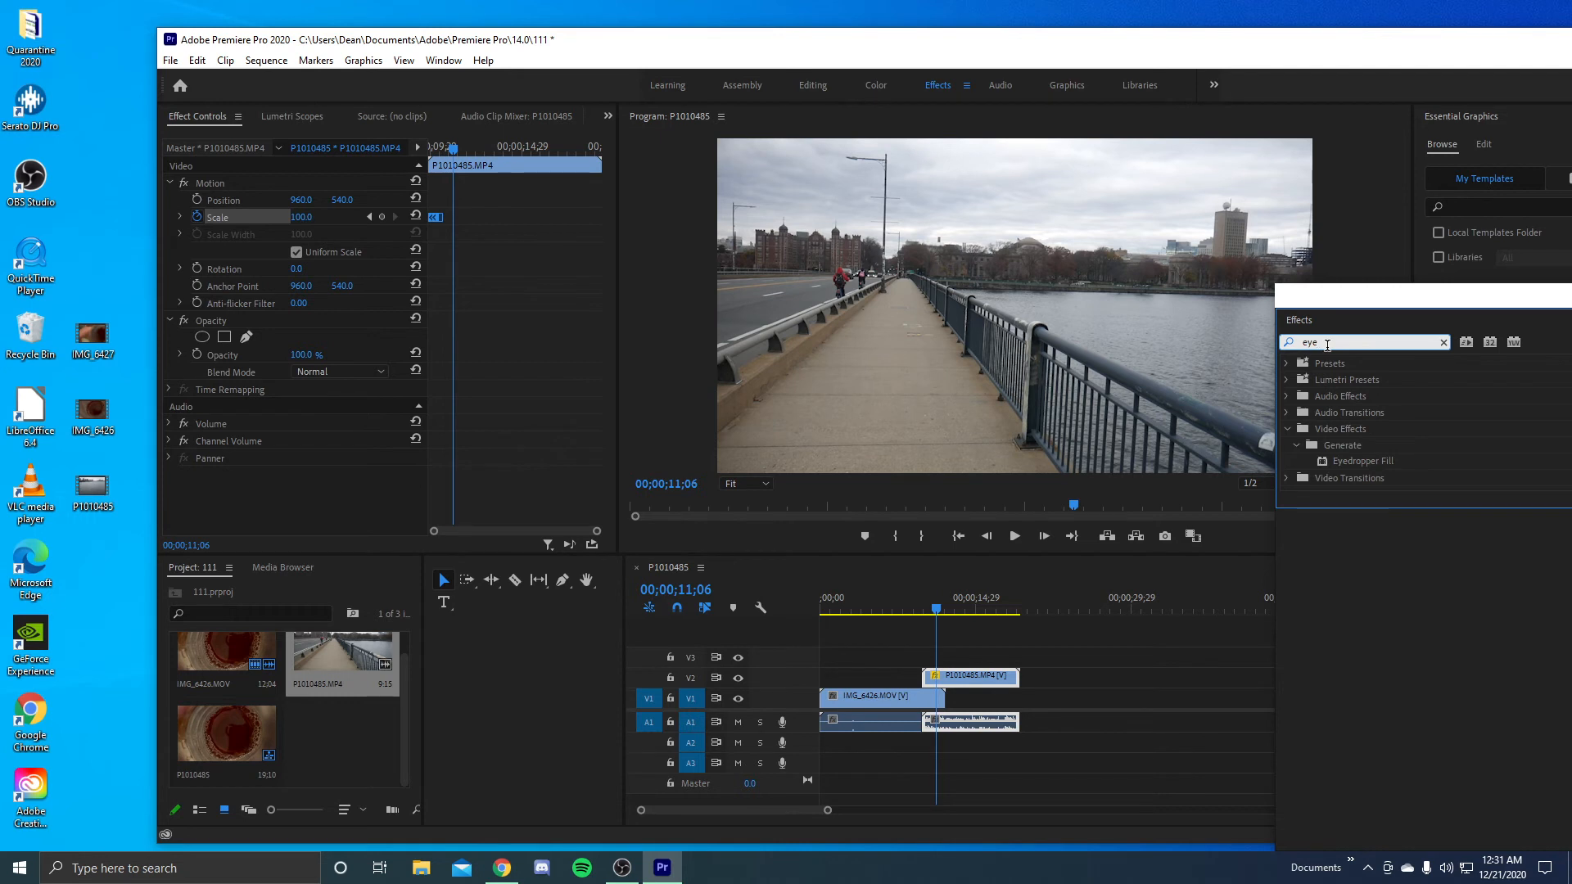
mouse_move(1347, 467)
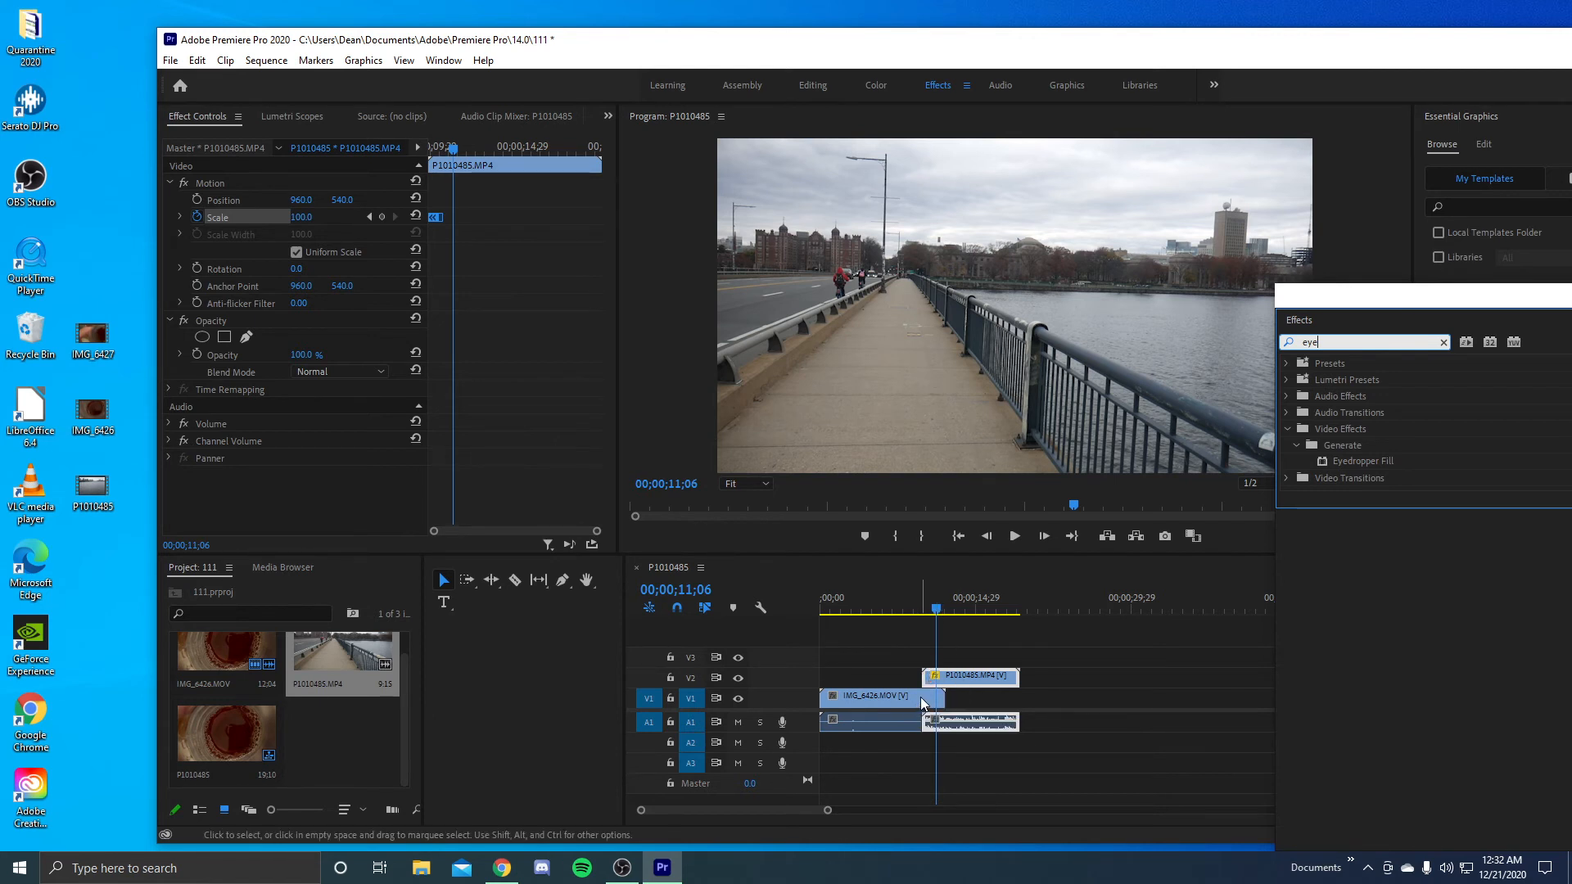
mouse_move(922, 702)
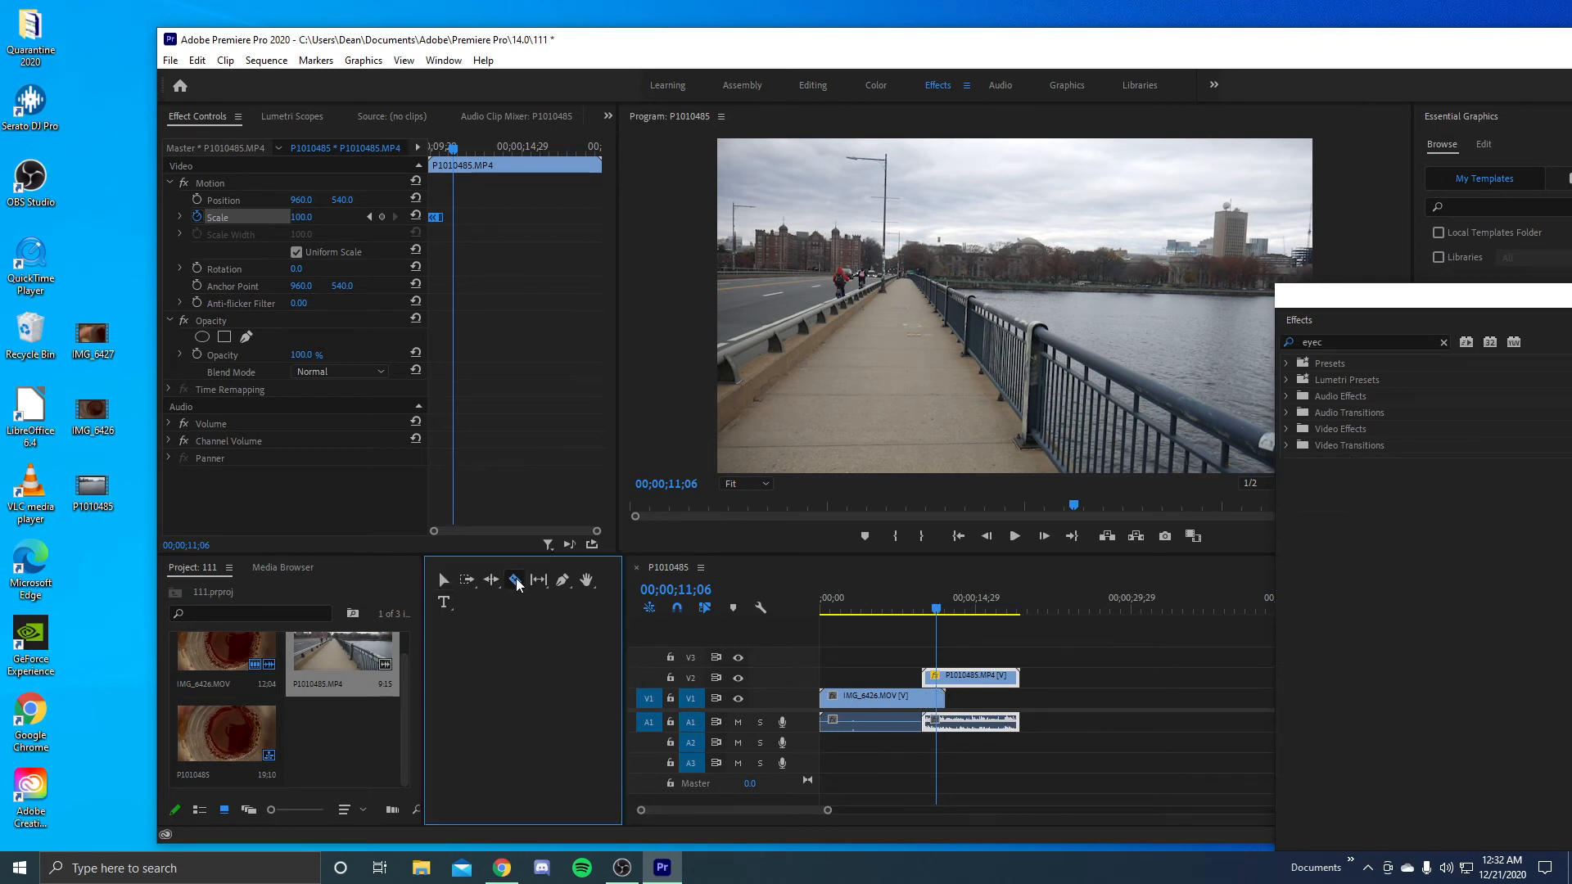
Razor-split IMG_6426 where P1010485 begins and search Effects for Eyedropper Fill
left_click(515, 580)
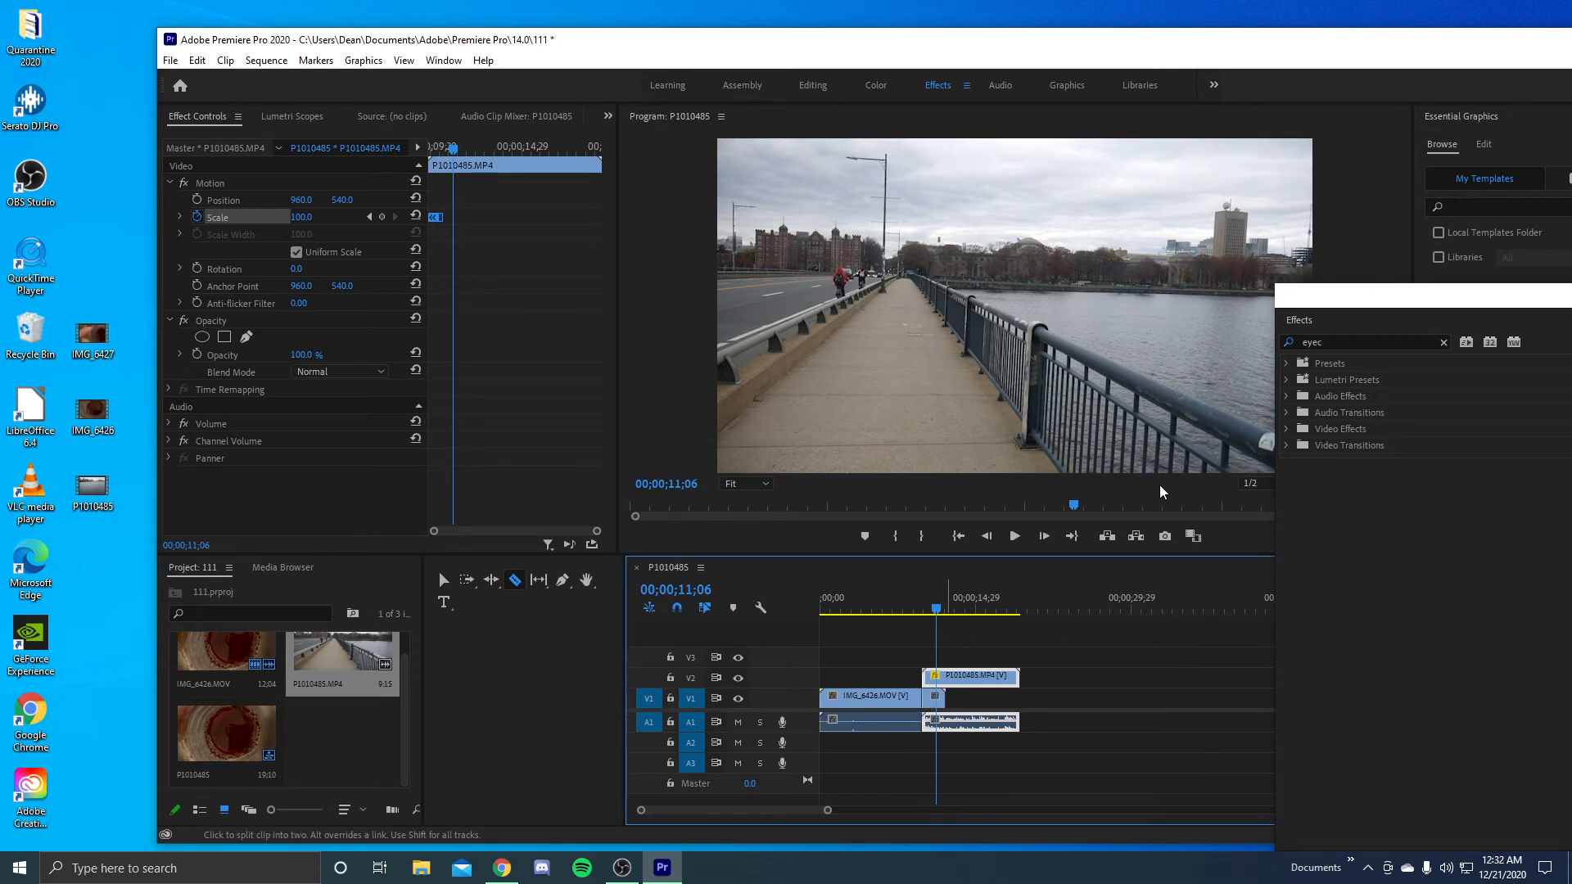
mouse_move(1162, 492)
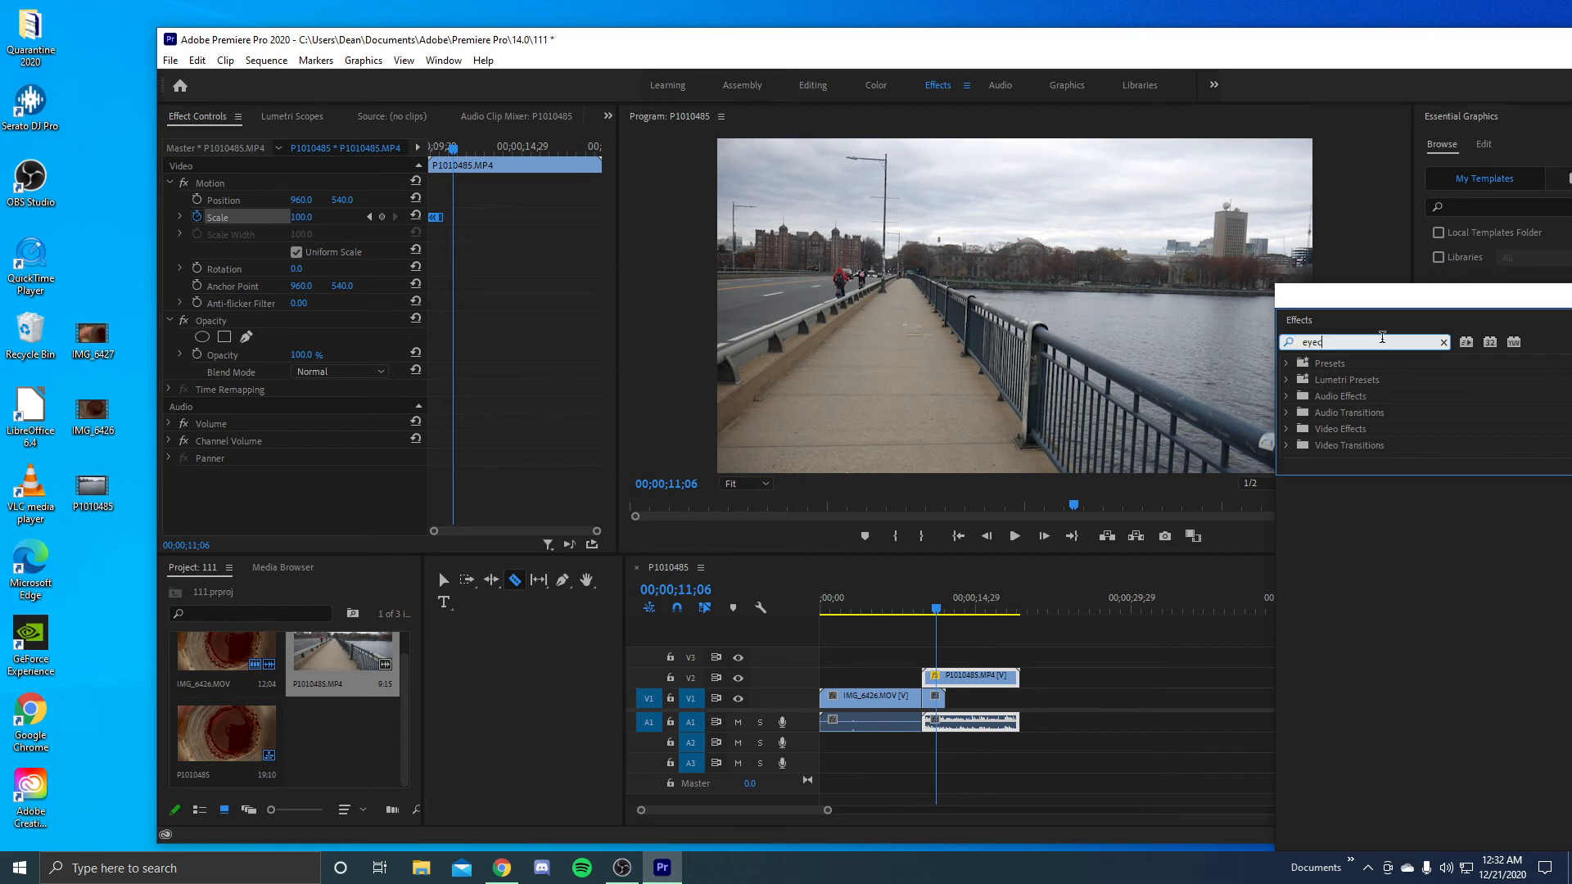
type("dr")
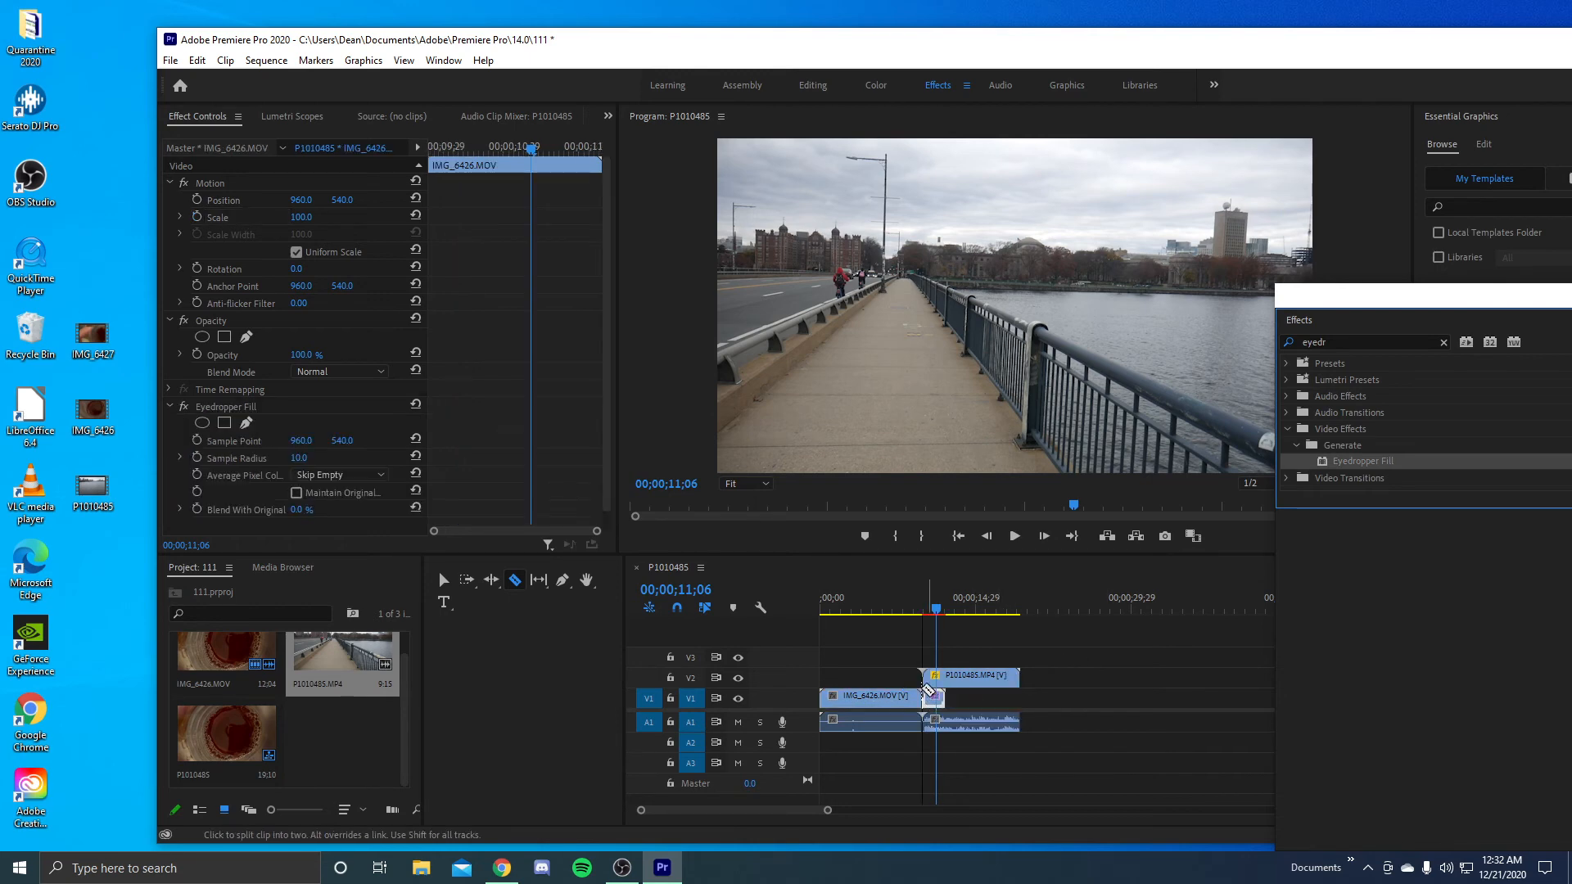
Add Eyedropper Fill to the short IMG_6426 end piece and preview from before the transition
left_click(919, 609)
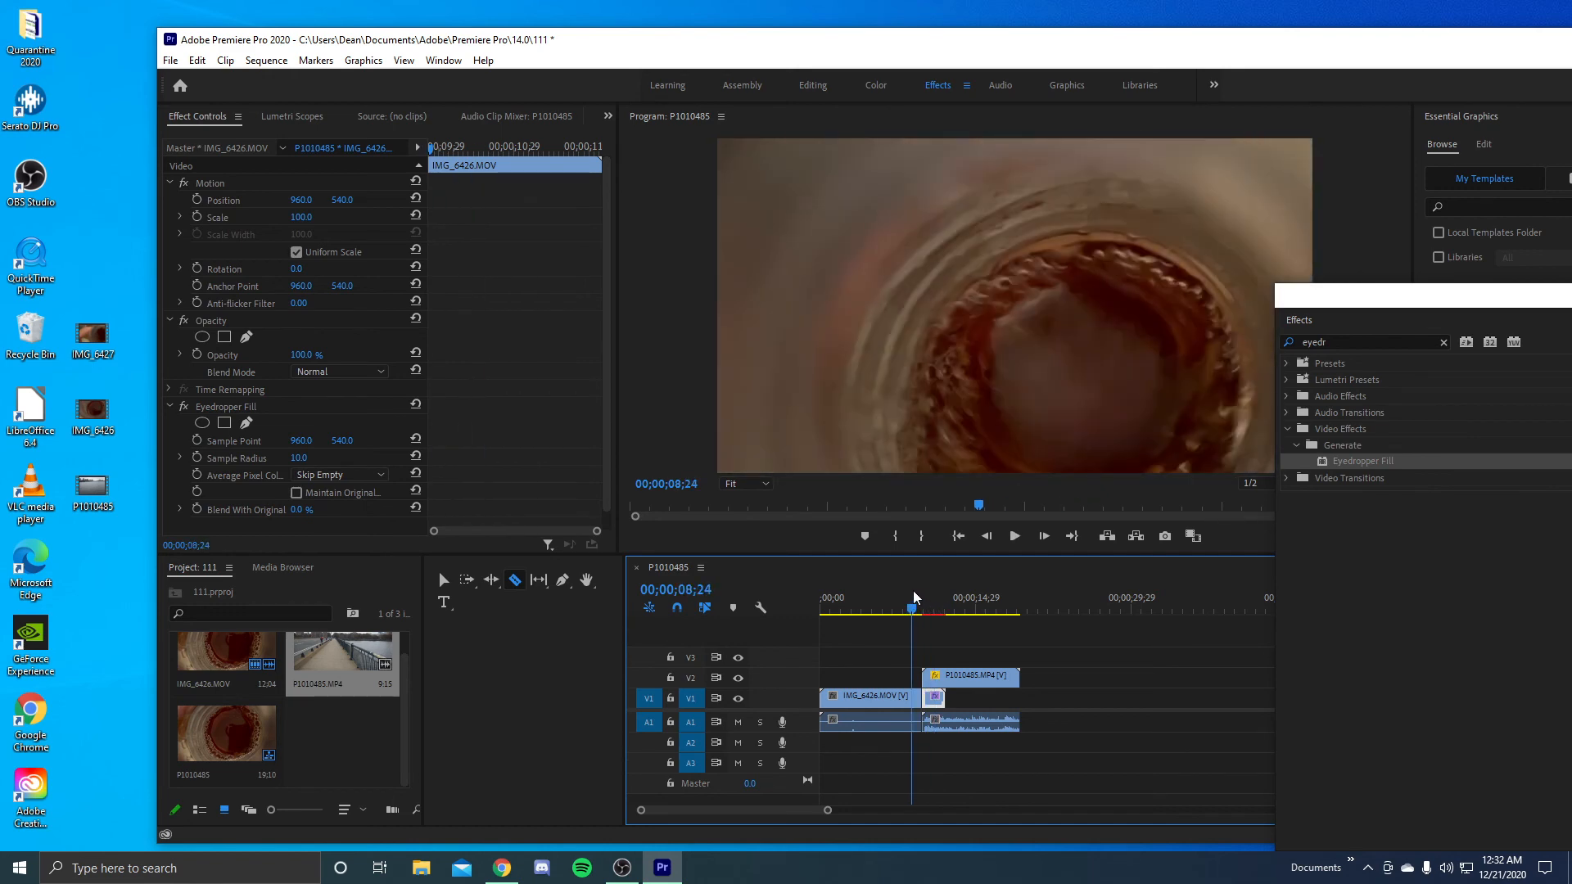
left_click(920, 598)
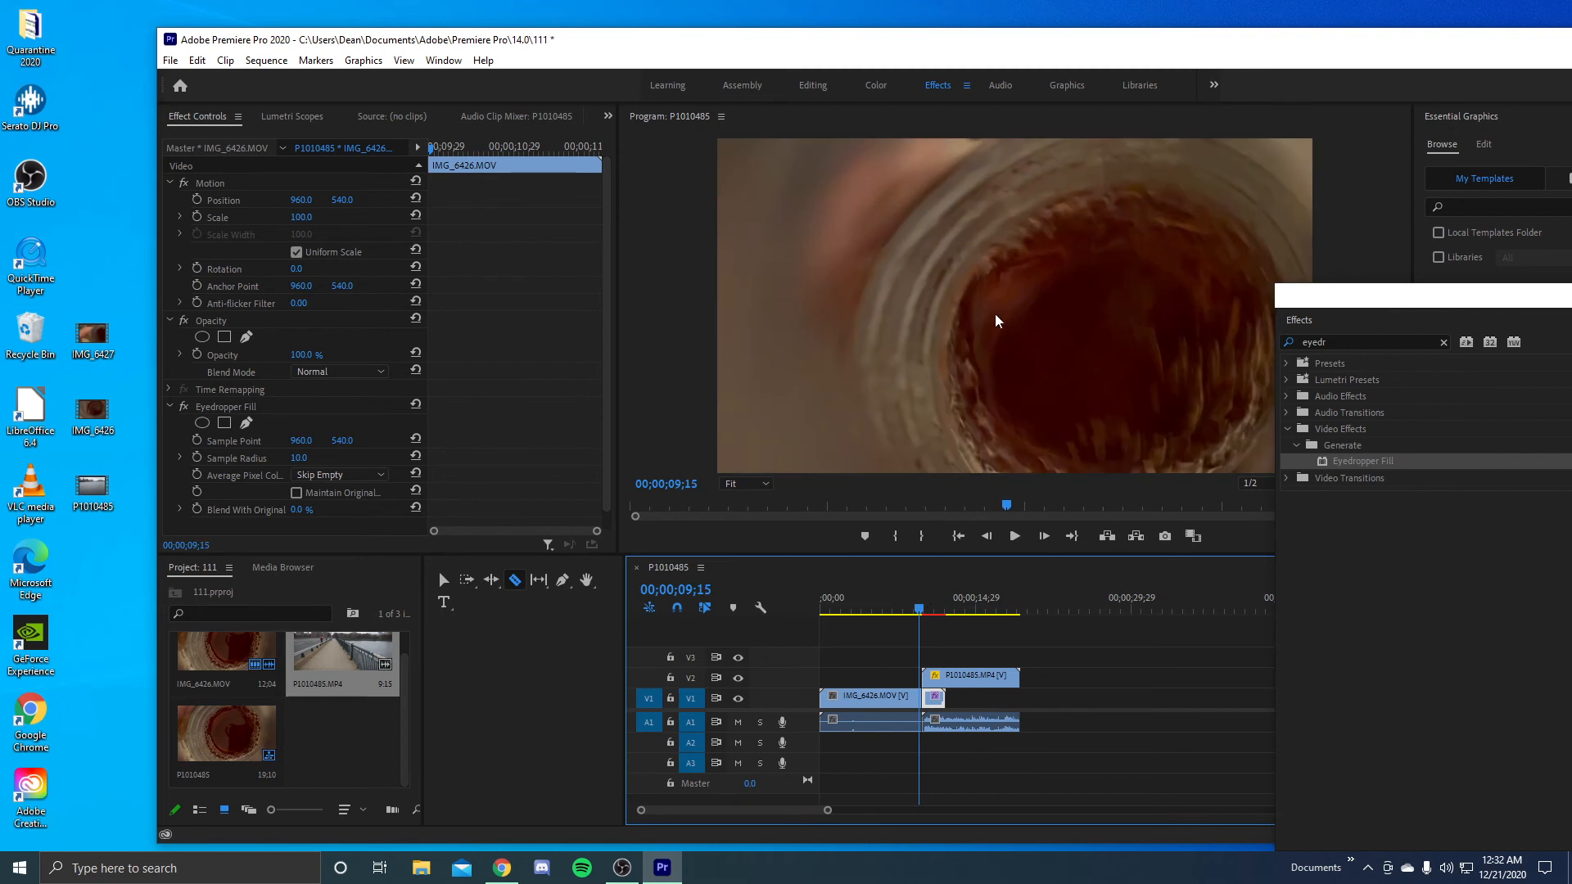
mouse_move(1020, 637)
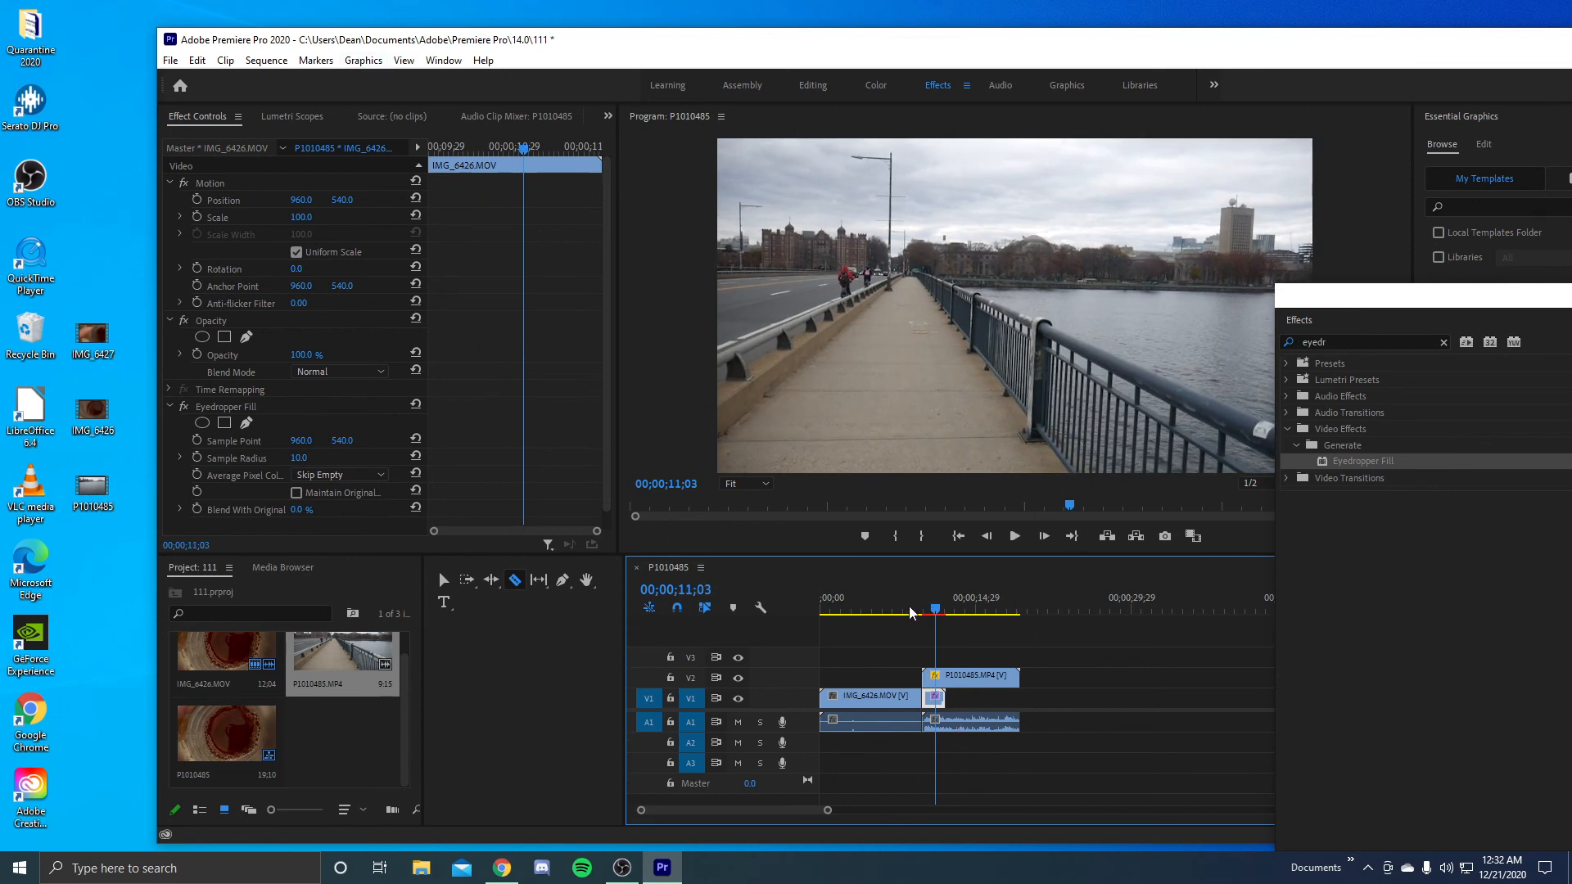
Set Eyedropper Fill 'Blend With Original' to 50% and replay the transition from before the cut
left_click(904, 610)
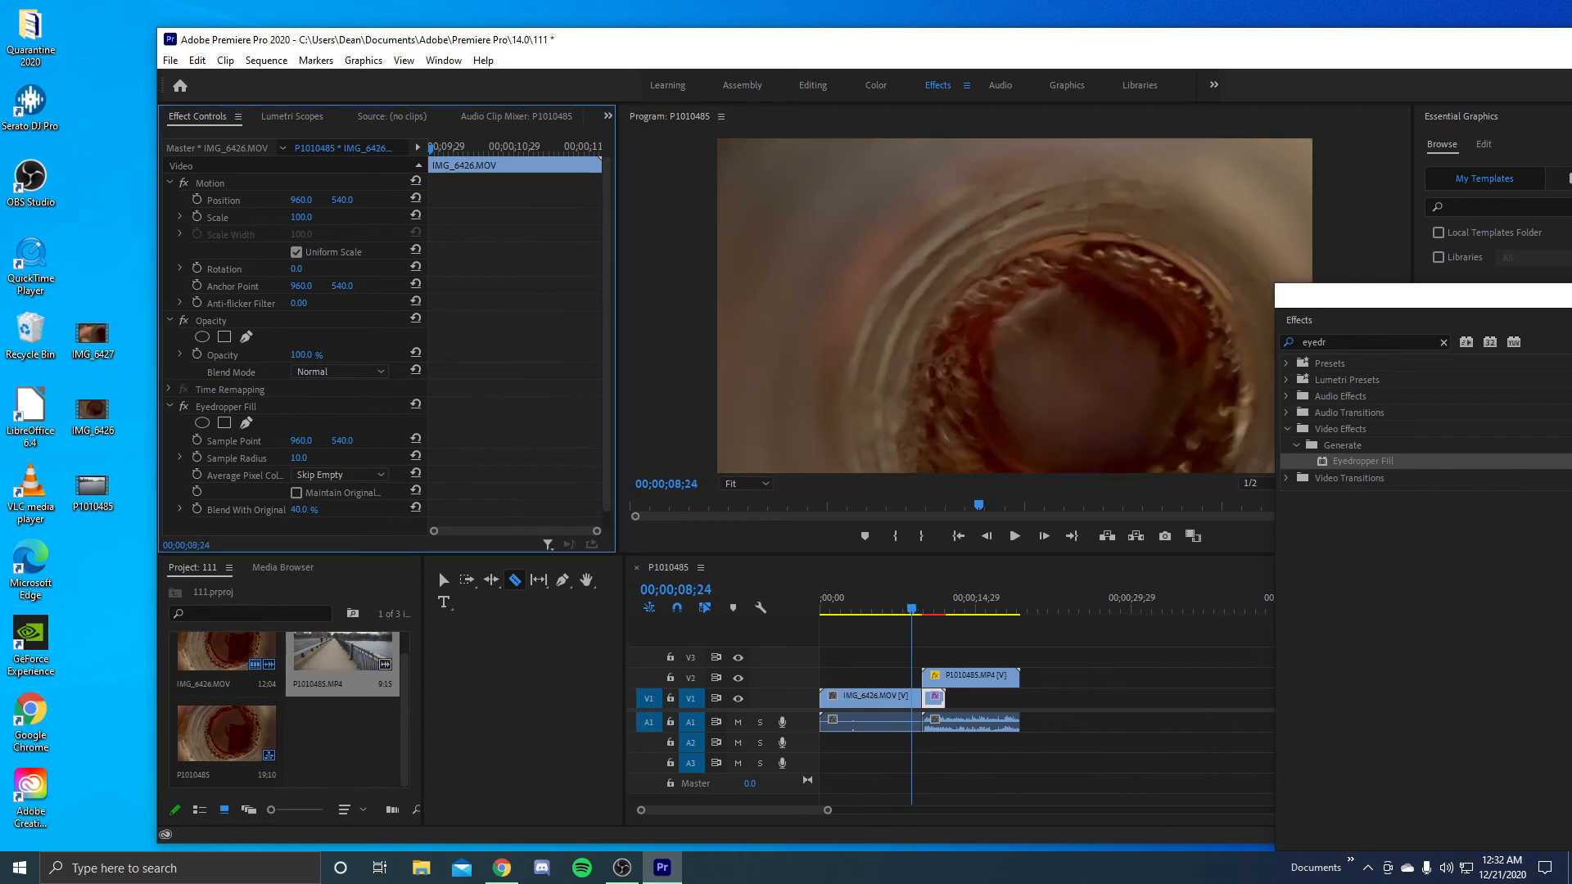
left_click(1014, 537)
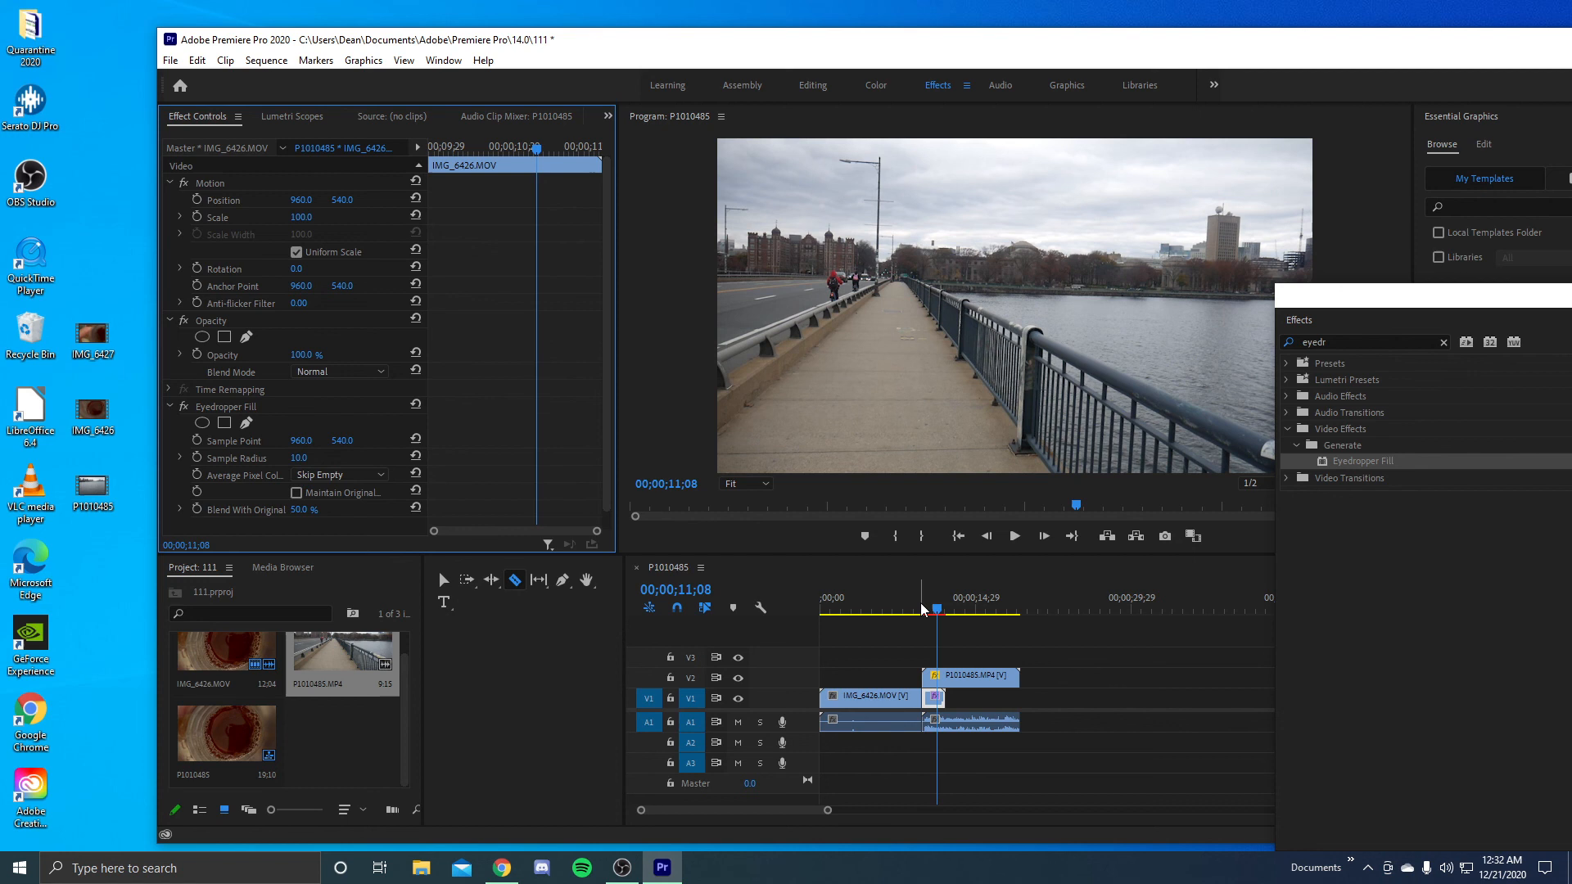
mouse_move(914, 606)
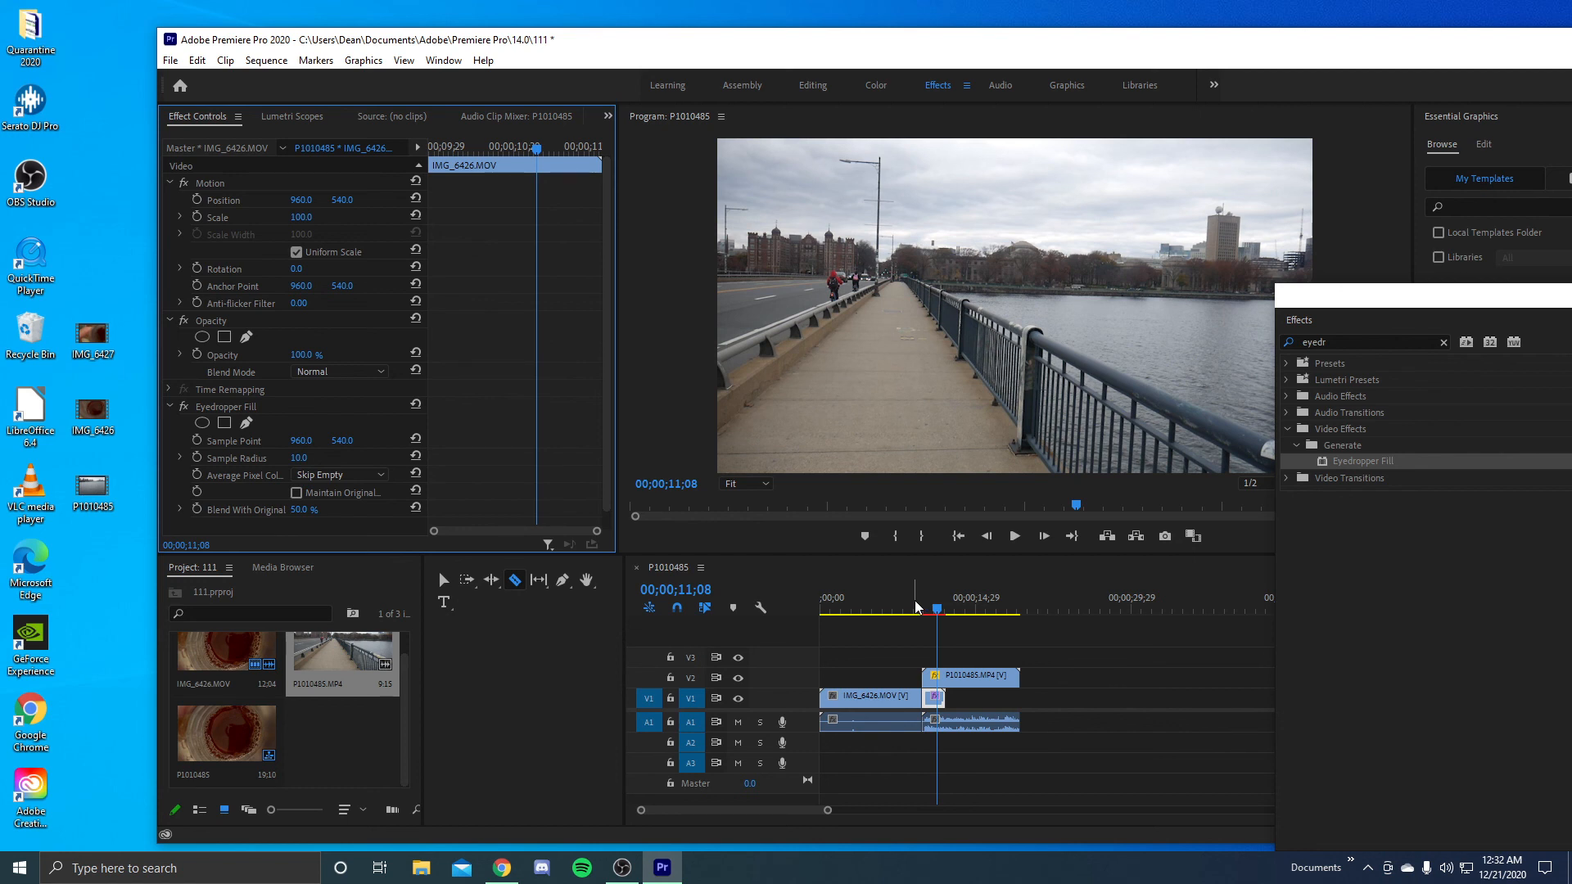
left_click(911, 608)
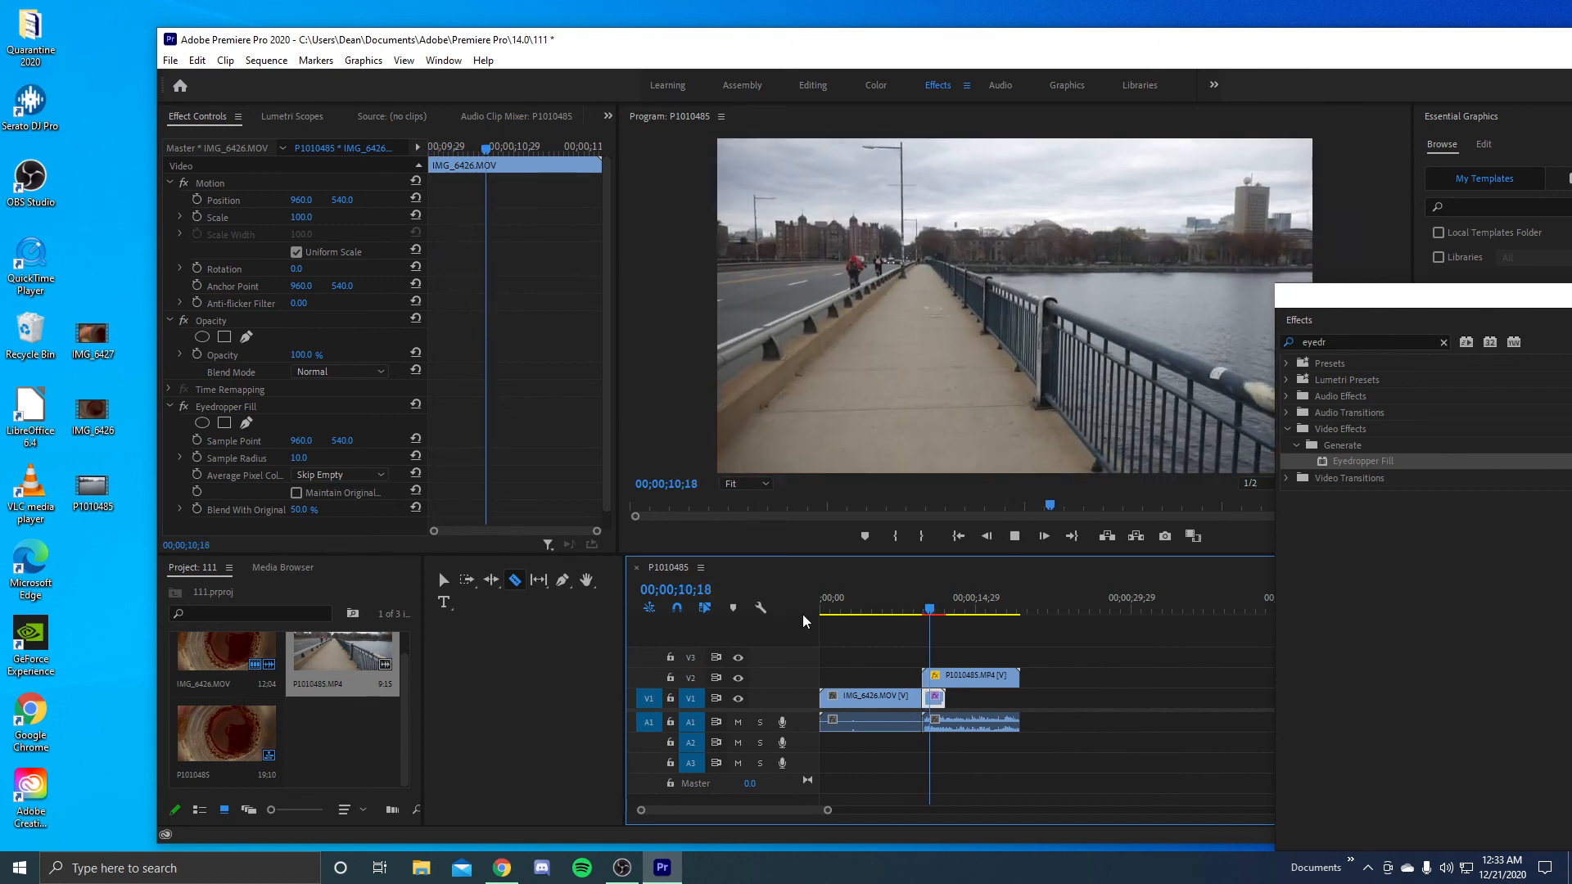
left_click(917, 596)
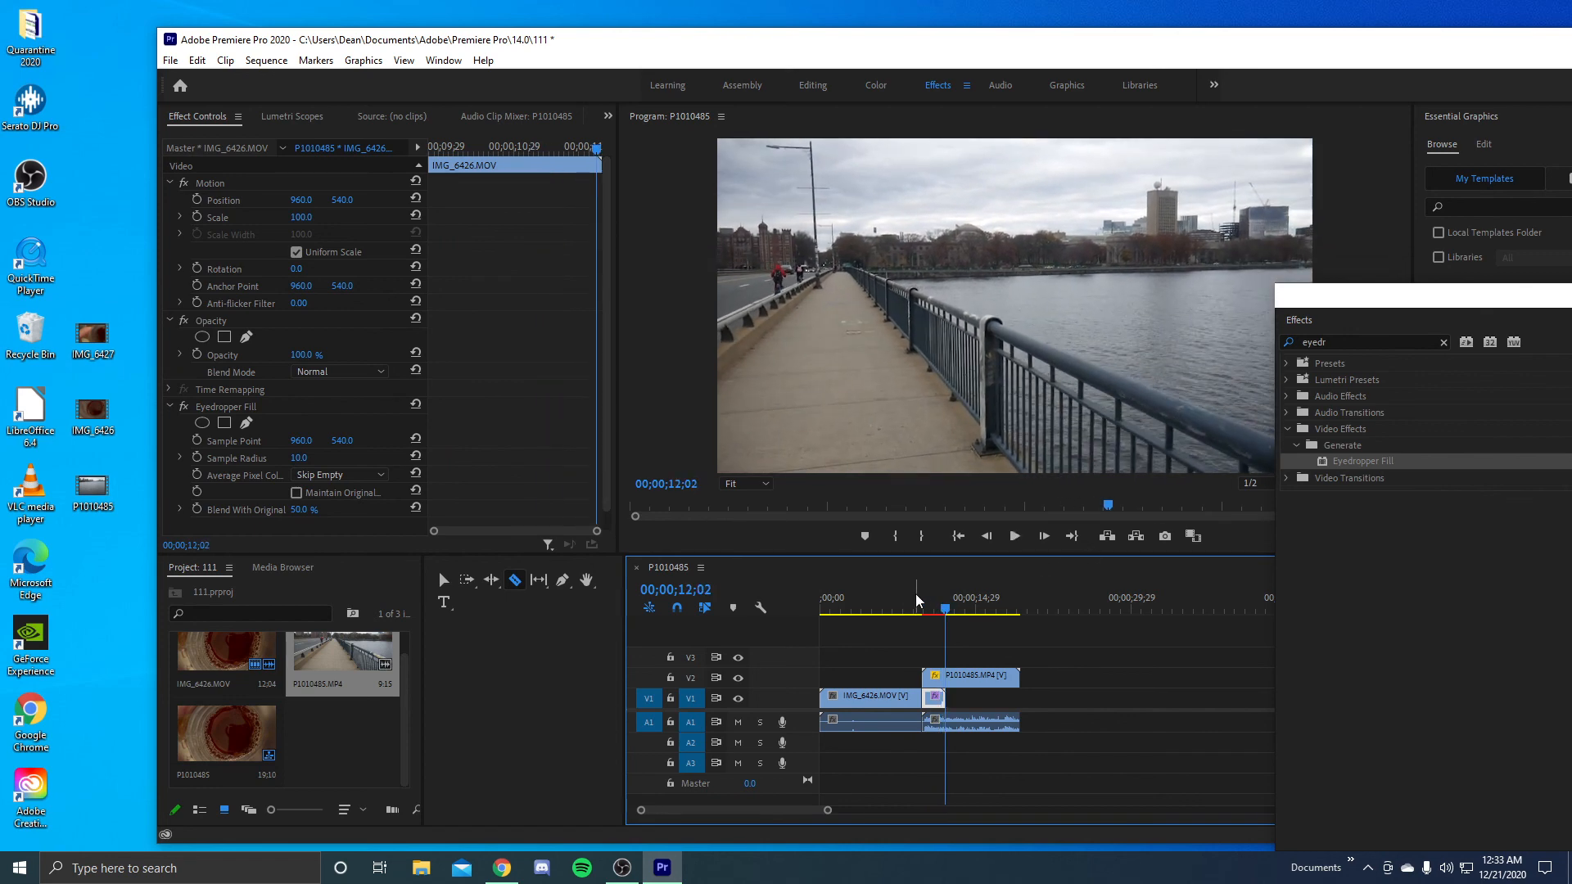
left_click(1013, 536)
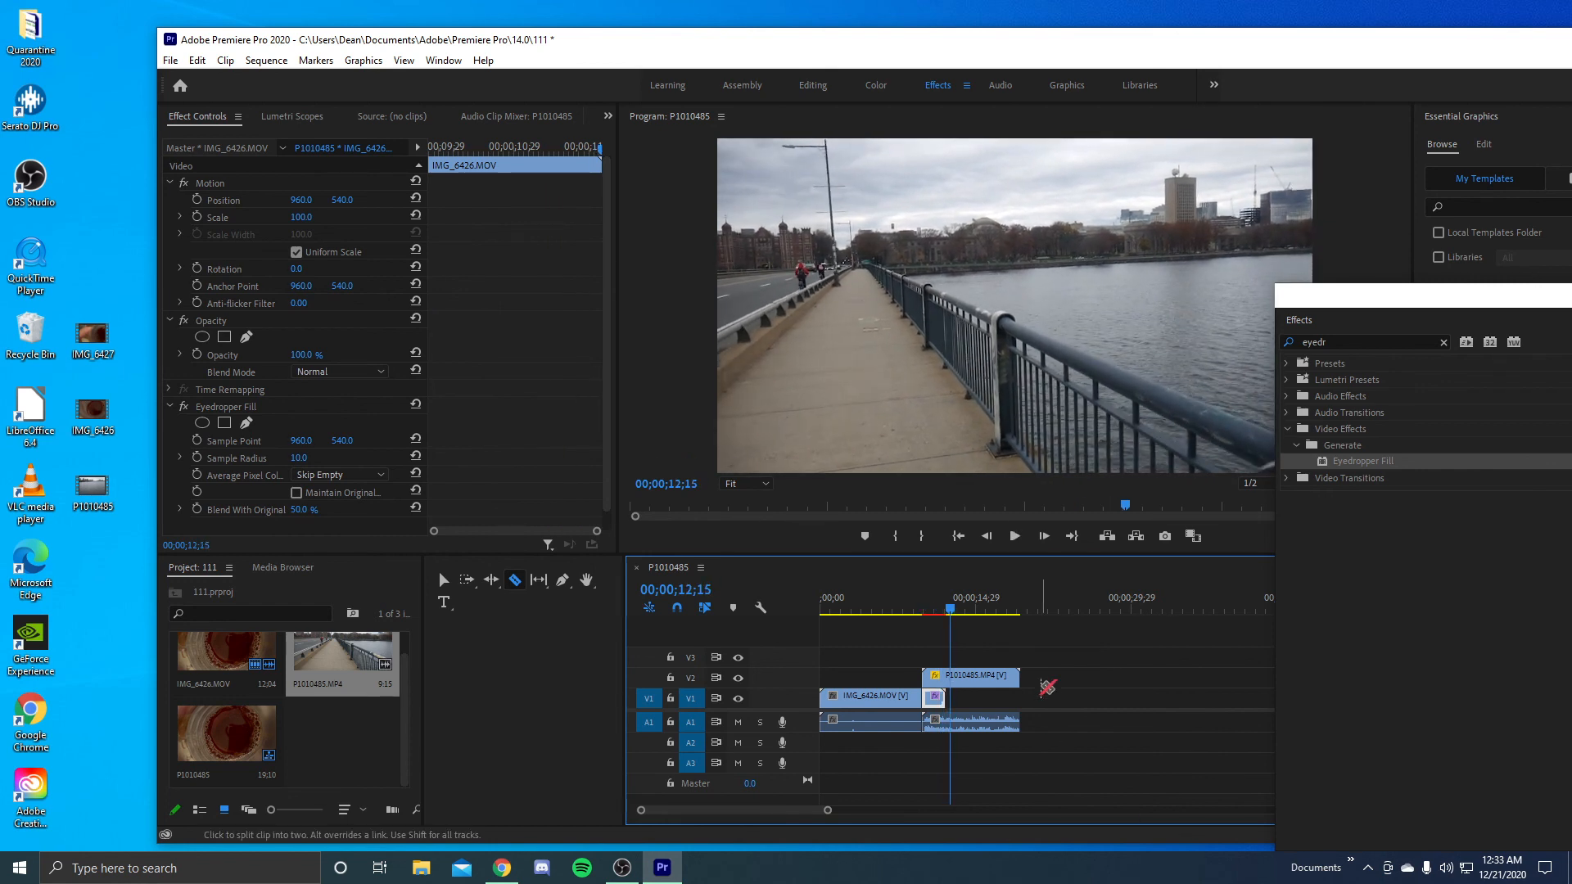
mouse_move(444, 580)
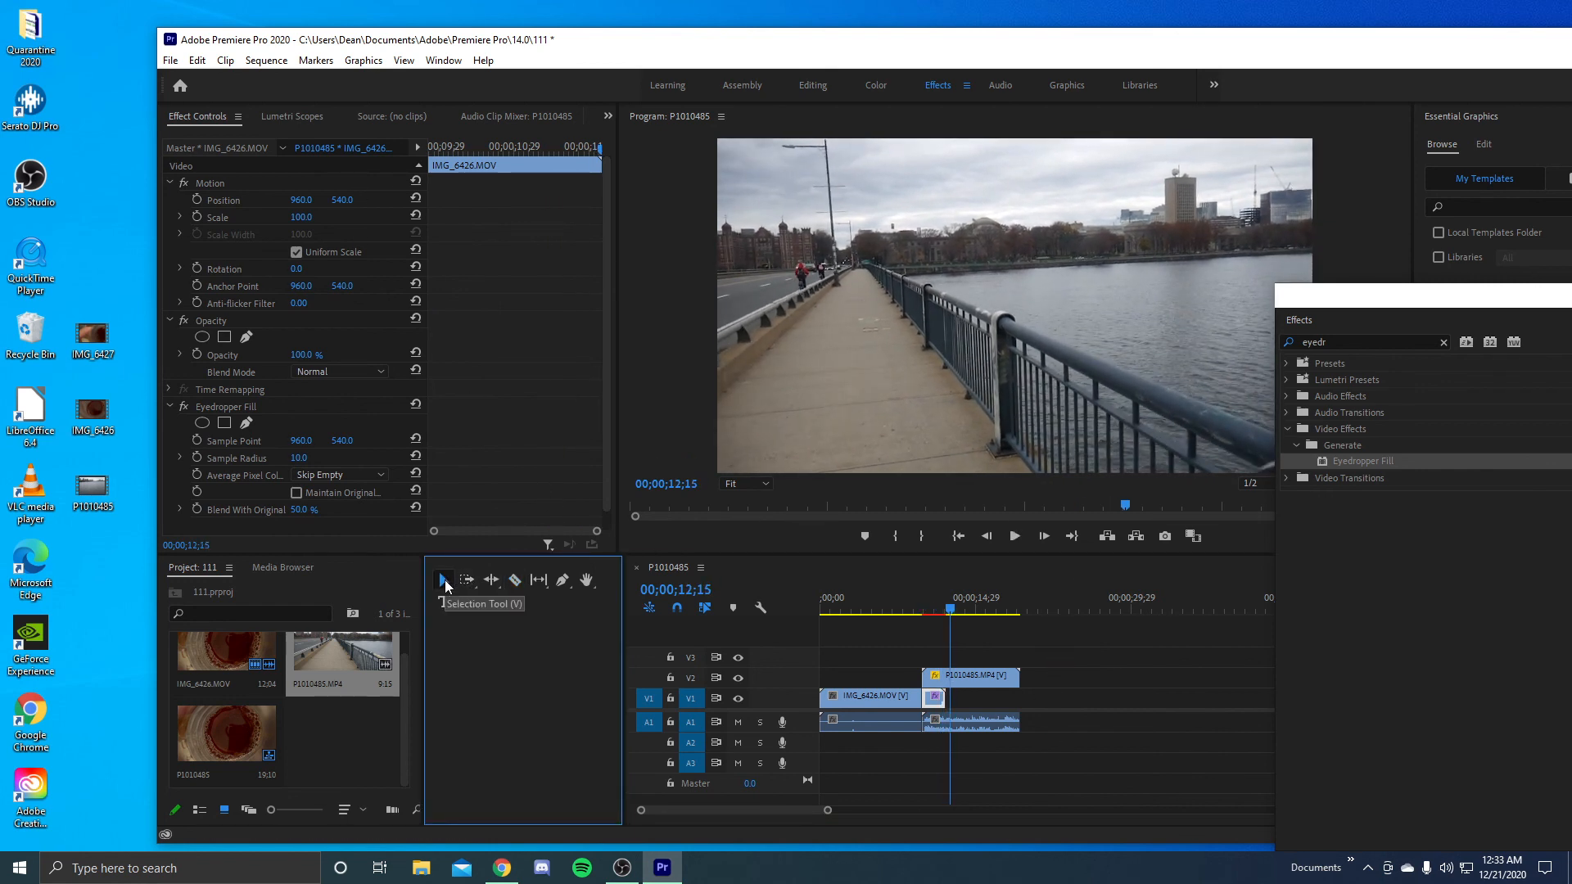